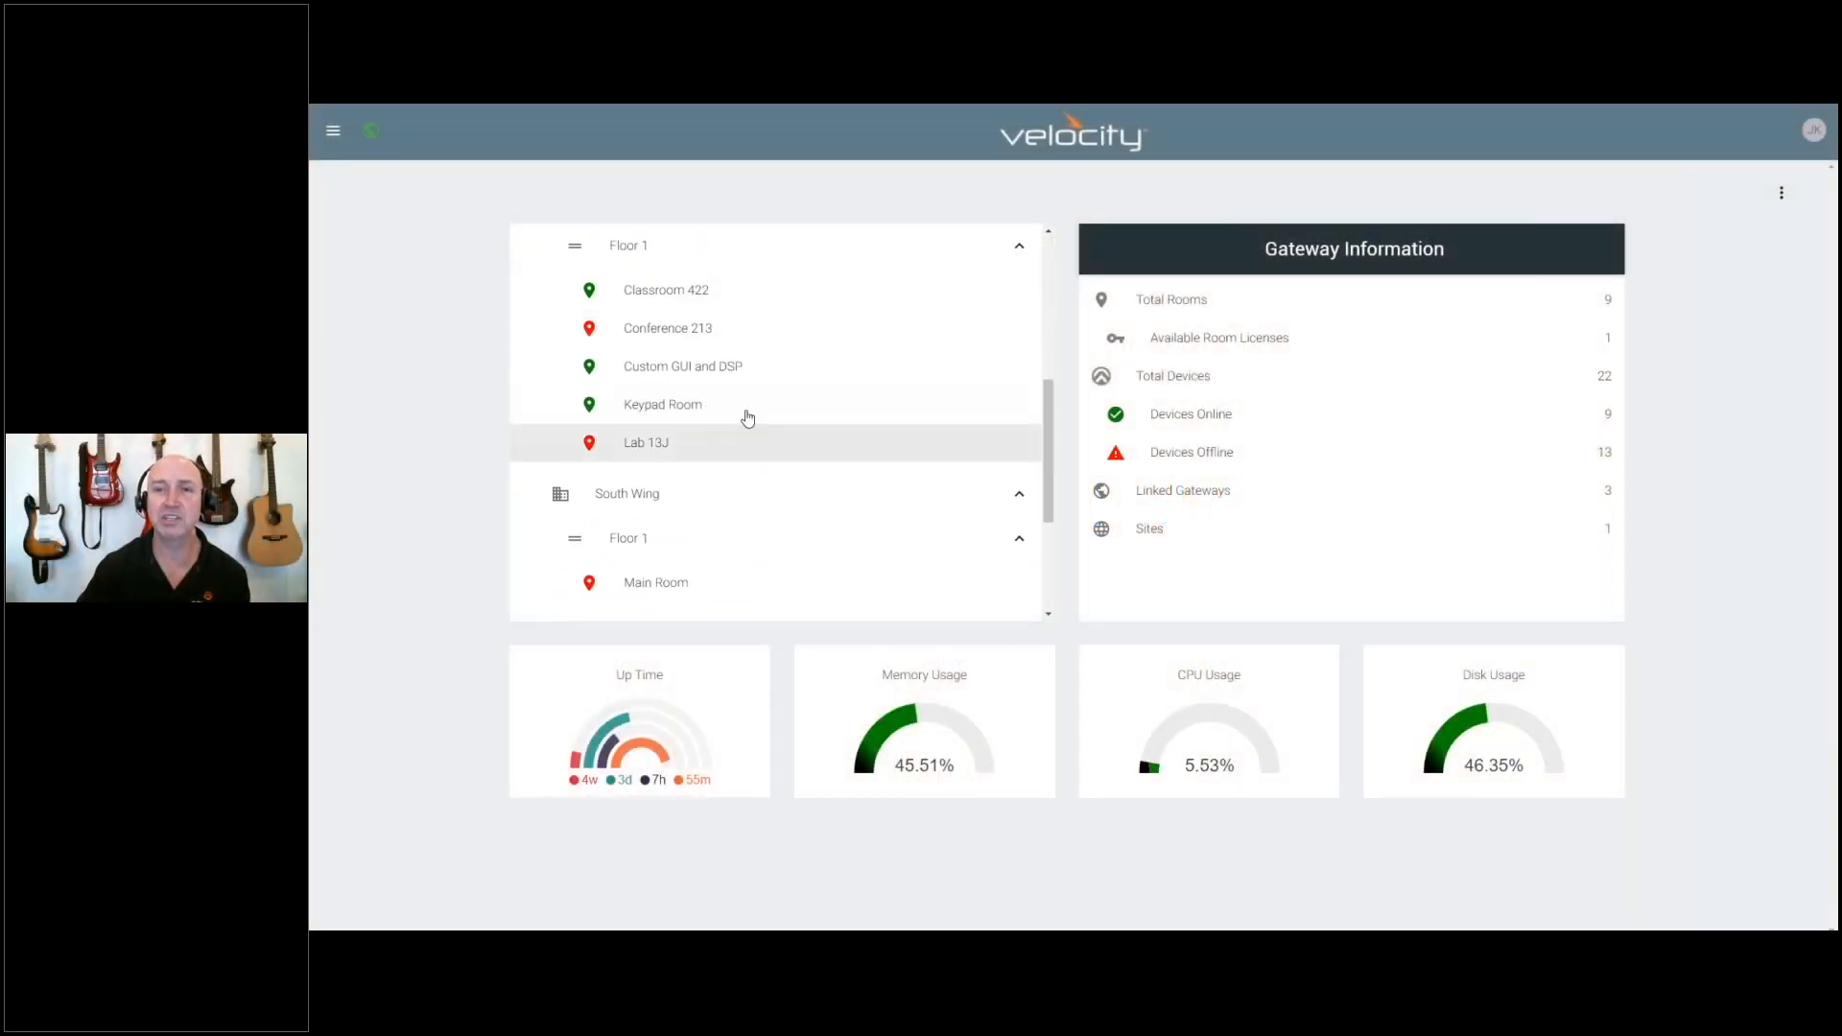
Step: Open Conference 213 and scroll down to its dedicated control panels and synchronized devices
left_click(668, 328)
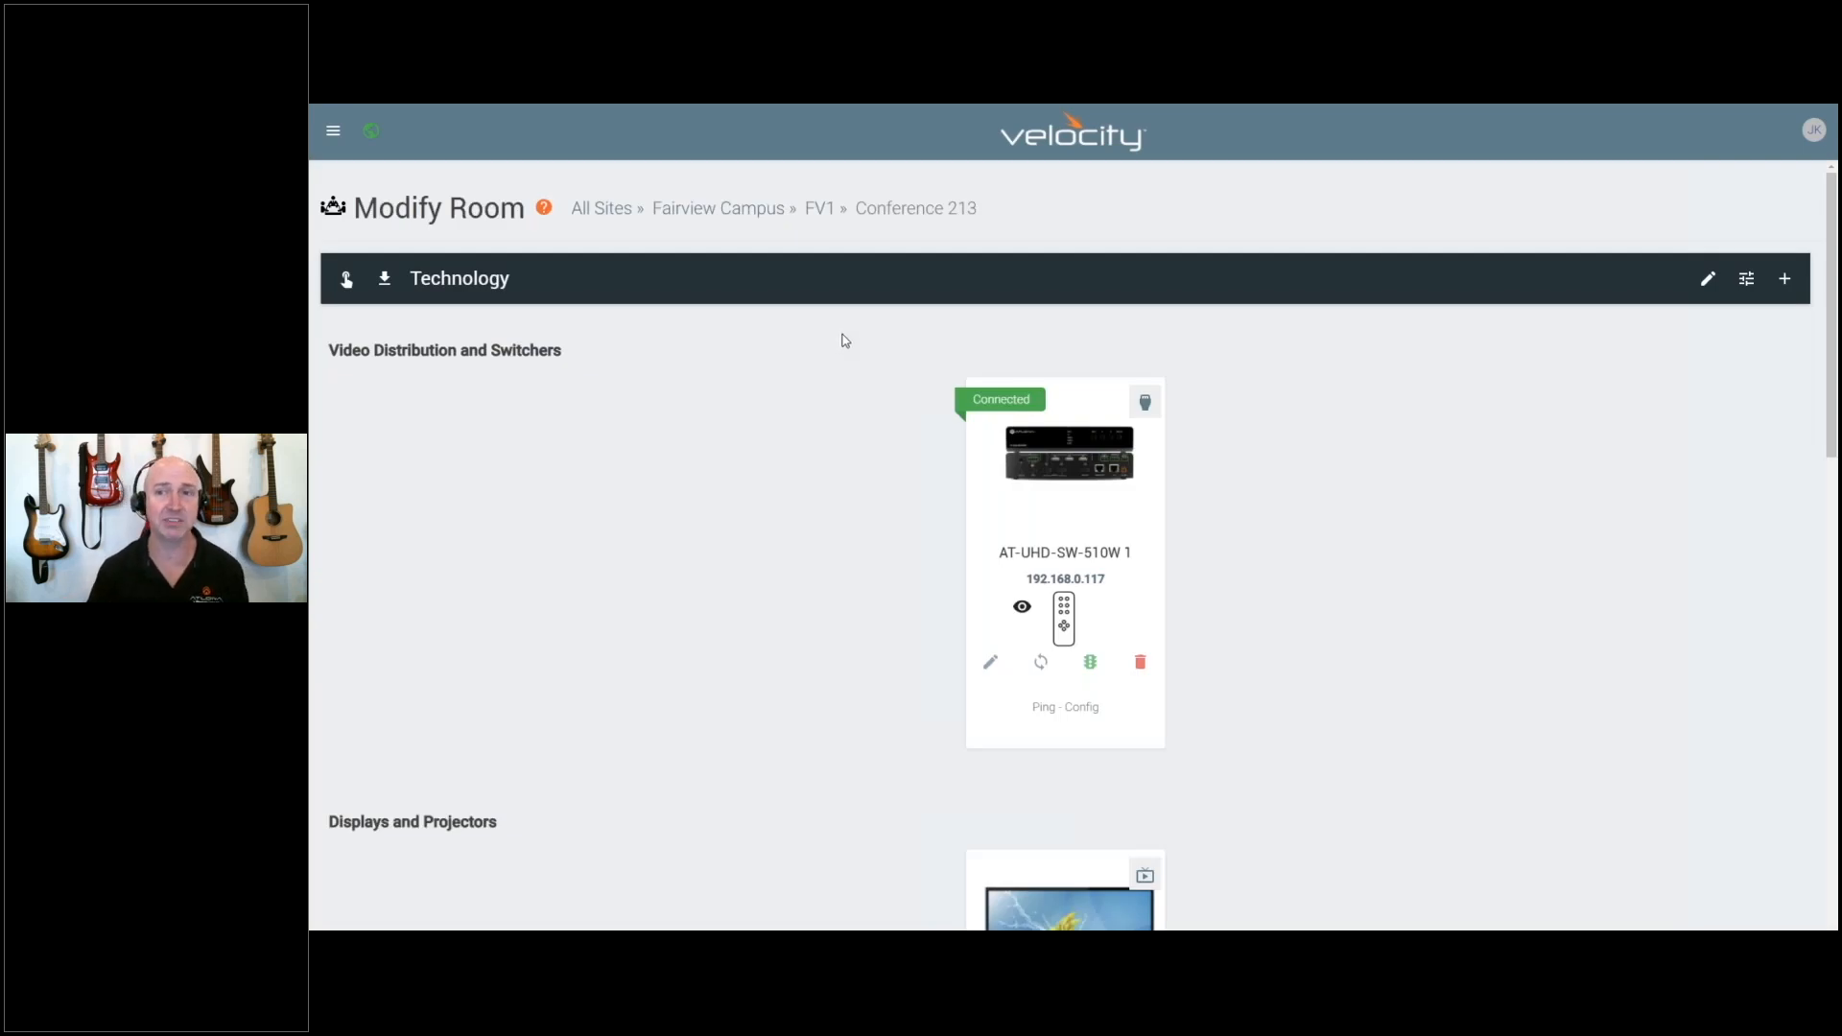
mouse_move(1034, 466)
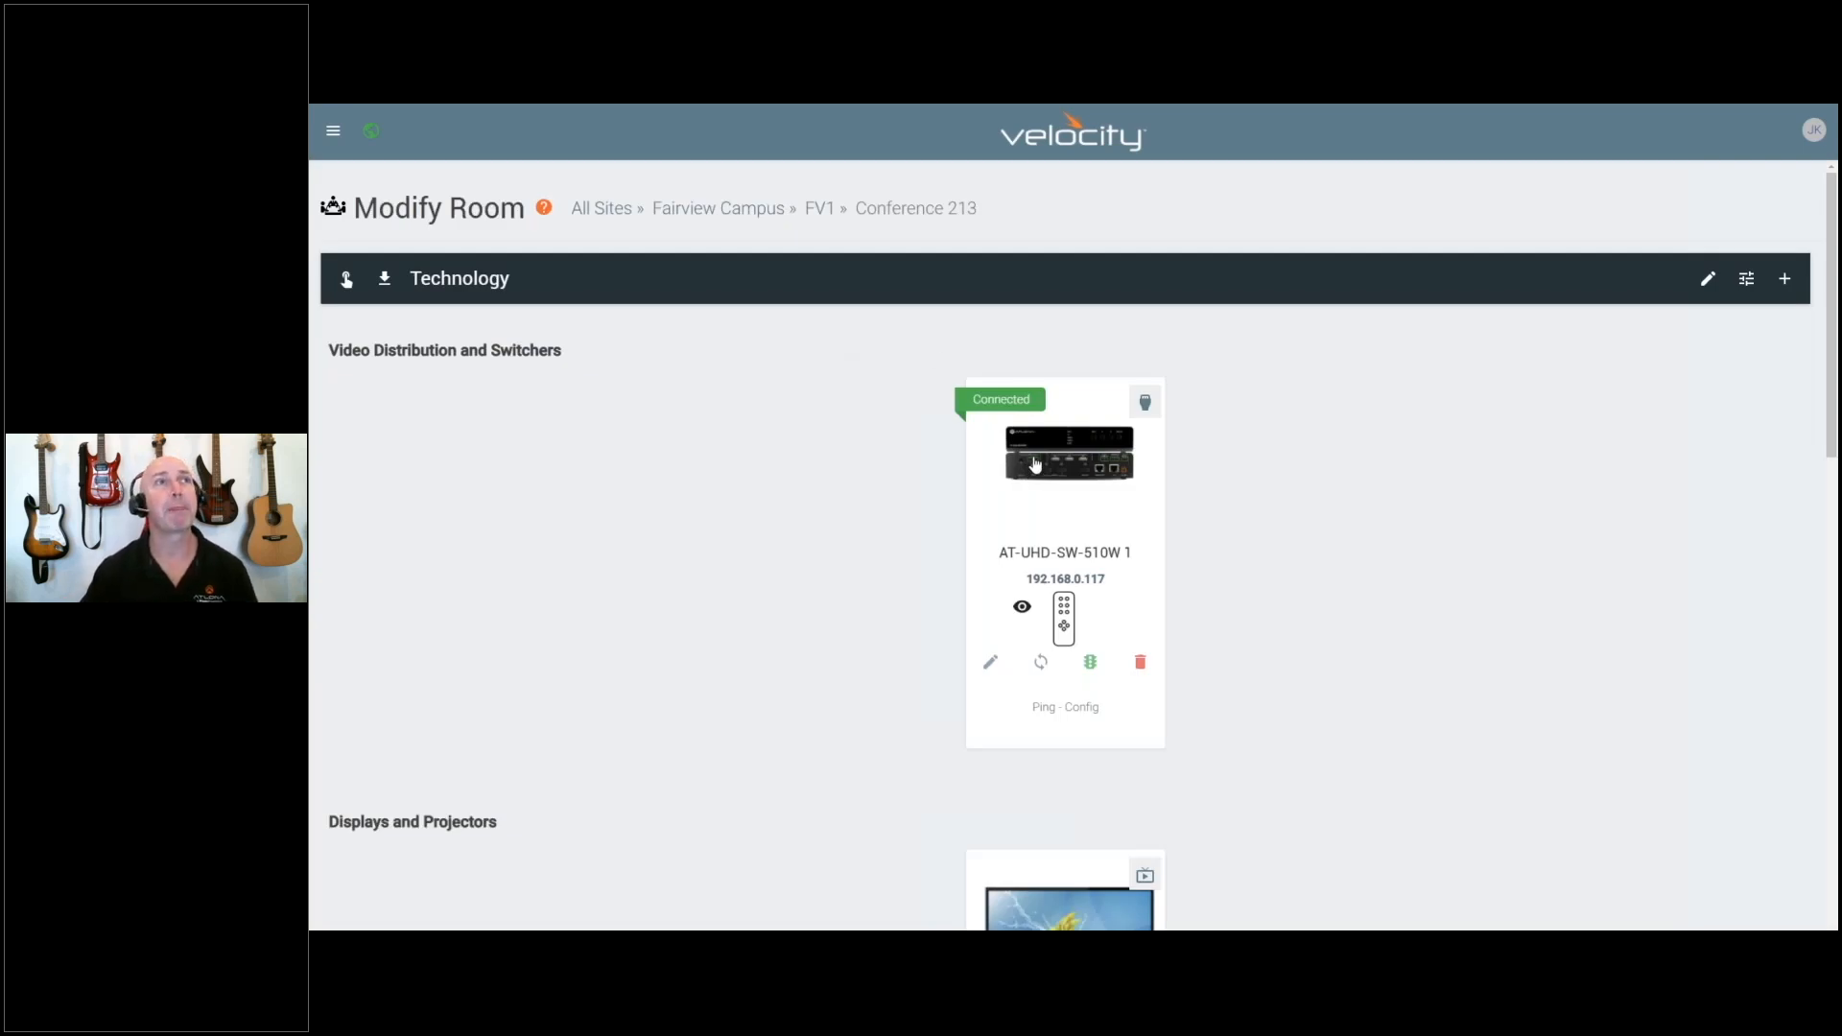
scroll("down", 3)
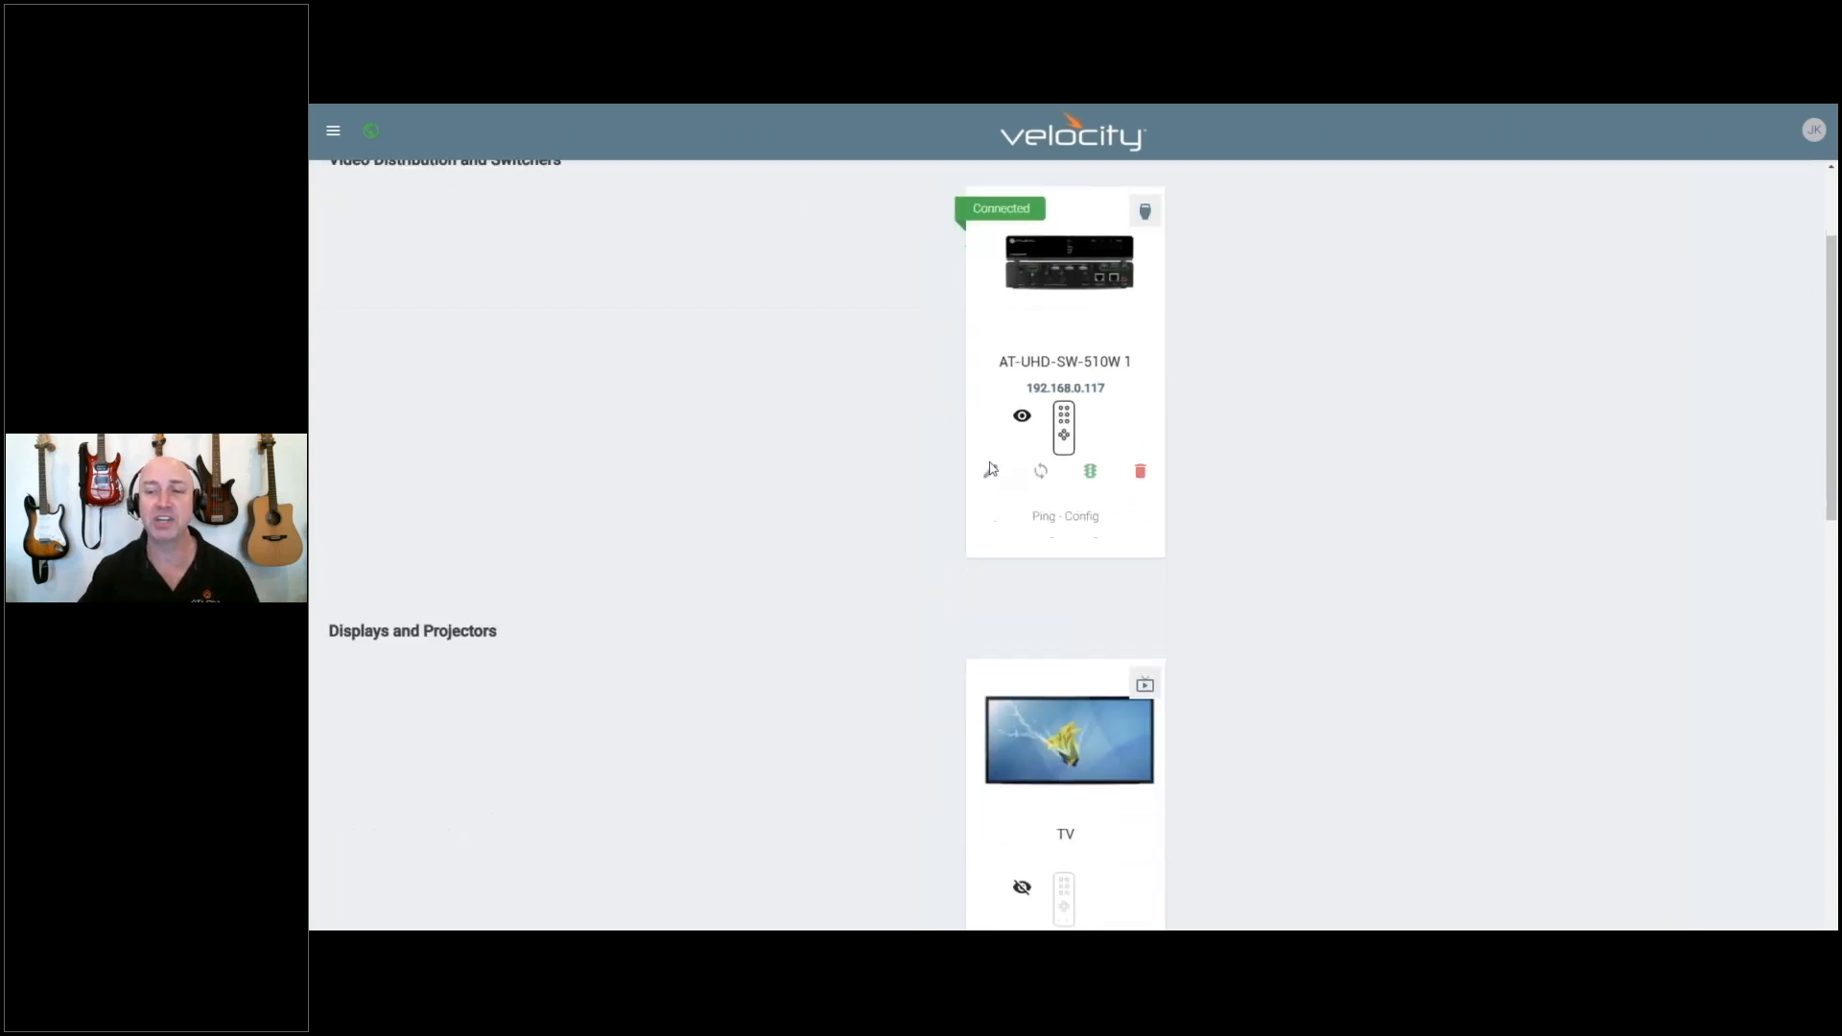
scroll("down", 3)
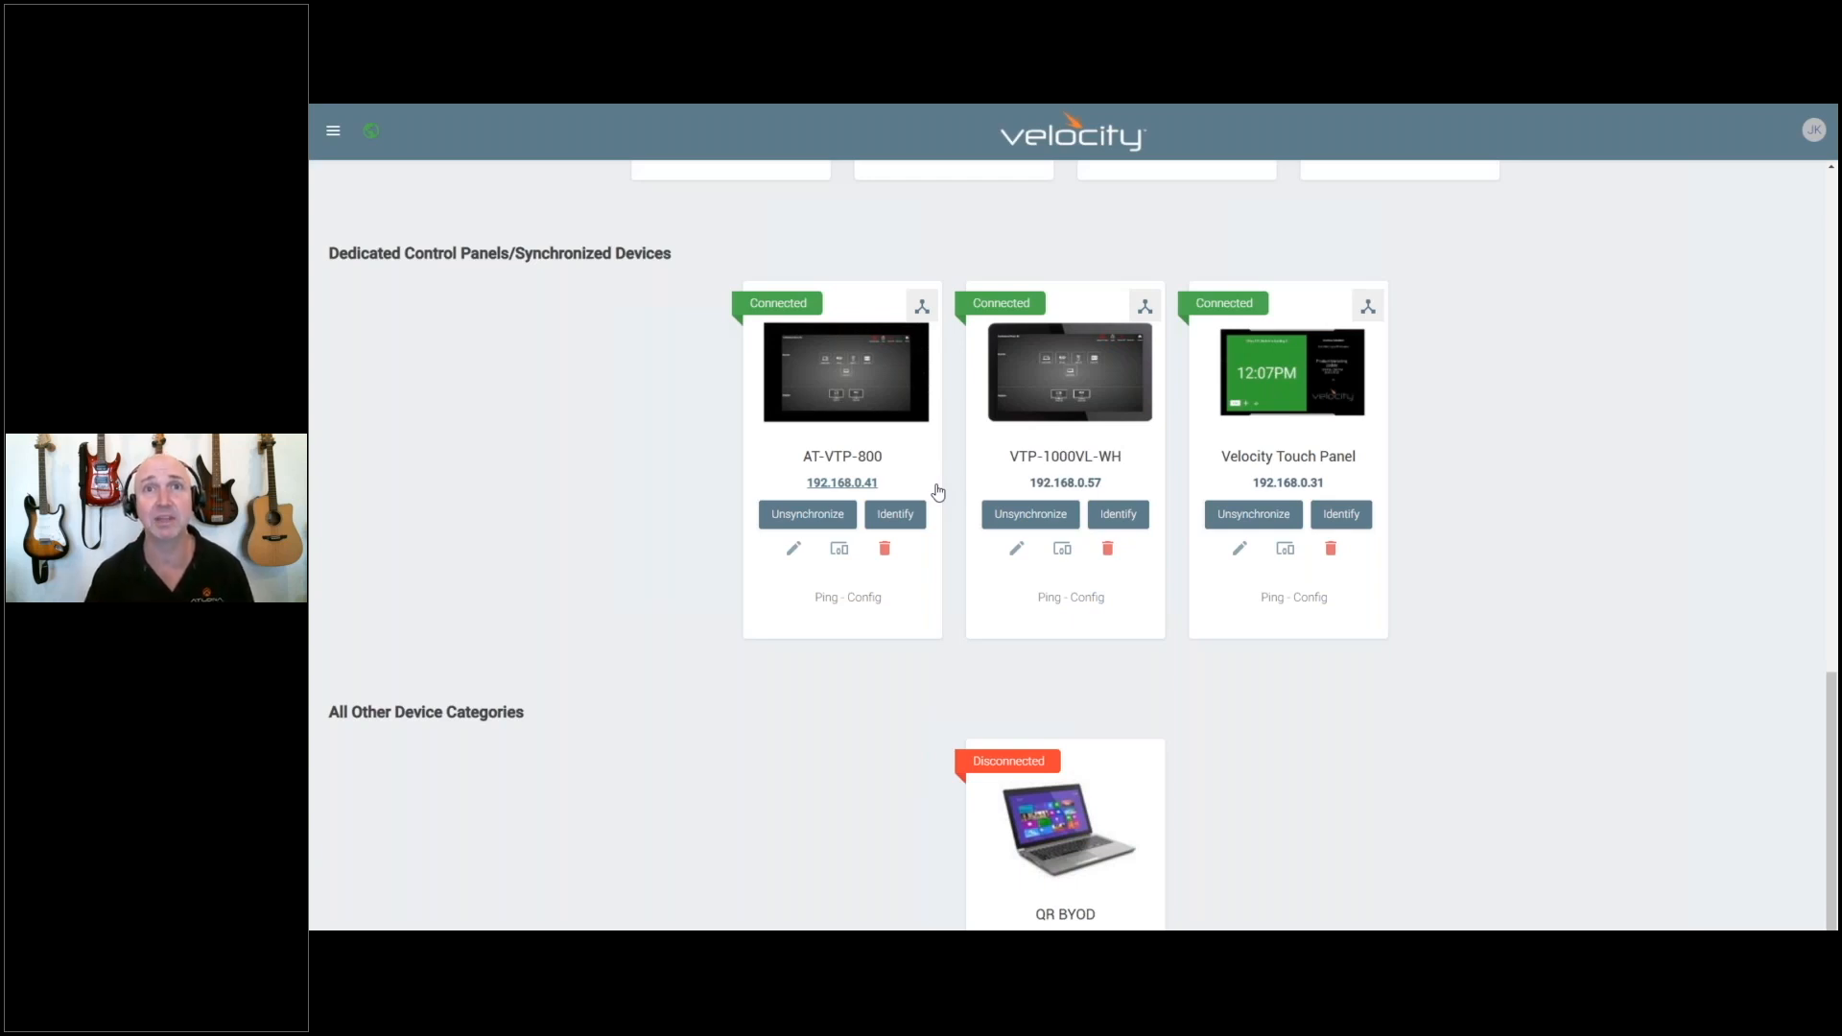
mouse_move(1005, 492)
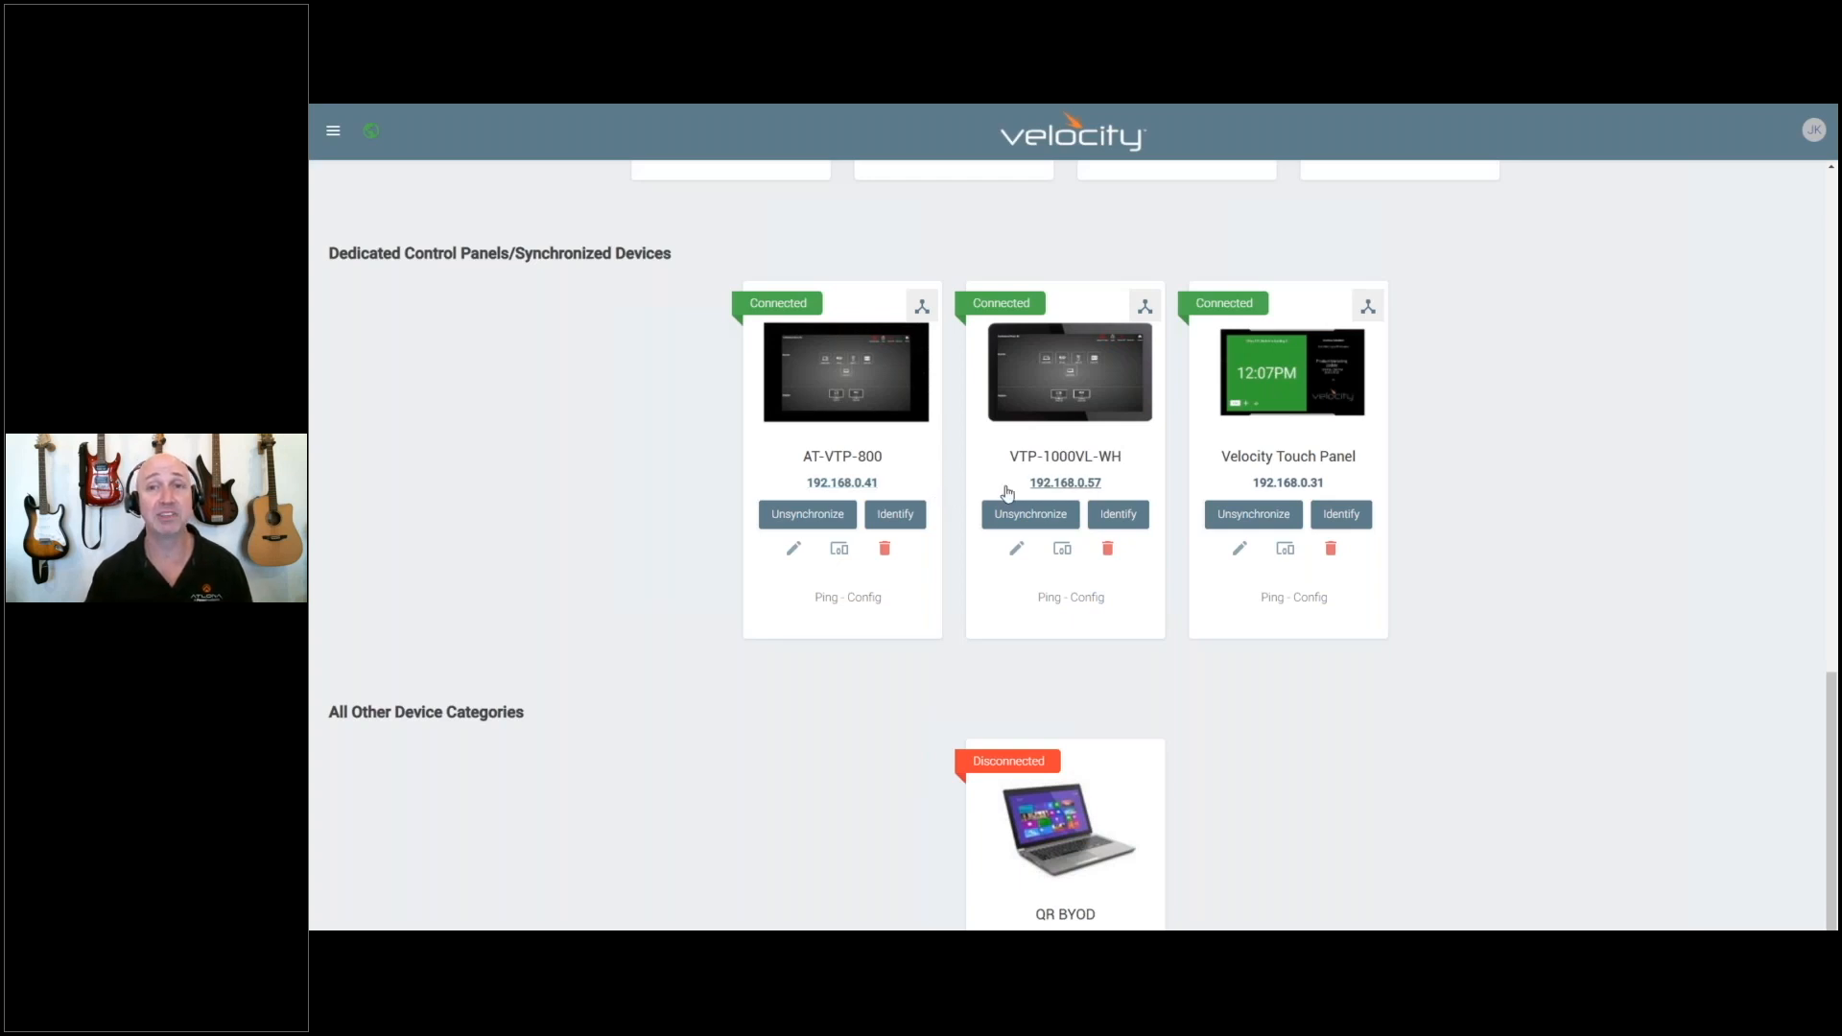
mouse_move(875, 652)
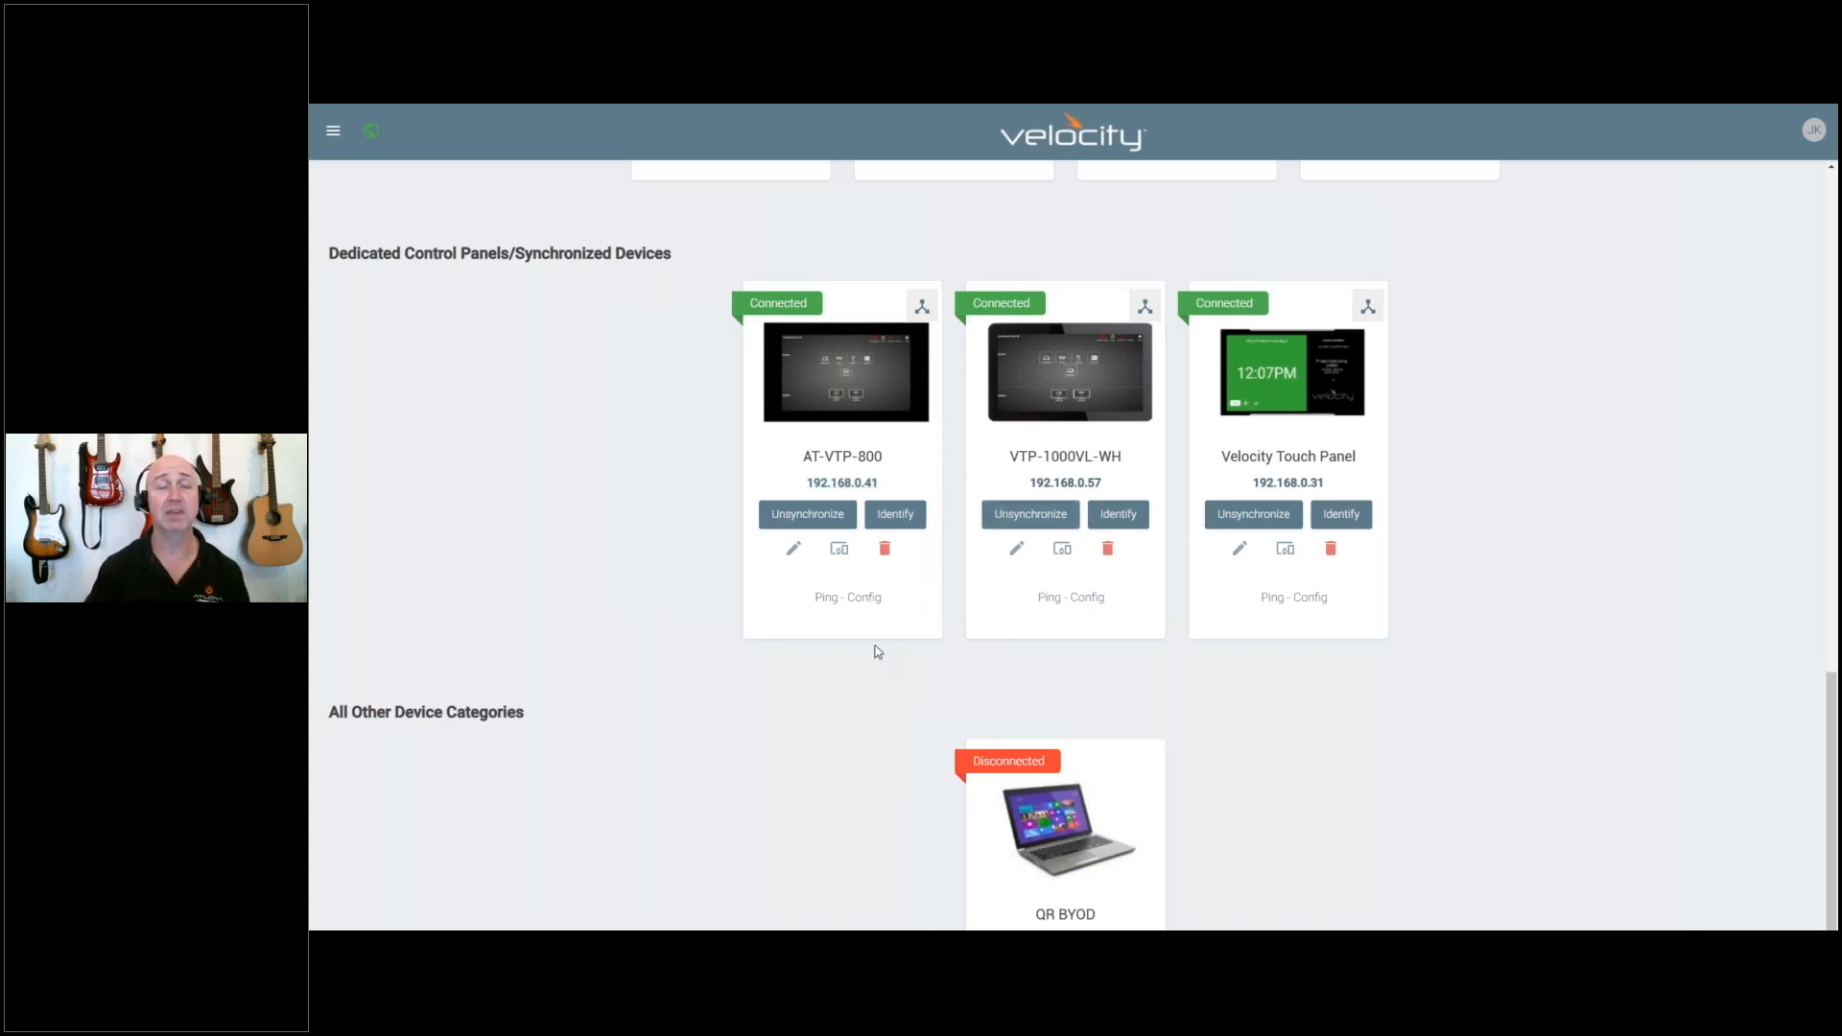
scroll("up", 3)
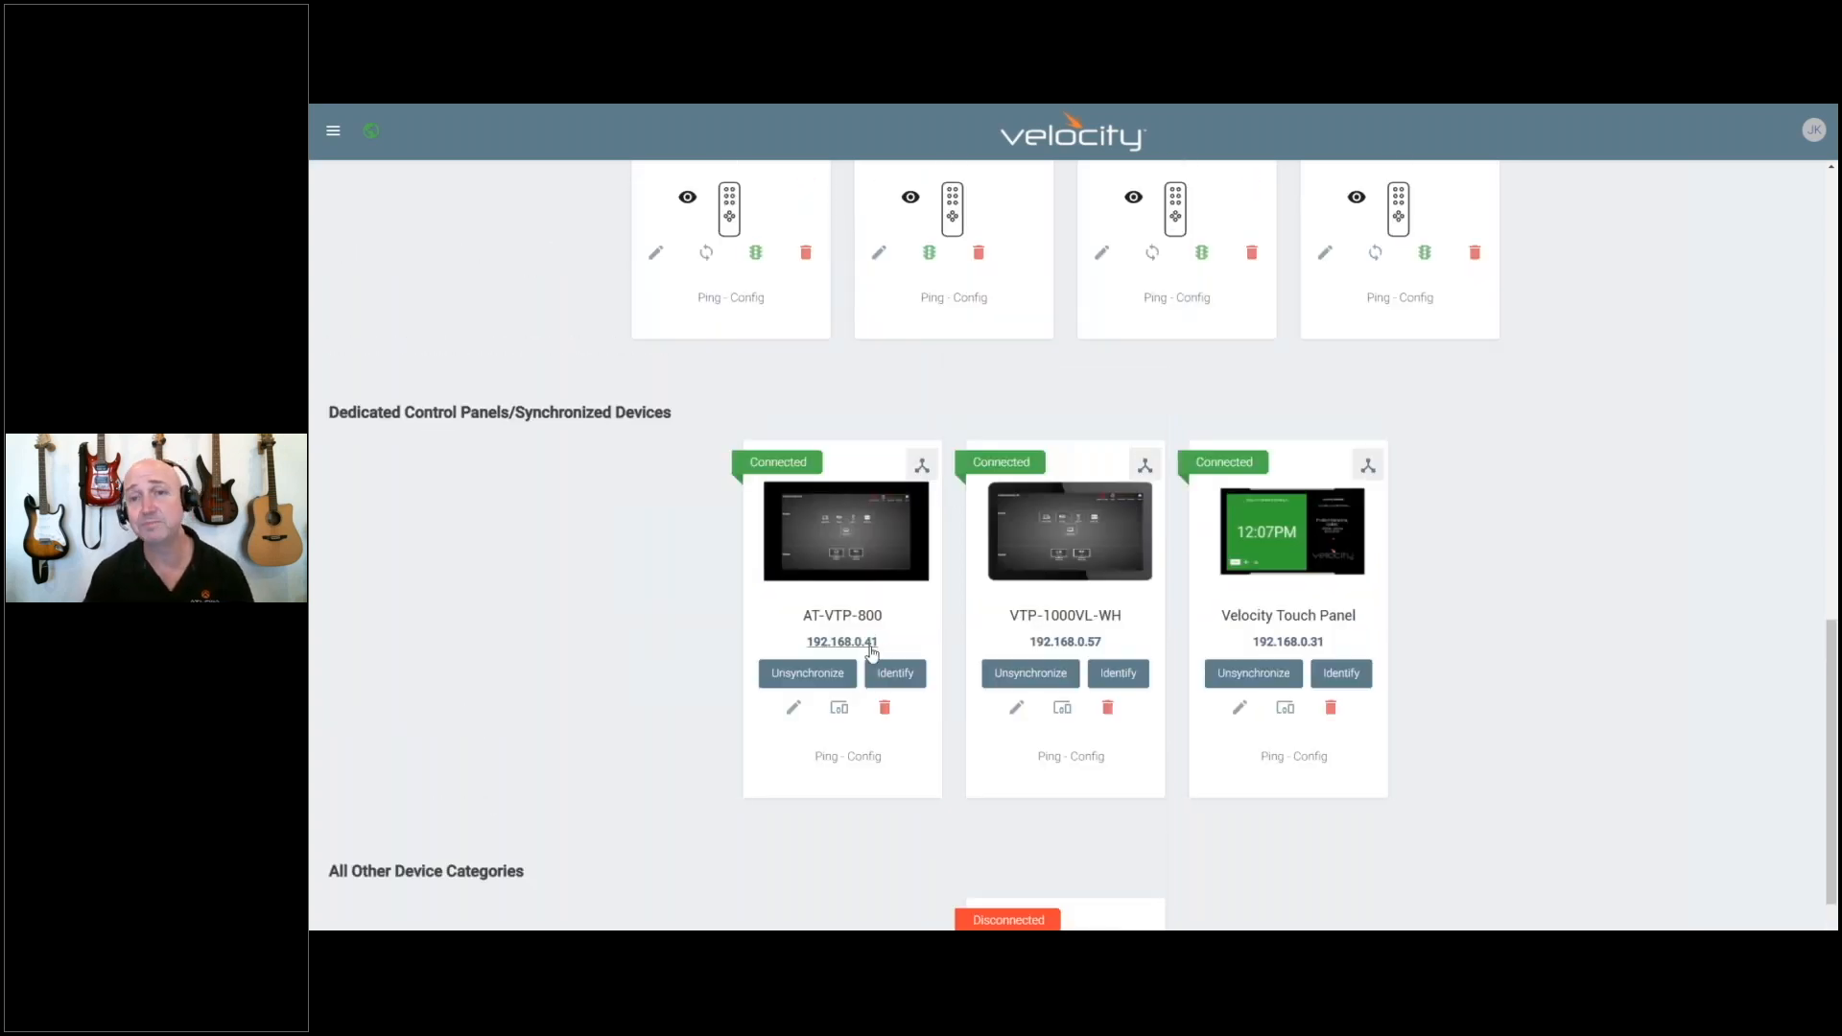
mouse_move(811, 713)
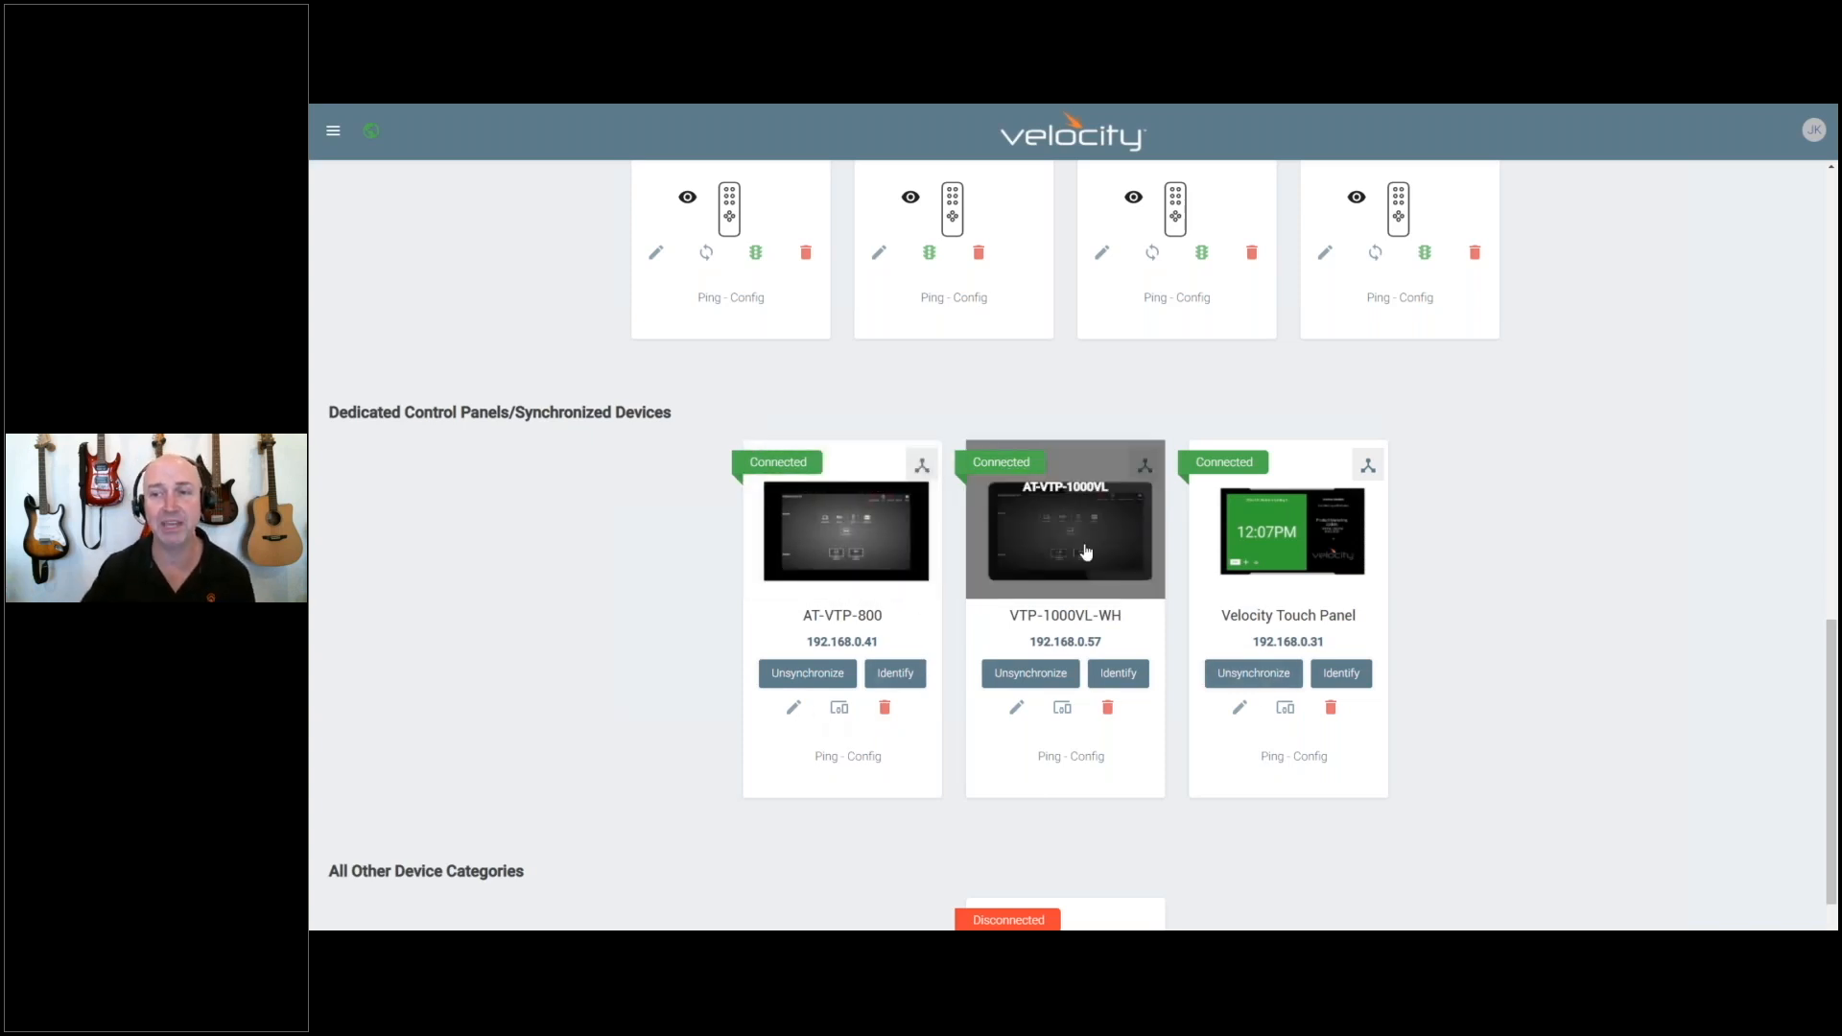
scroll("up", 3)
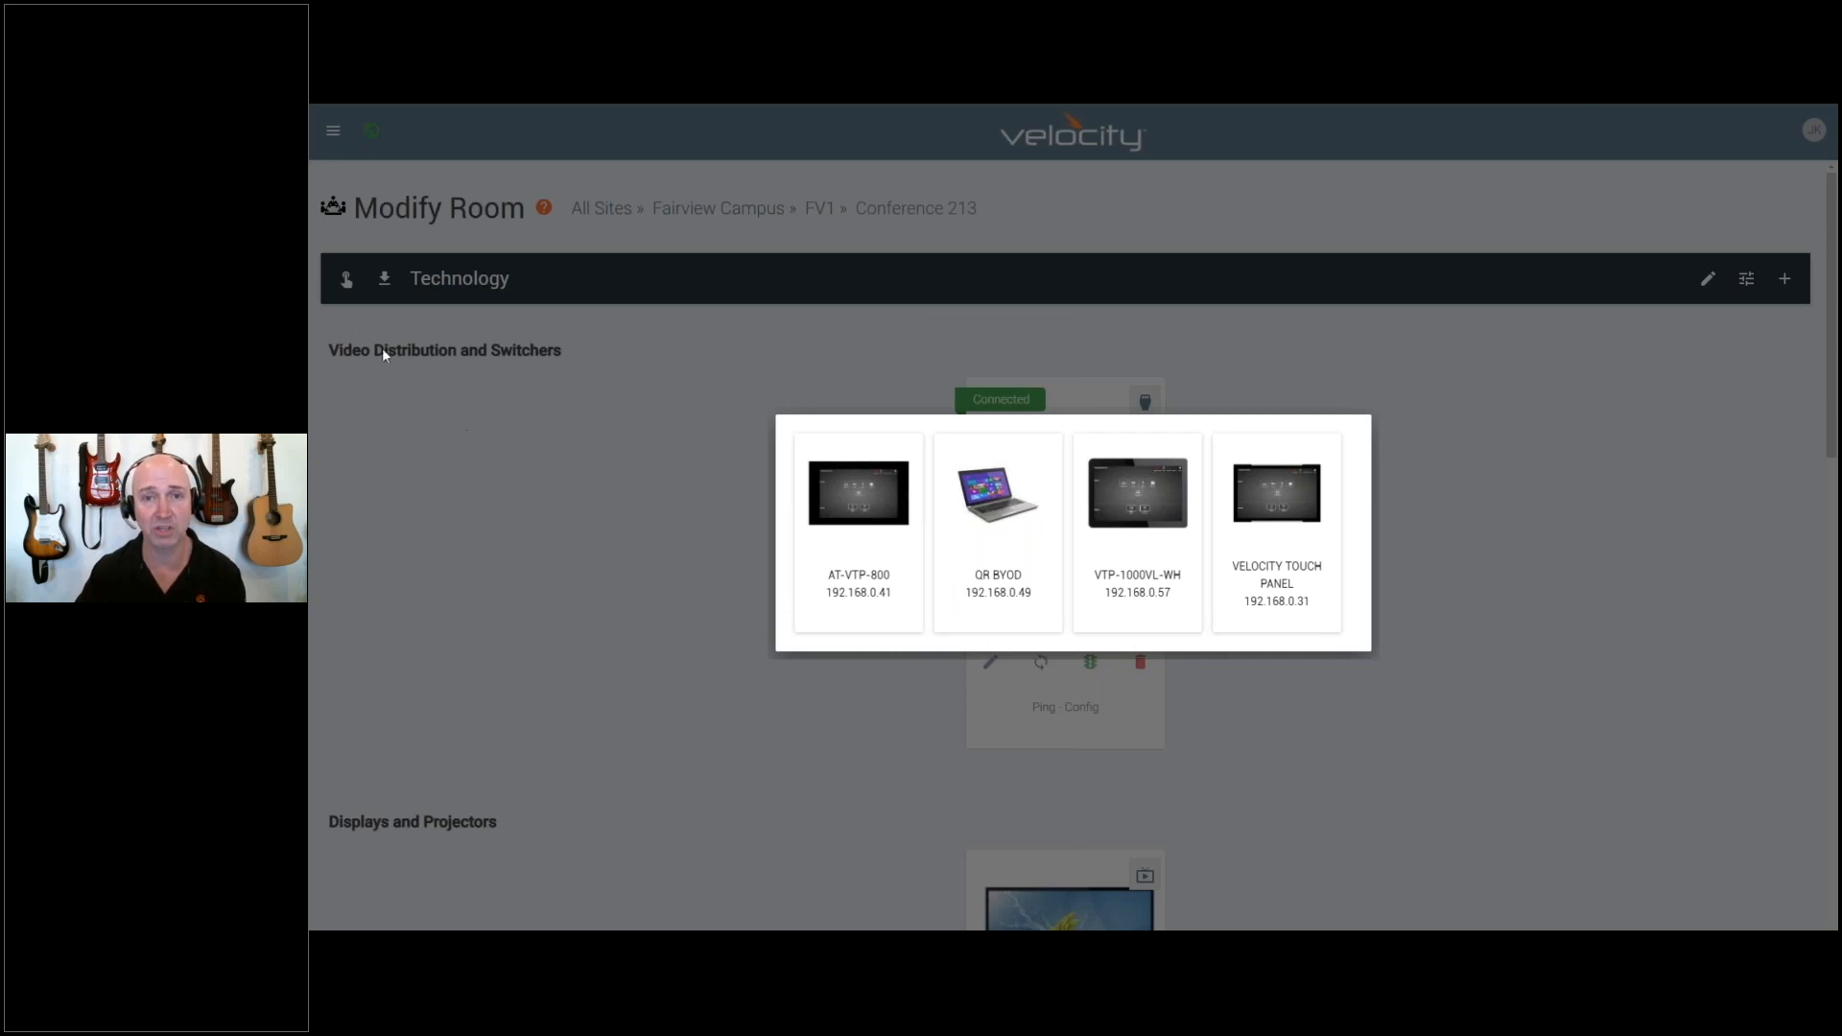
mouse_move(1158, 556)
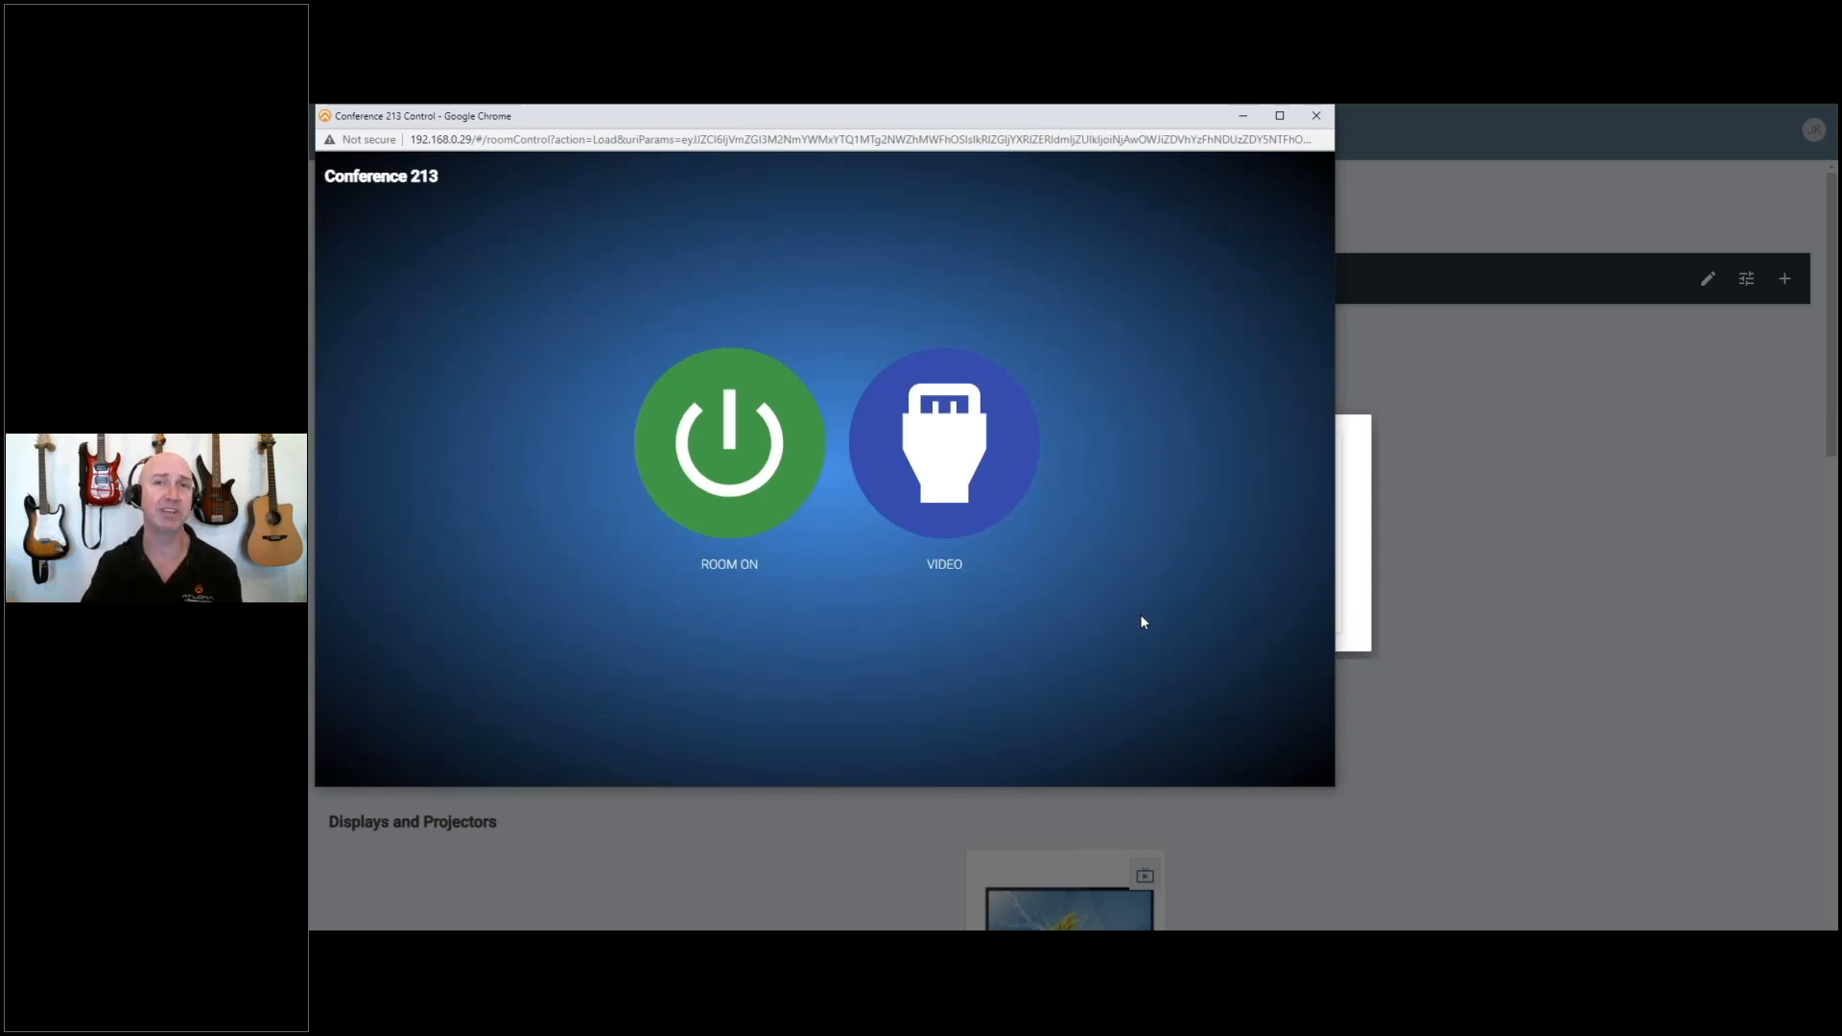
left_click(728, 444)
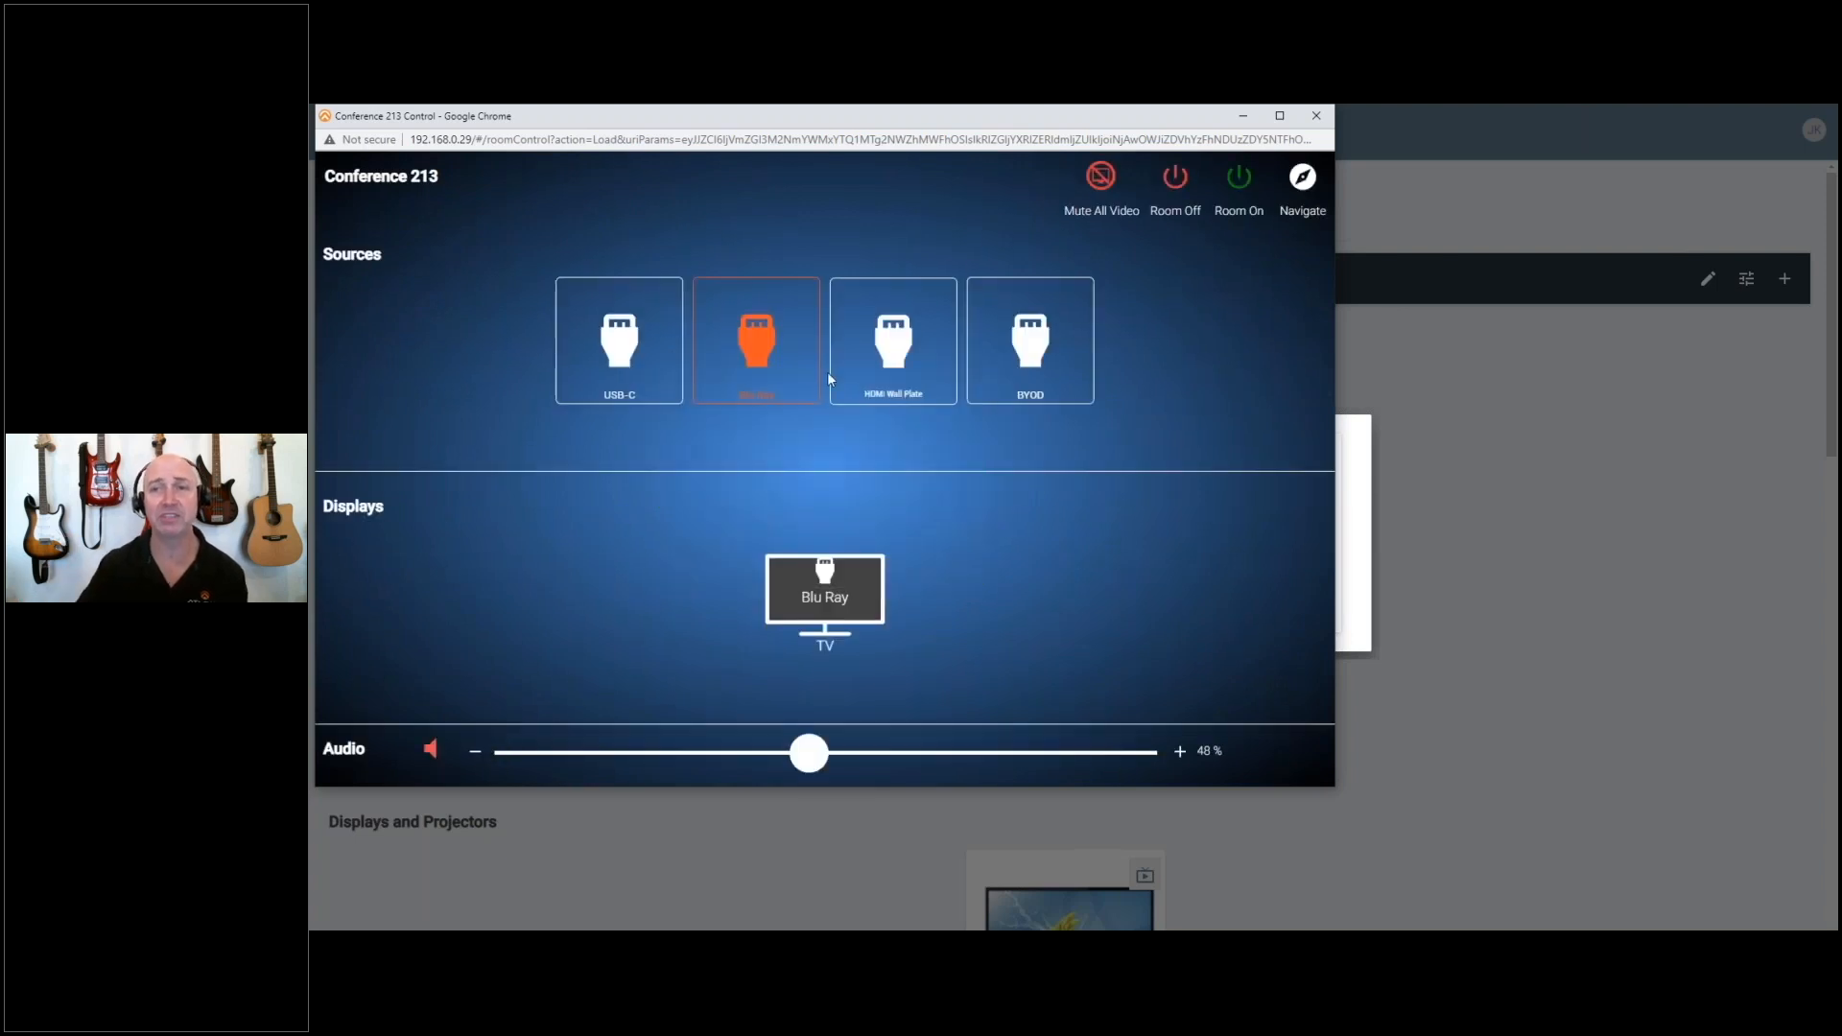
mouse_move(948, 381)
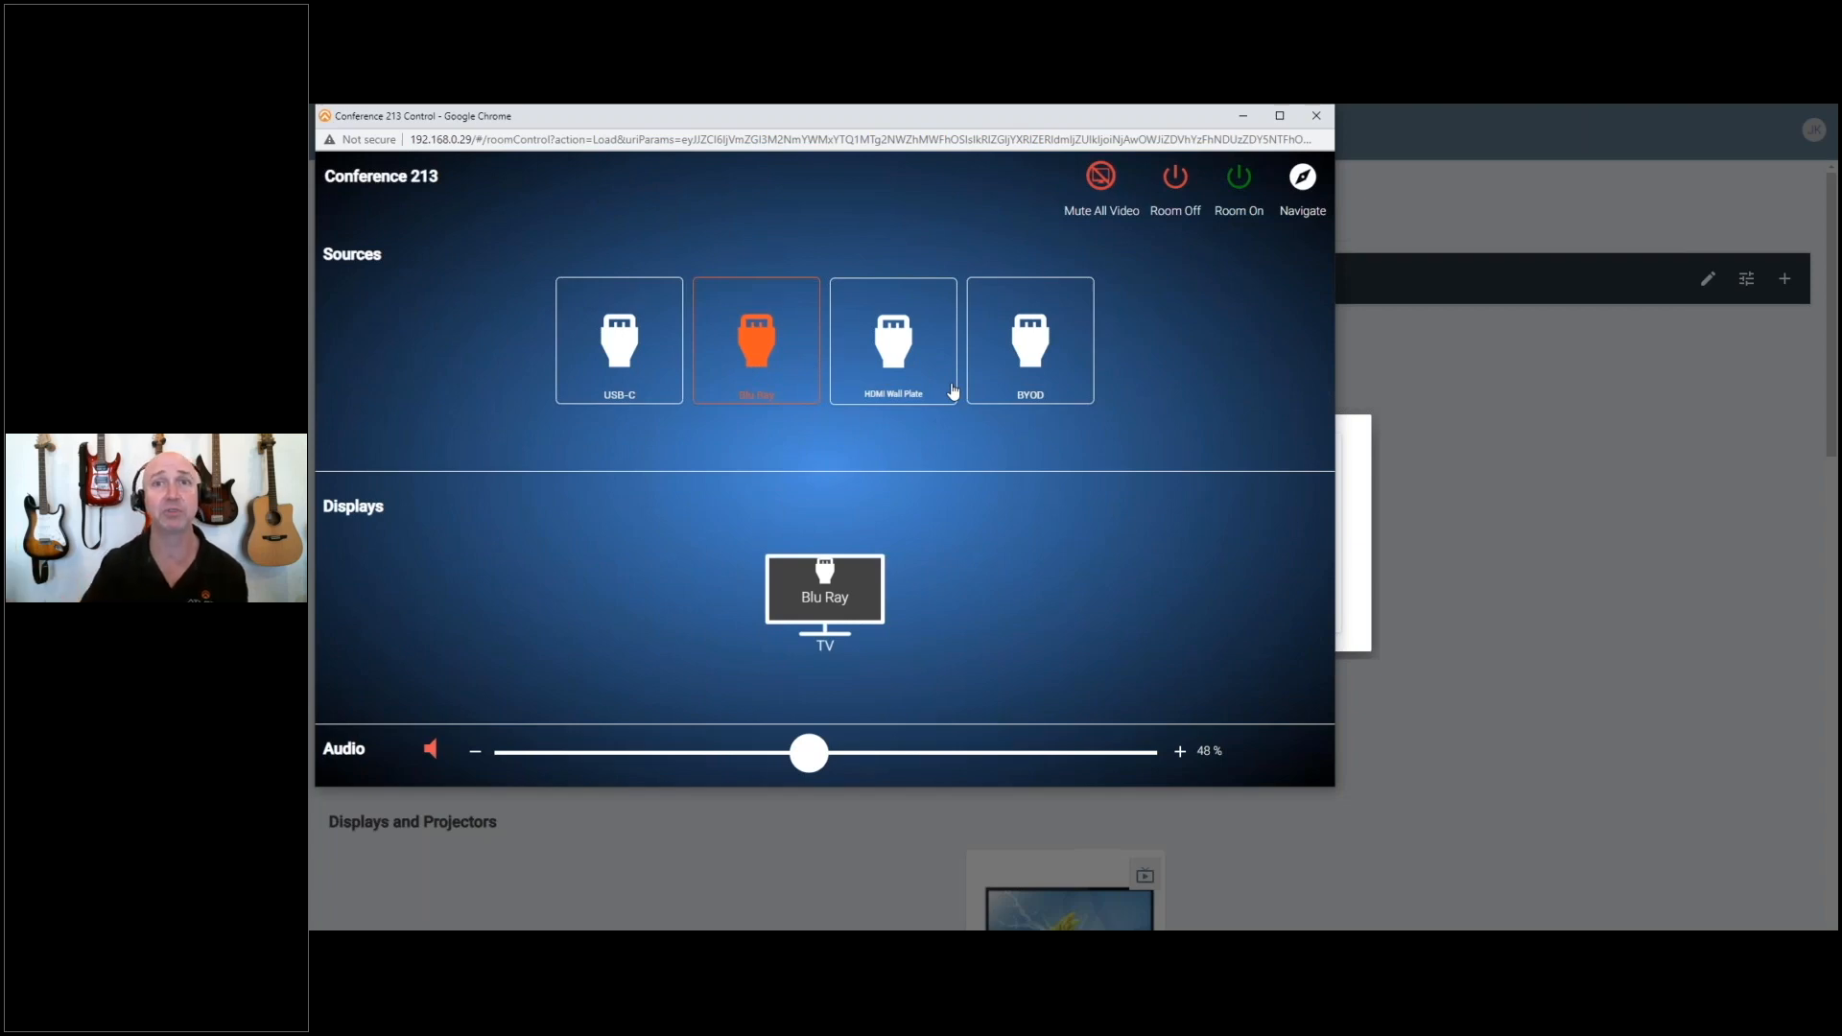
mouse_move(1171, 363)
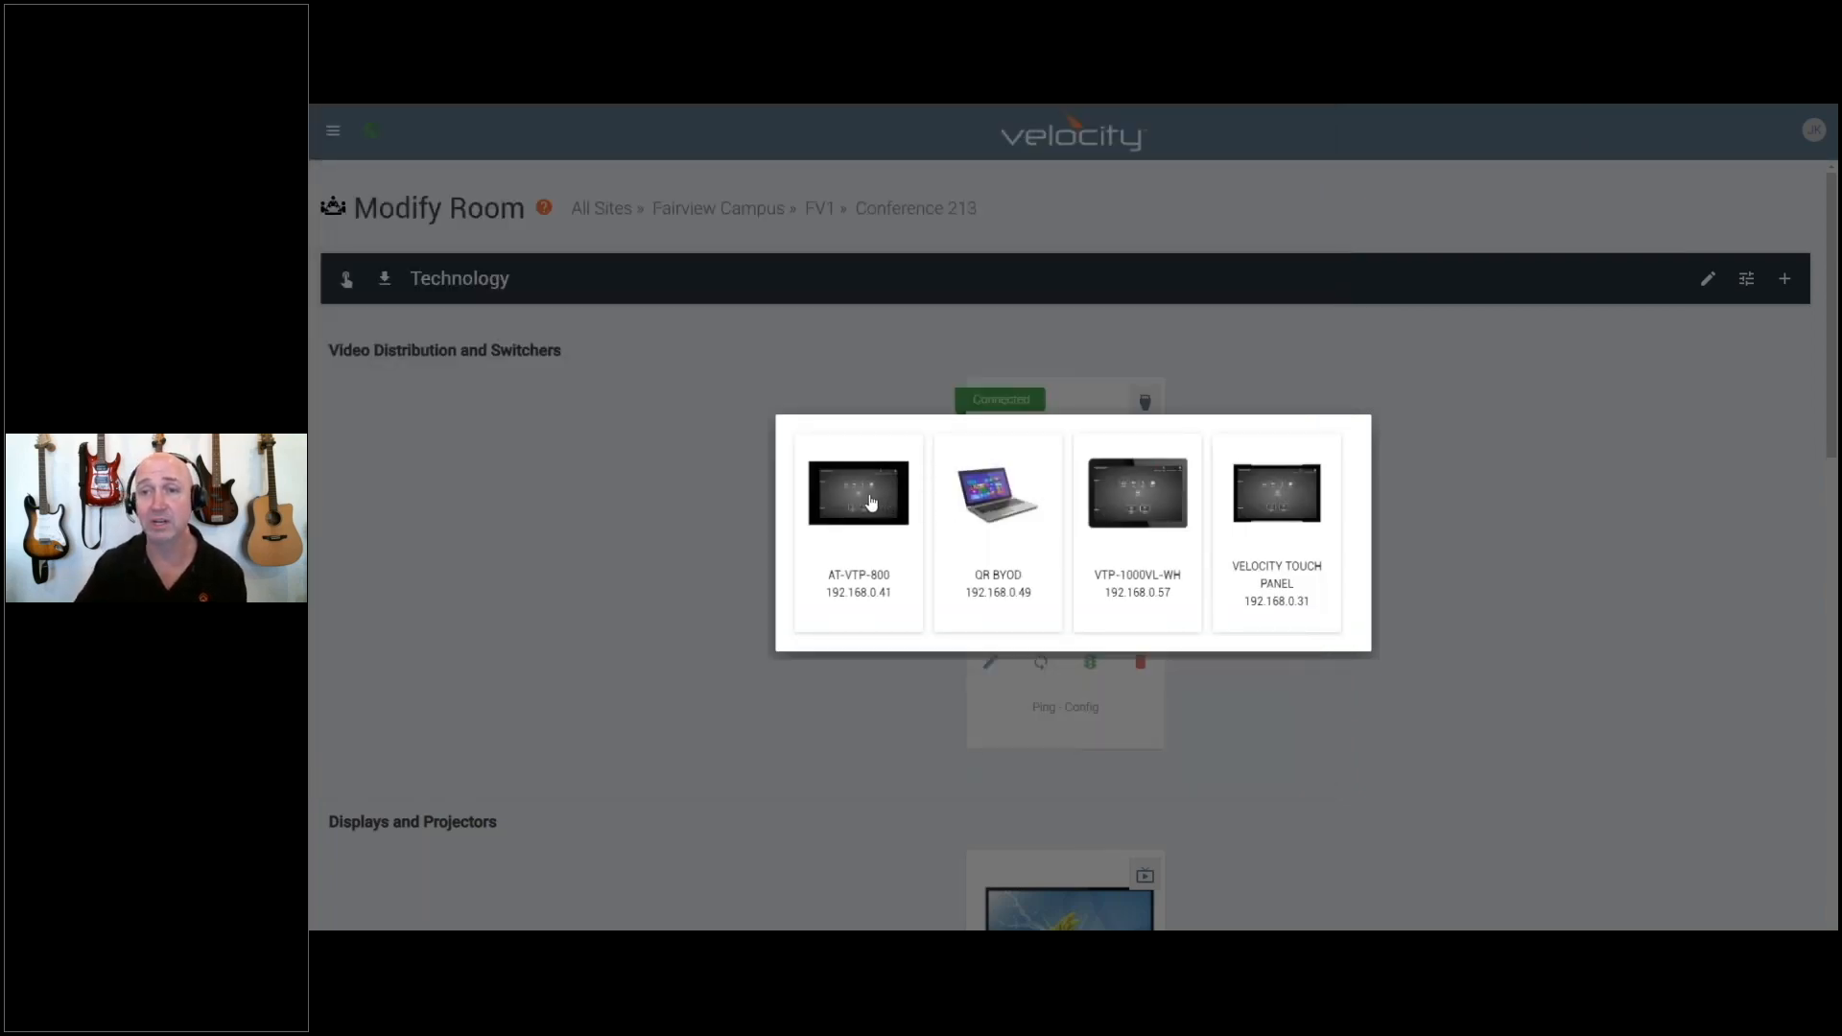
Step: Preview the AT-VTP-800 control window showing Blu-ray, Fire TV, Laptop and BYOD sources
left_click(857, 491)
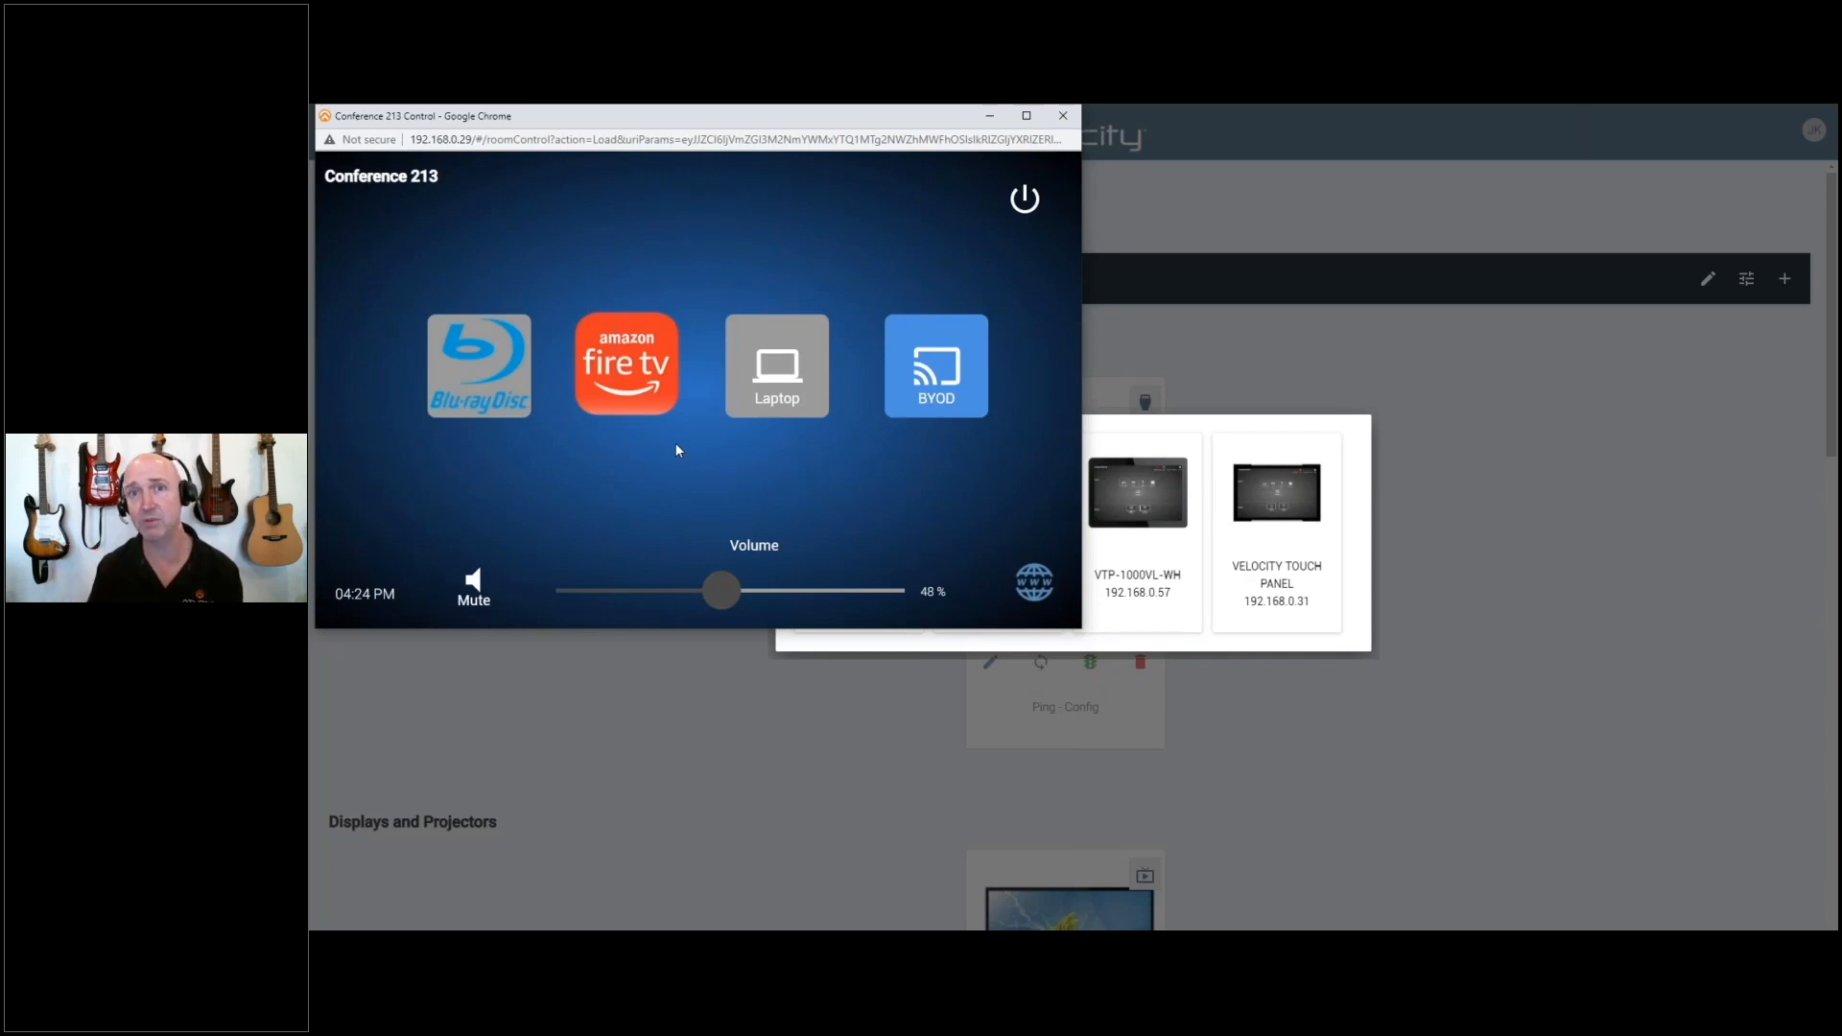
mouse_move(710, 428)
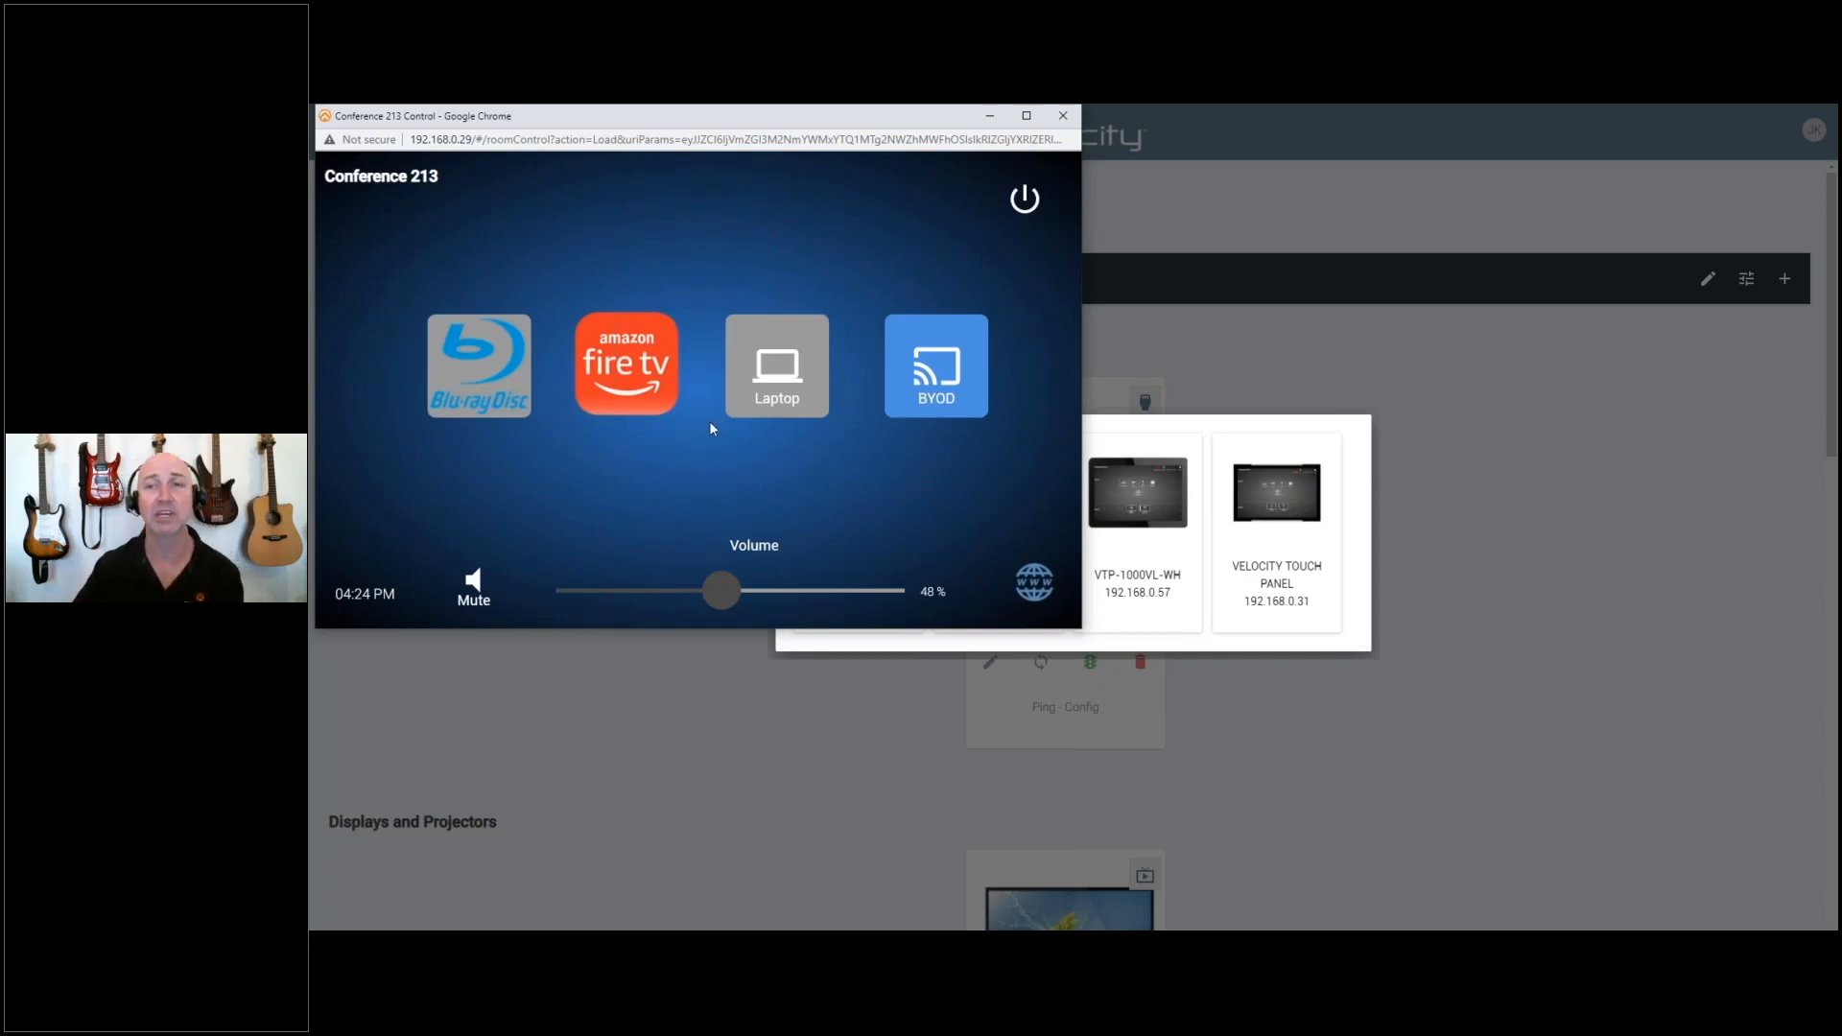
mouse_move(911, 450)
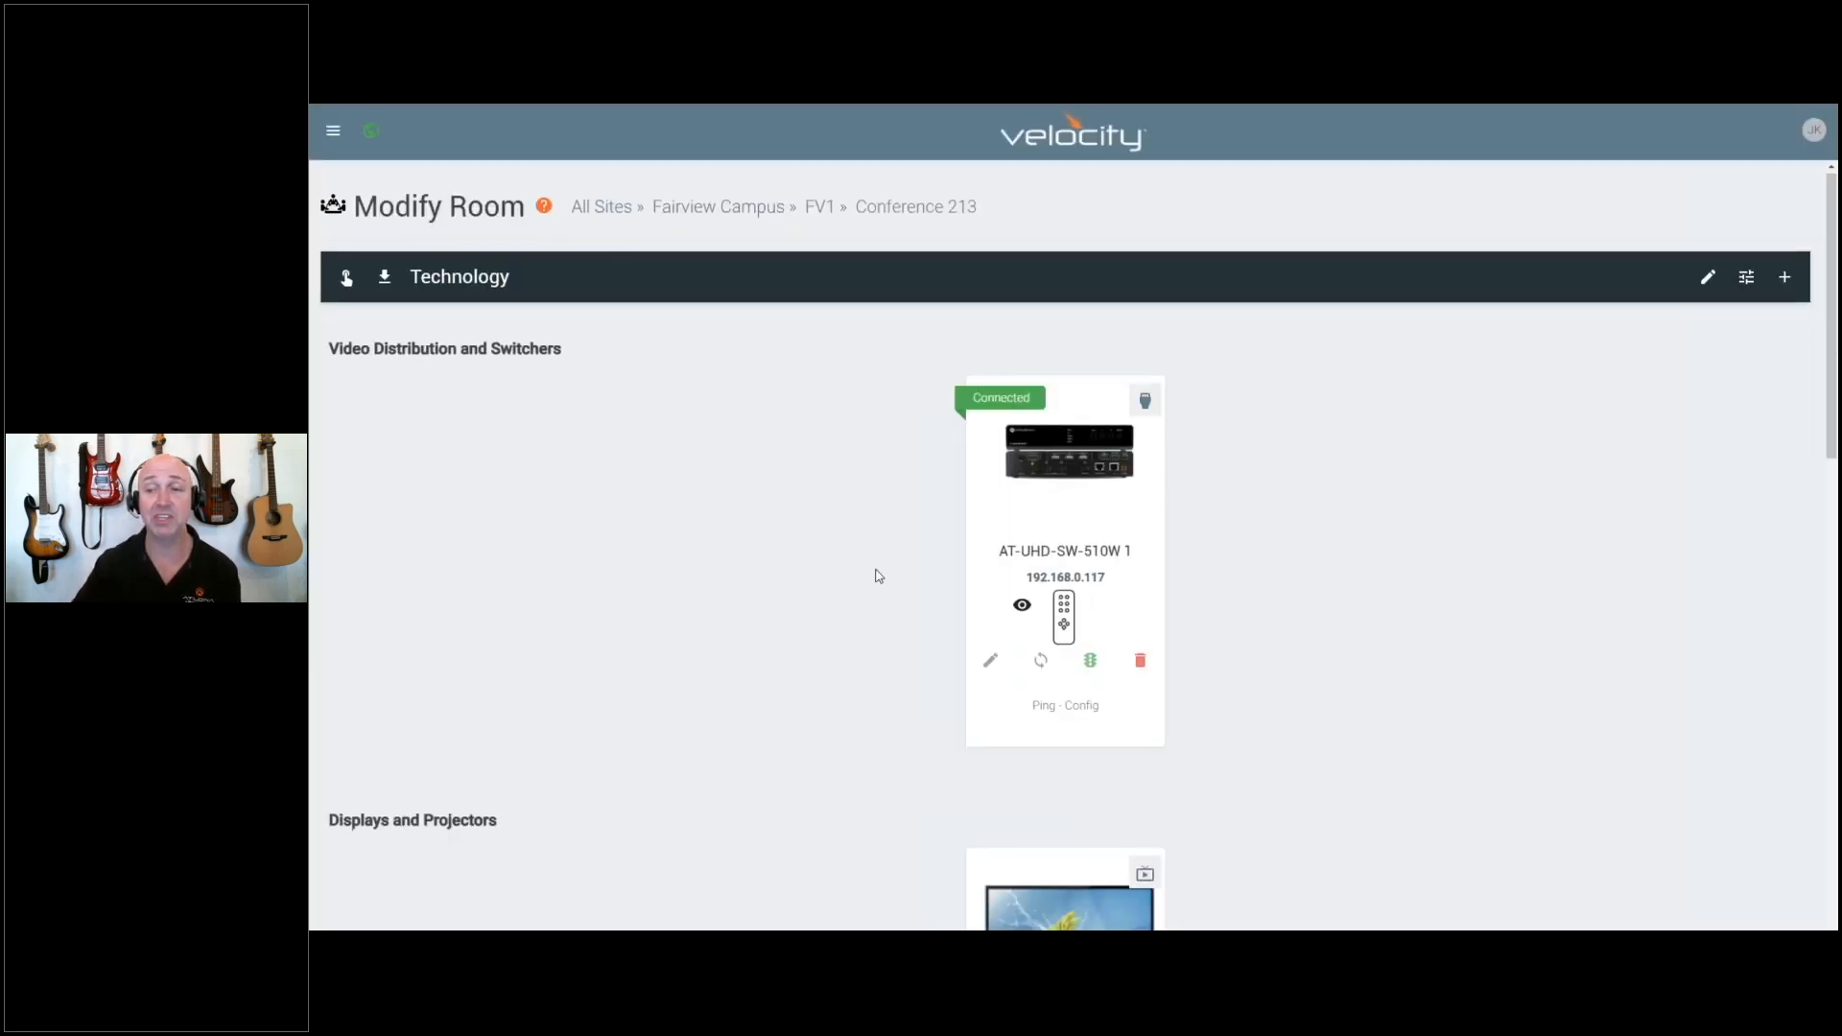
Step: In AT-VTP-800 Configure Equipment, scroll to QR Code Generation and open the Link to VTP dropdown
scroll("down", 3)
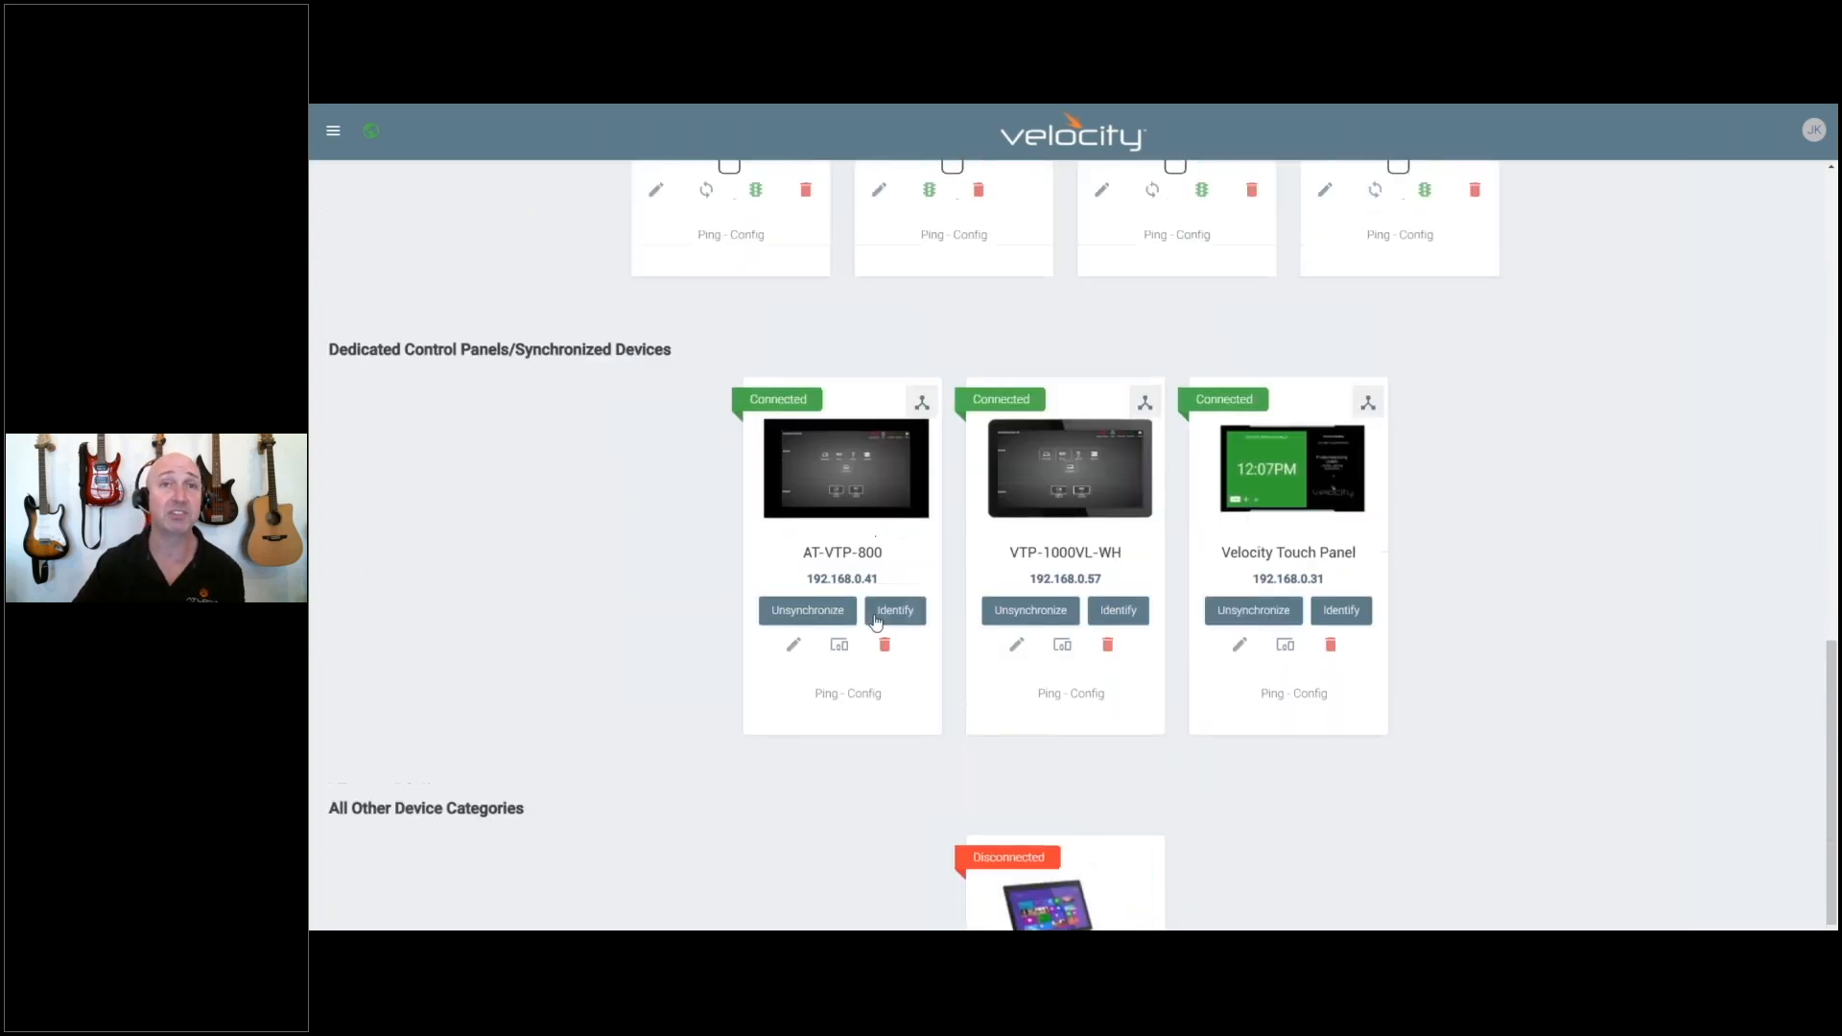
mouse_move(795, 645)
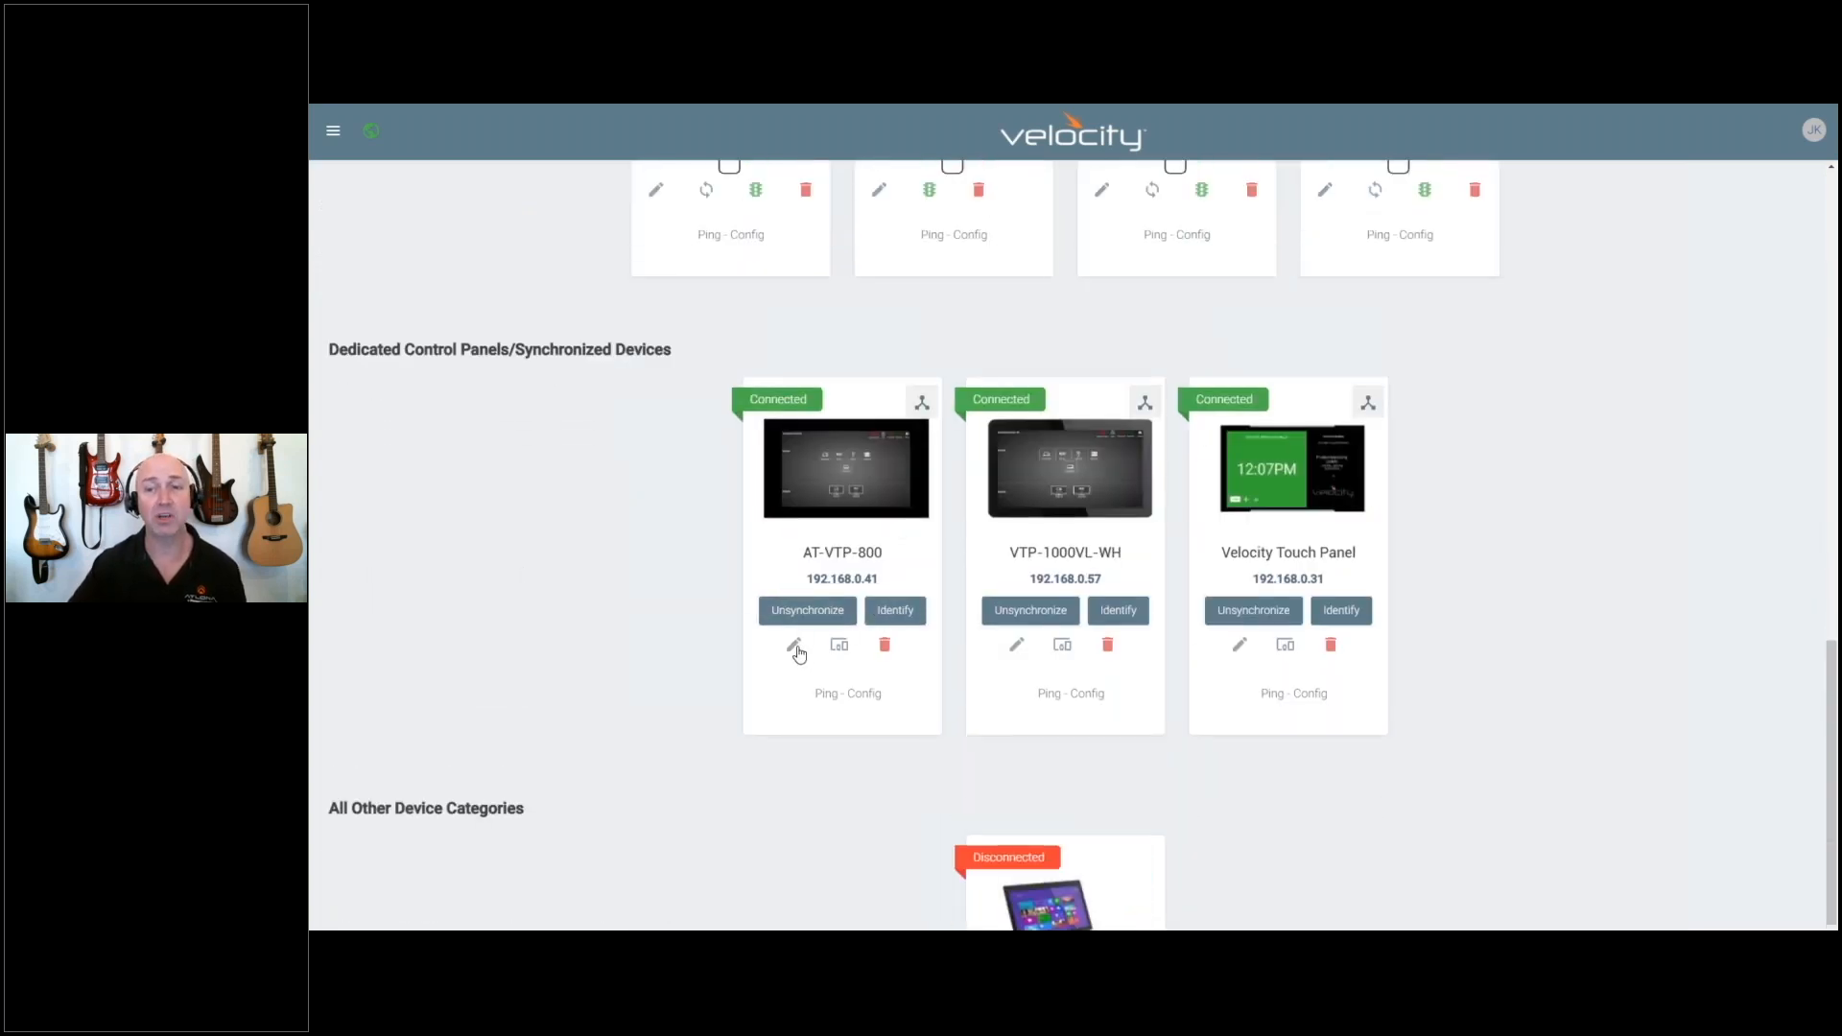
left_click(795, 645)
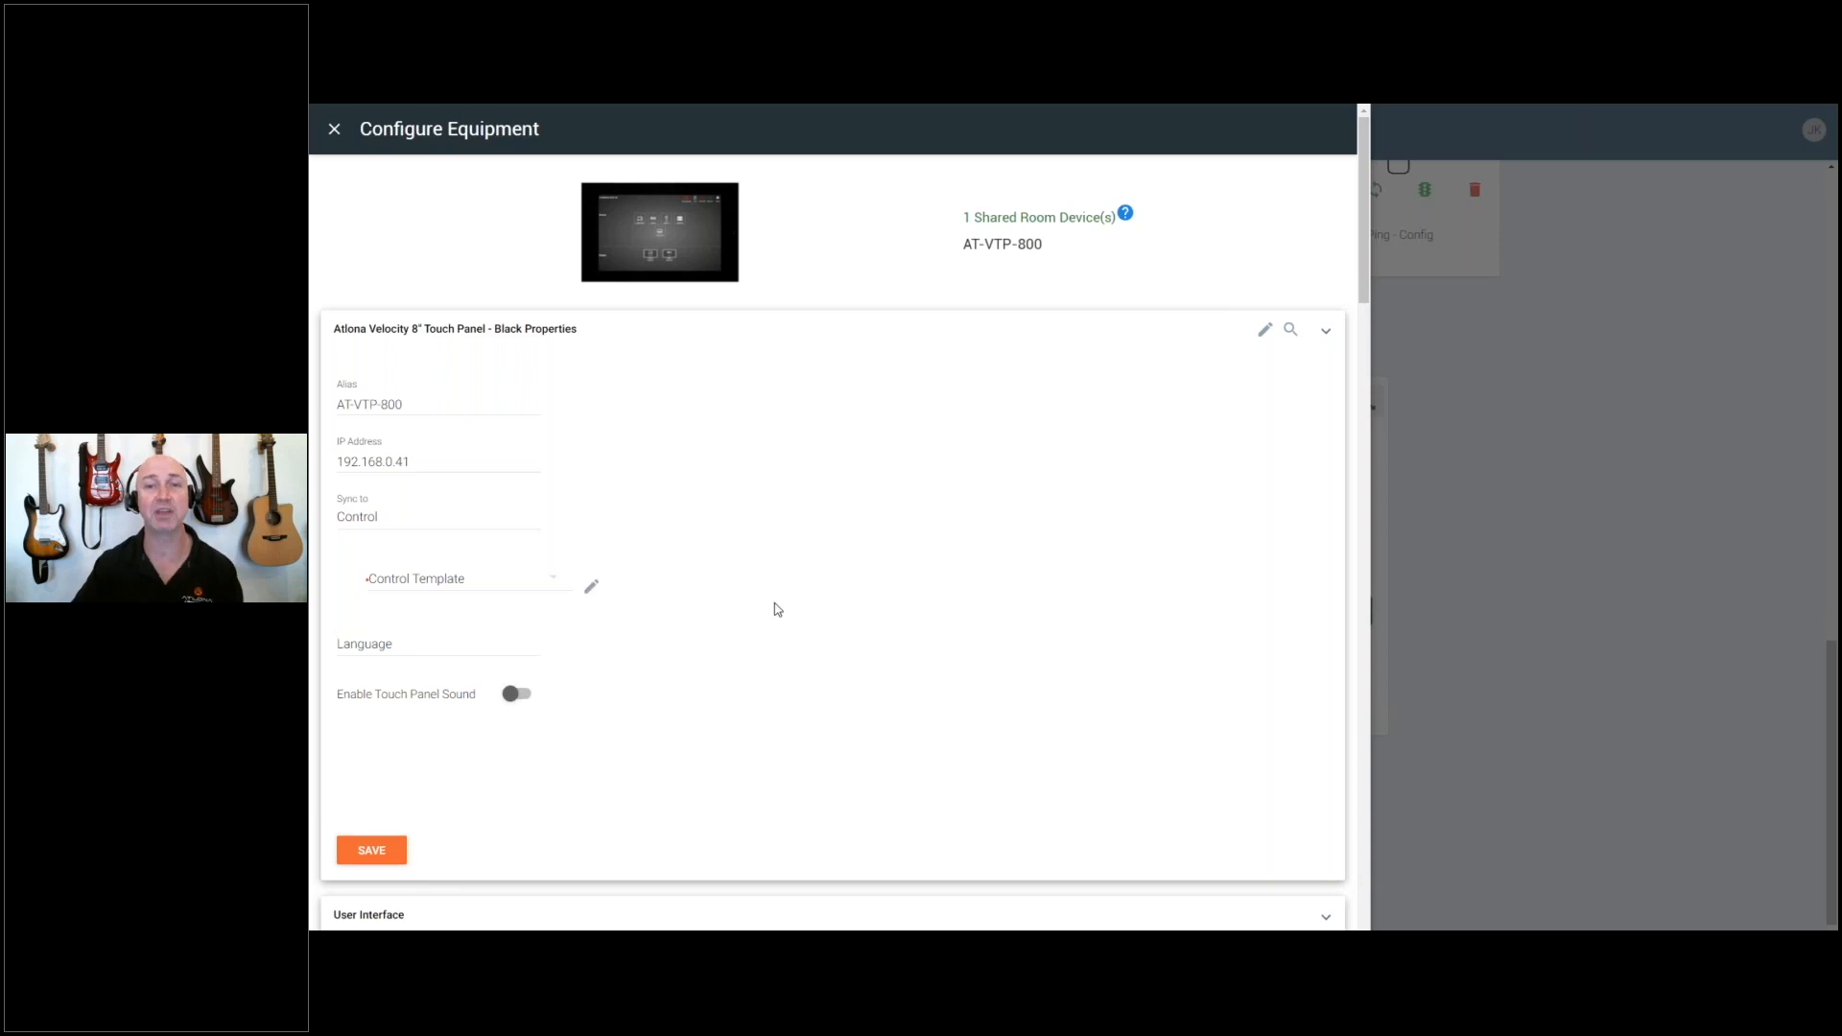
scroll("down", 3)
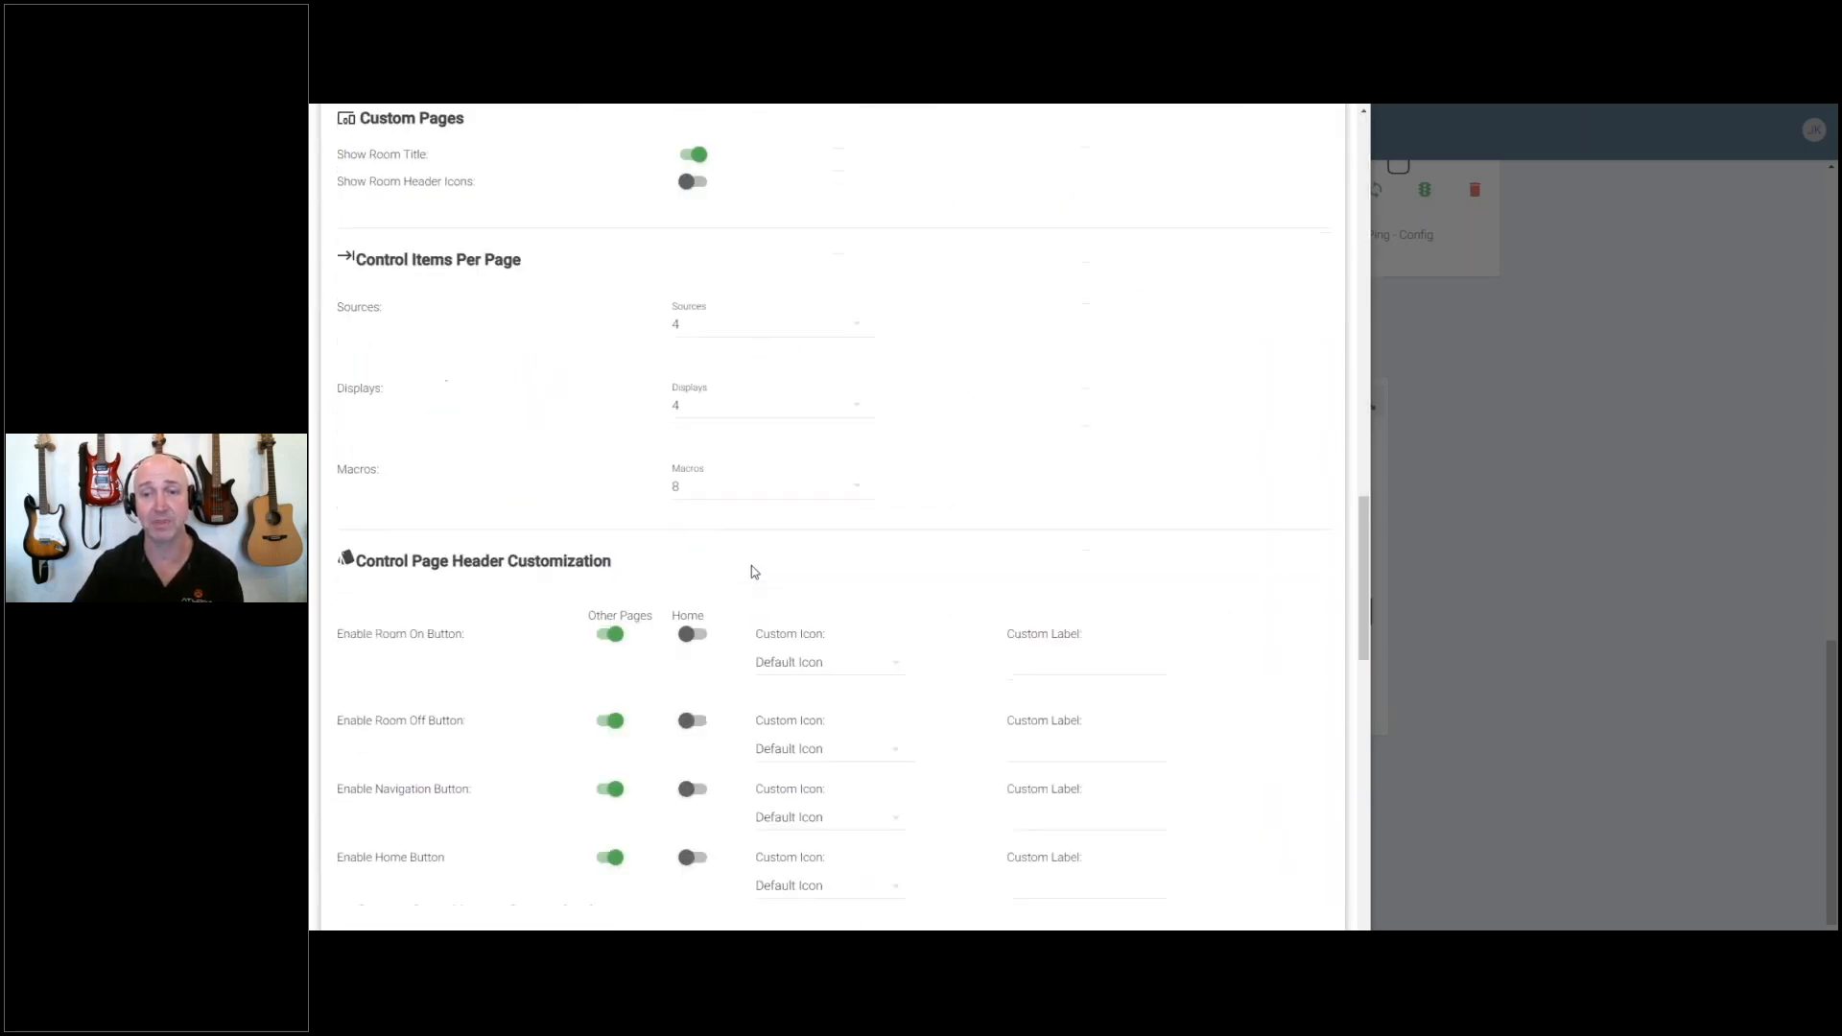
scroll("down", 3)
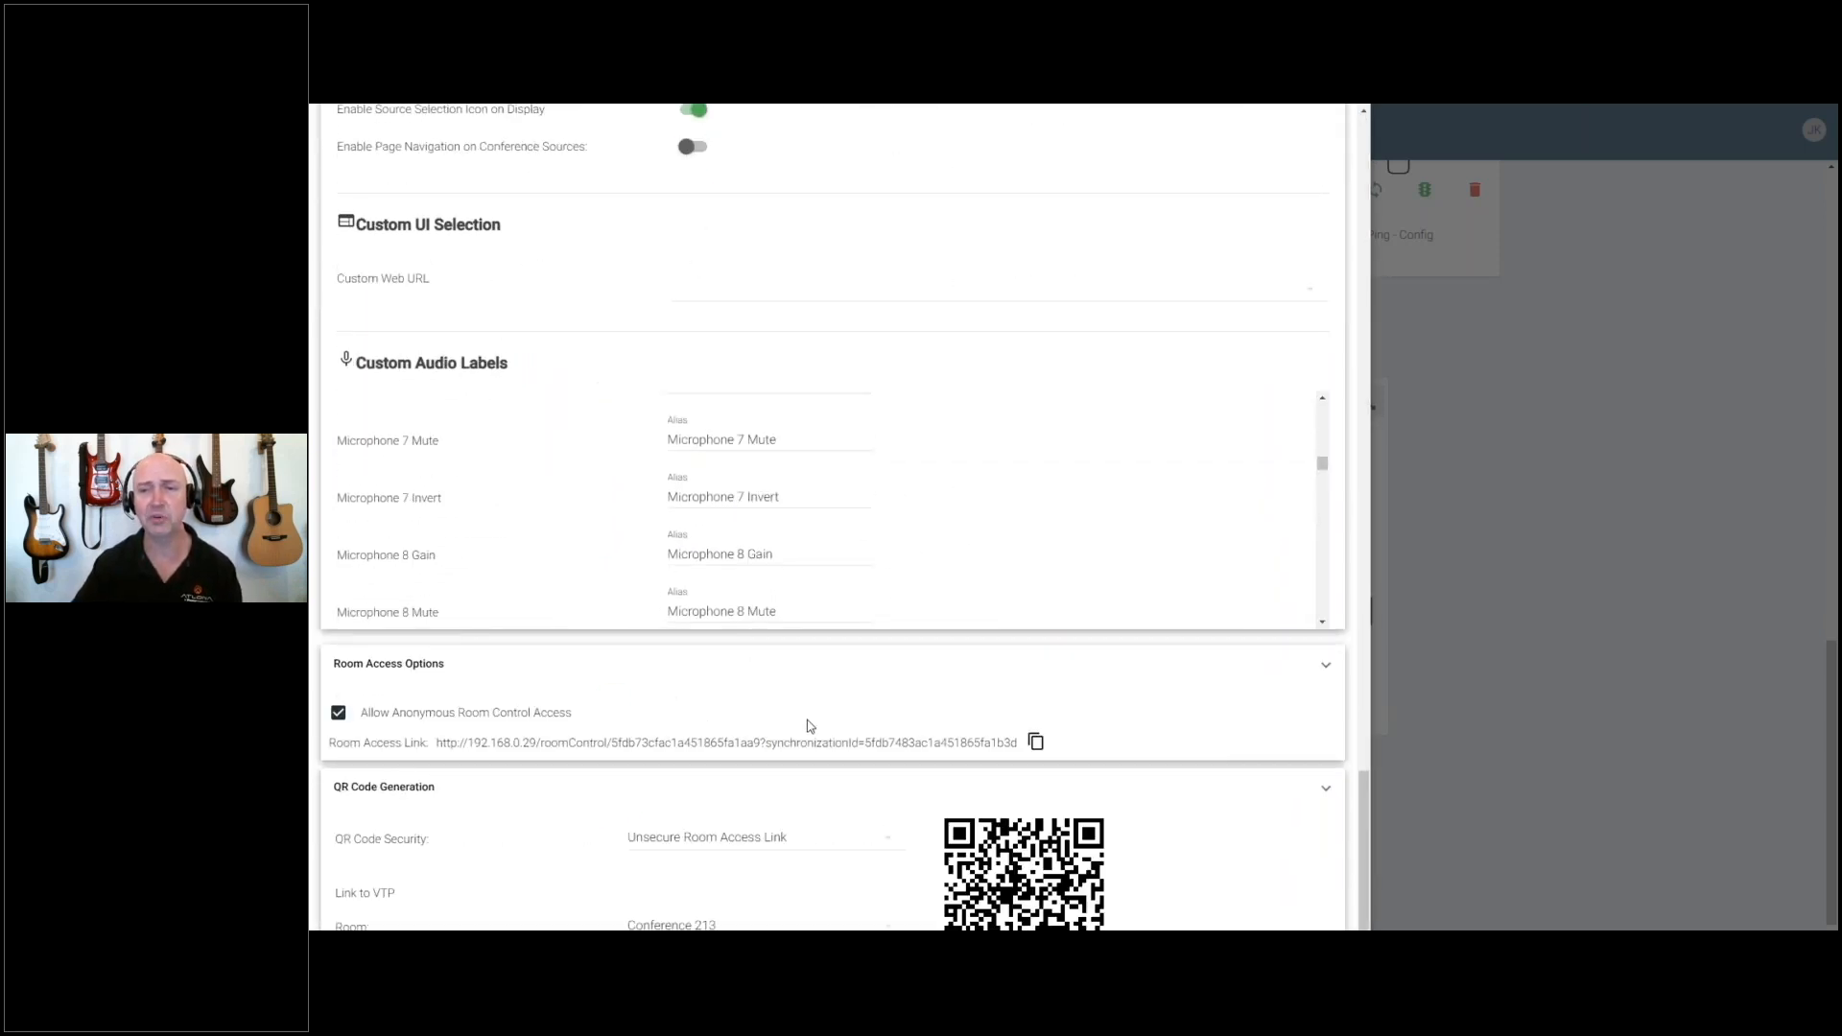
scroll("down", 3)
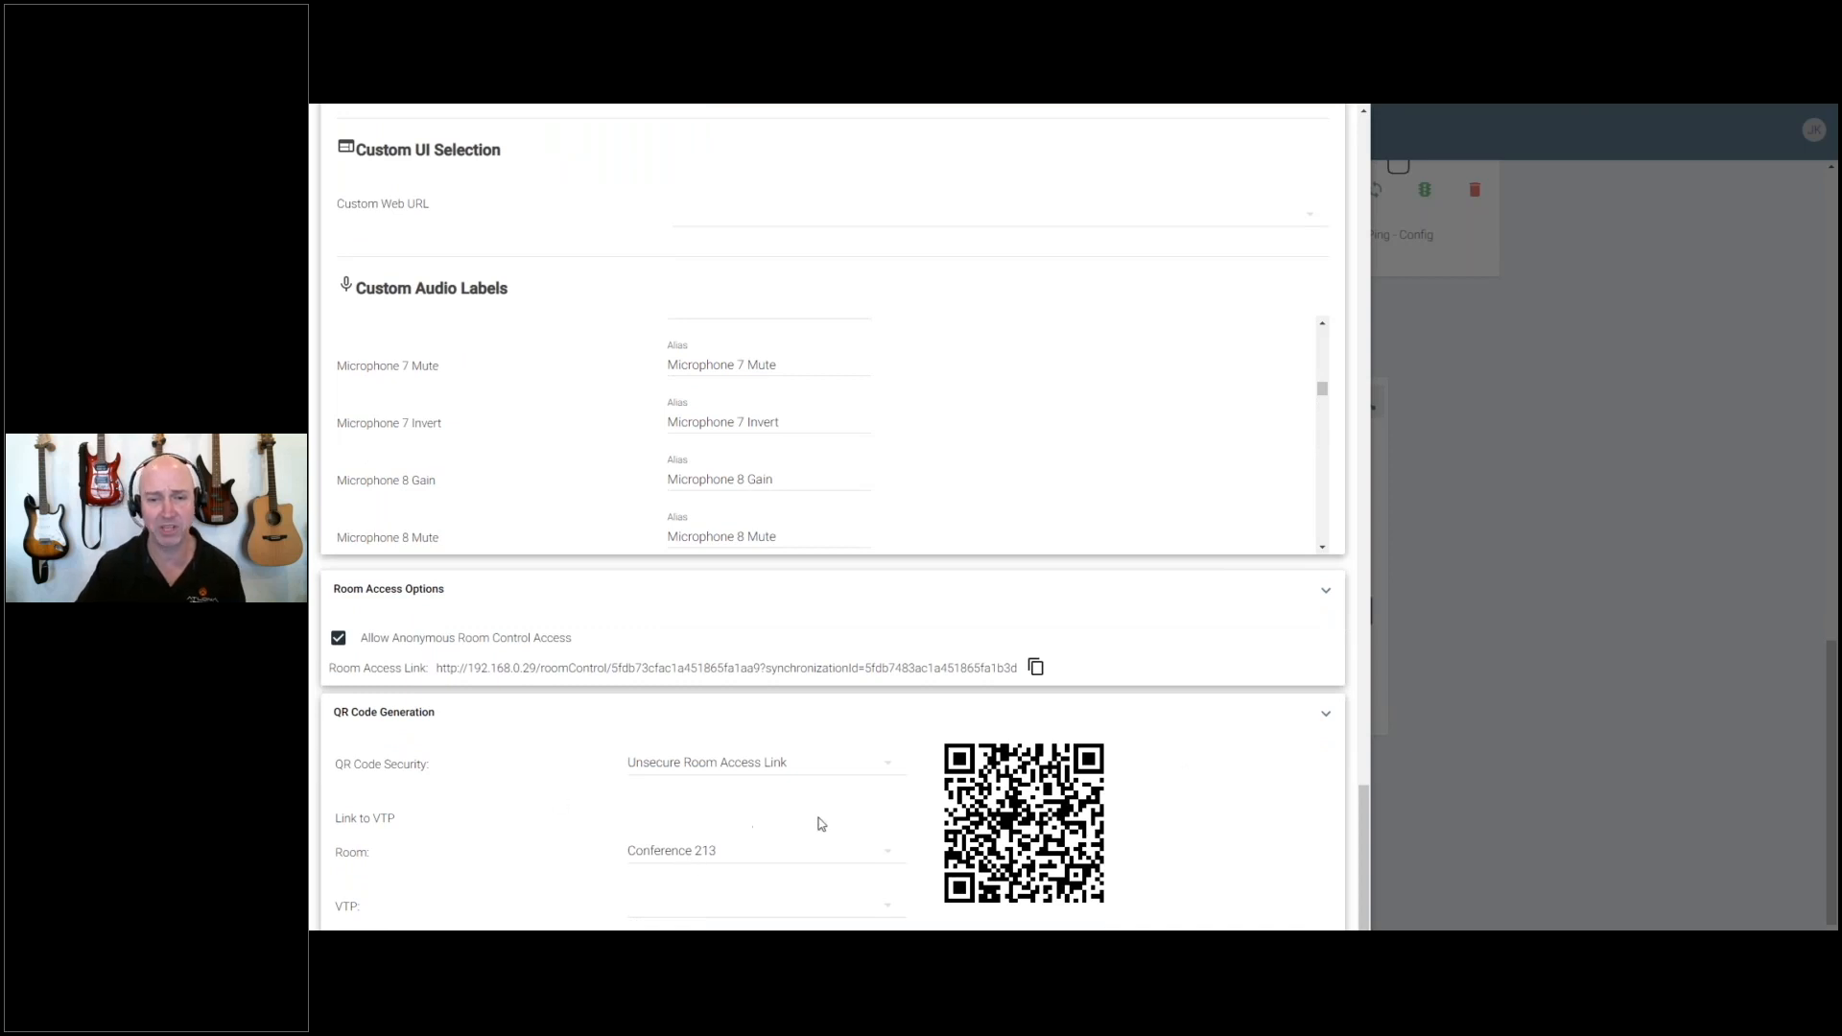
mouse_move(754, 857)
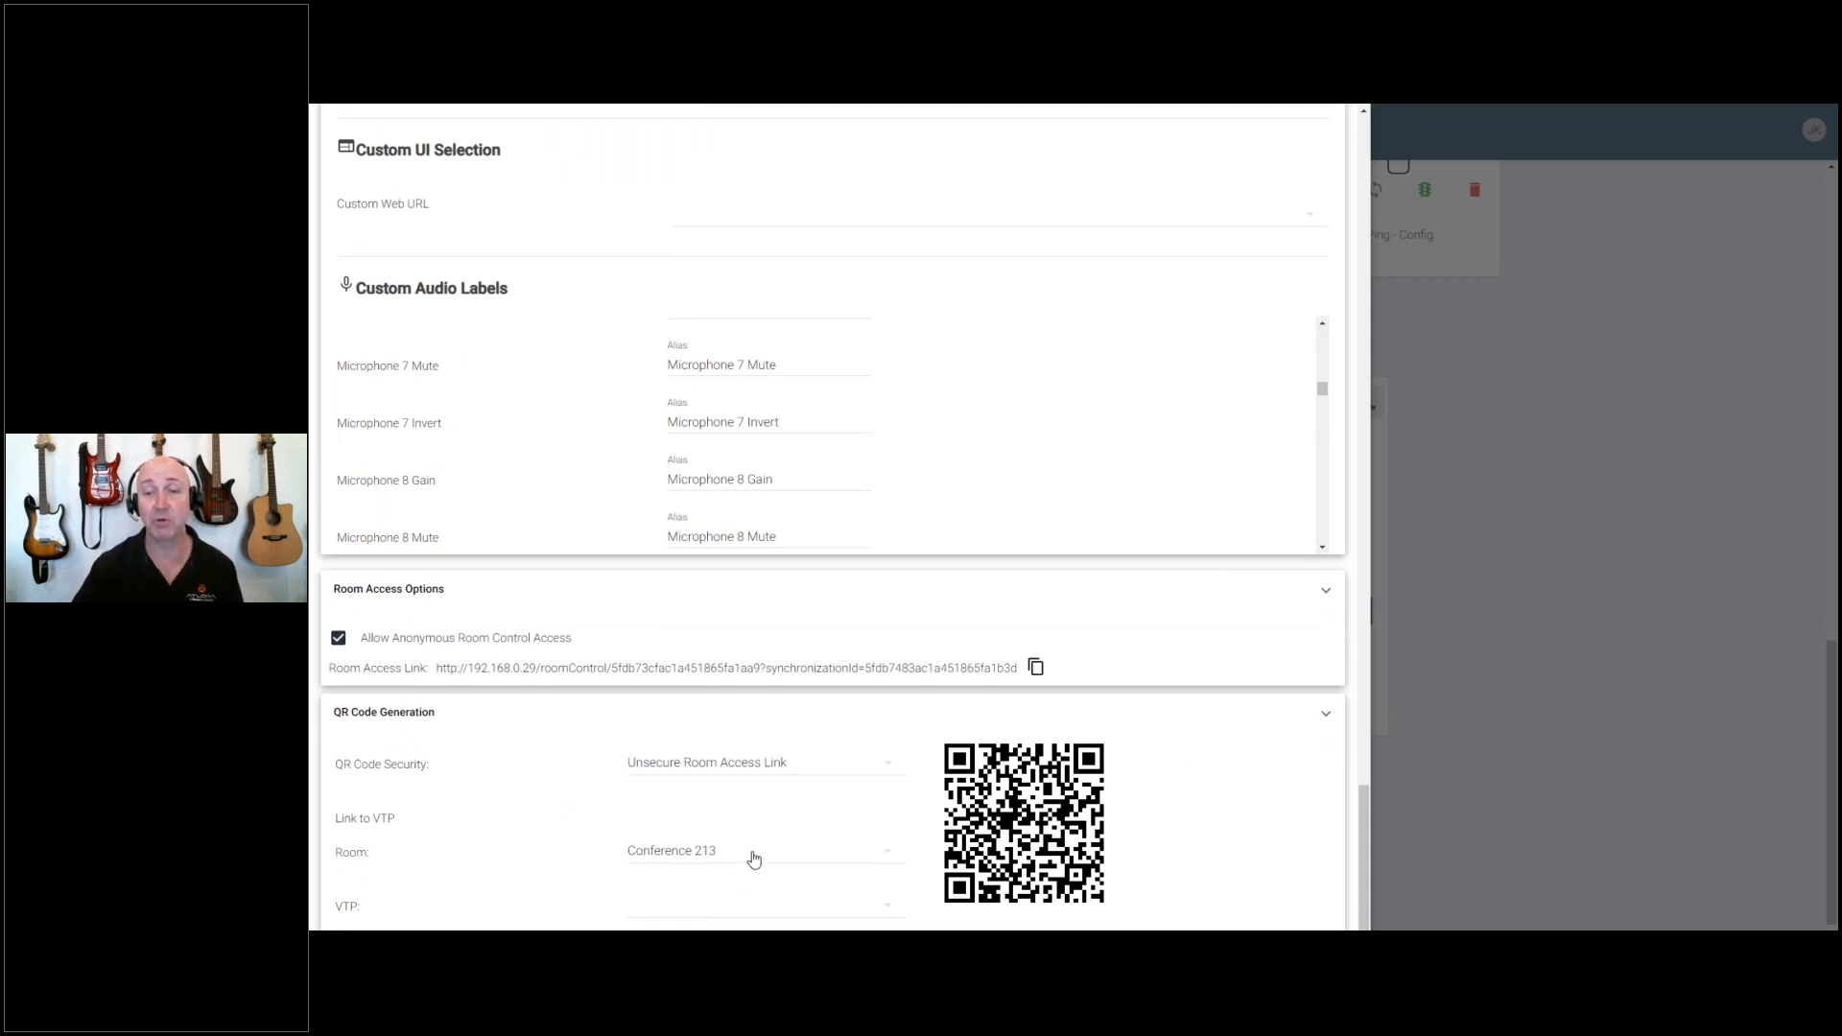
mouse_move(687, 906)
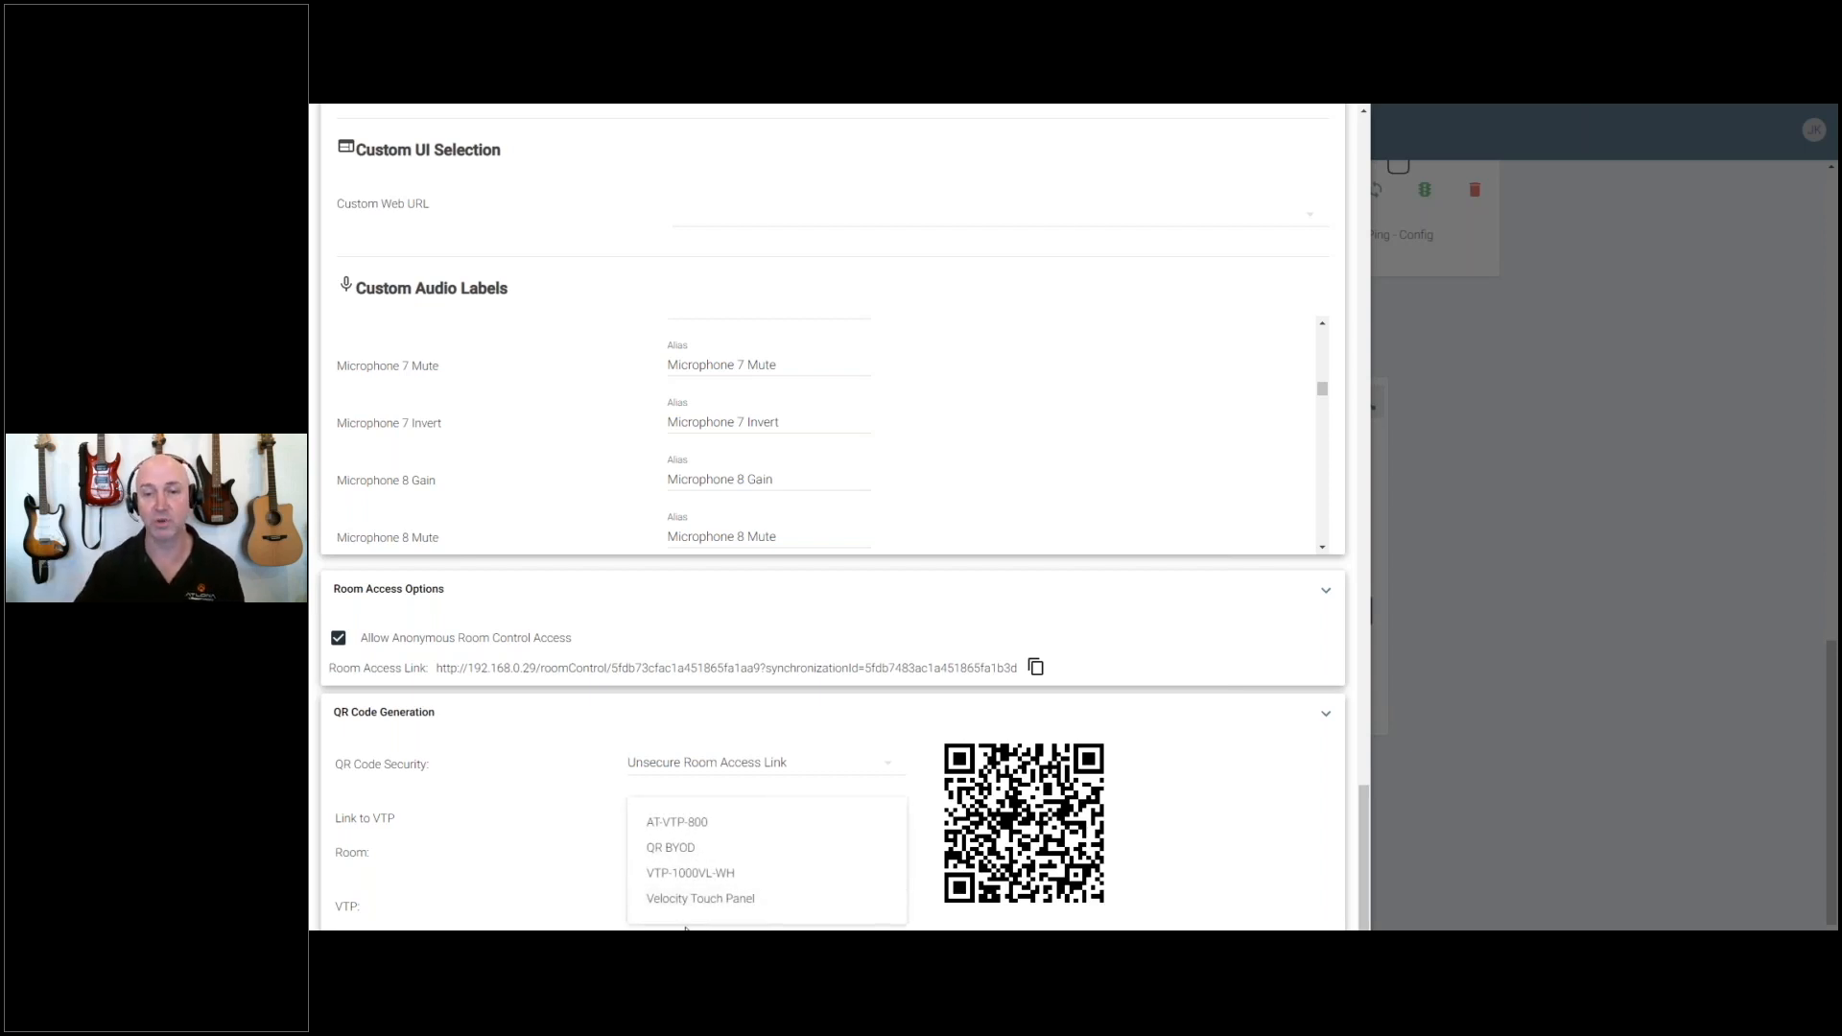
mouse_move(734, 873)
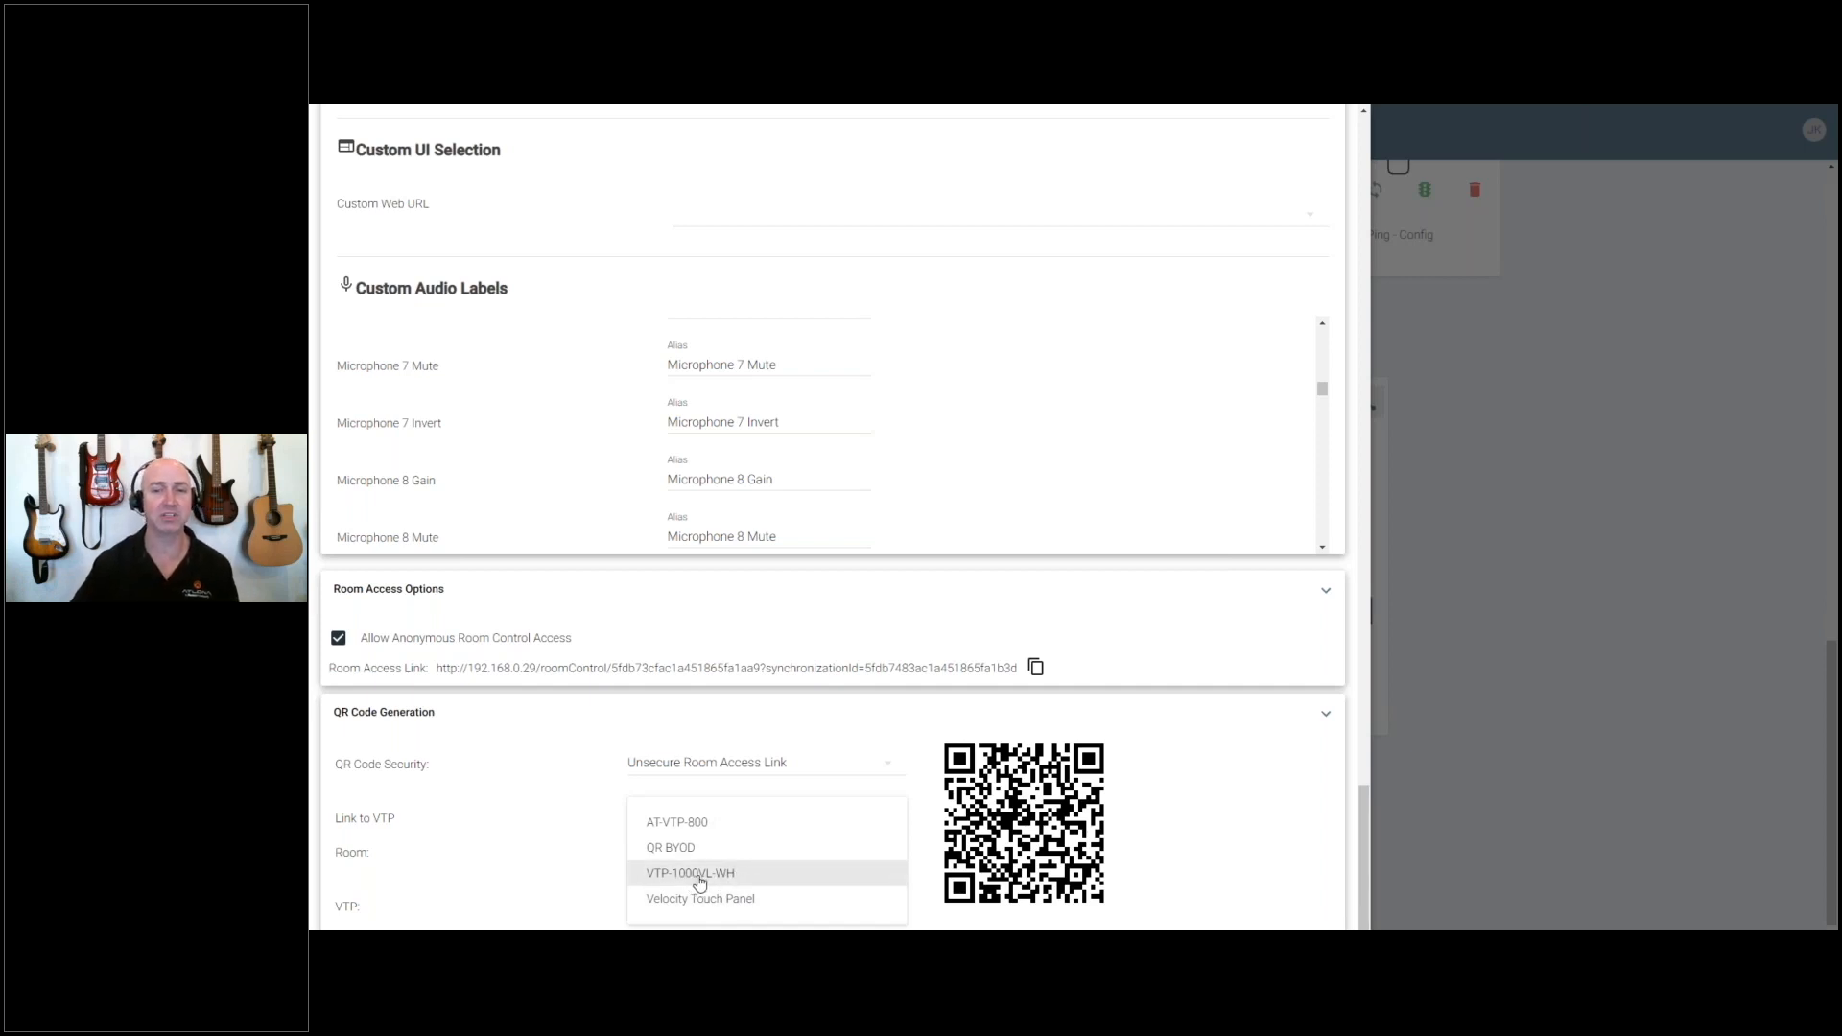
Step: Choose VTP-1000VL-WH as the touch panel linked to the Conference 213 QR code
left_click(690, 873)
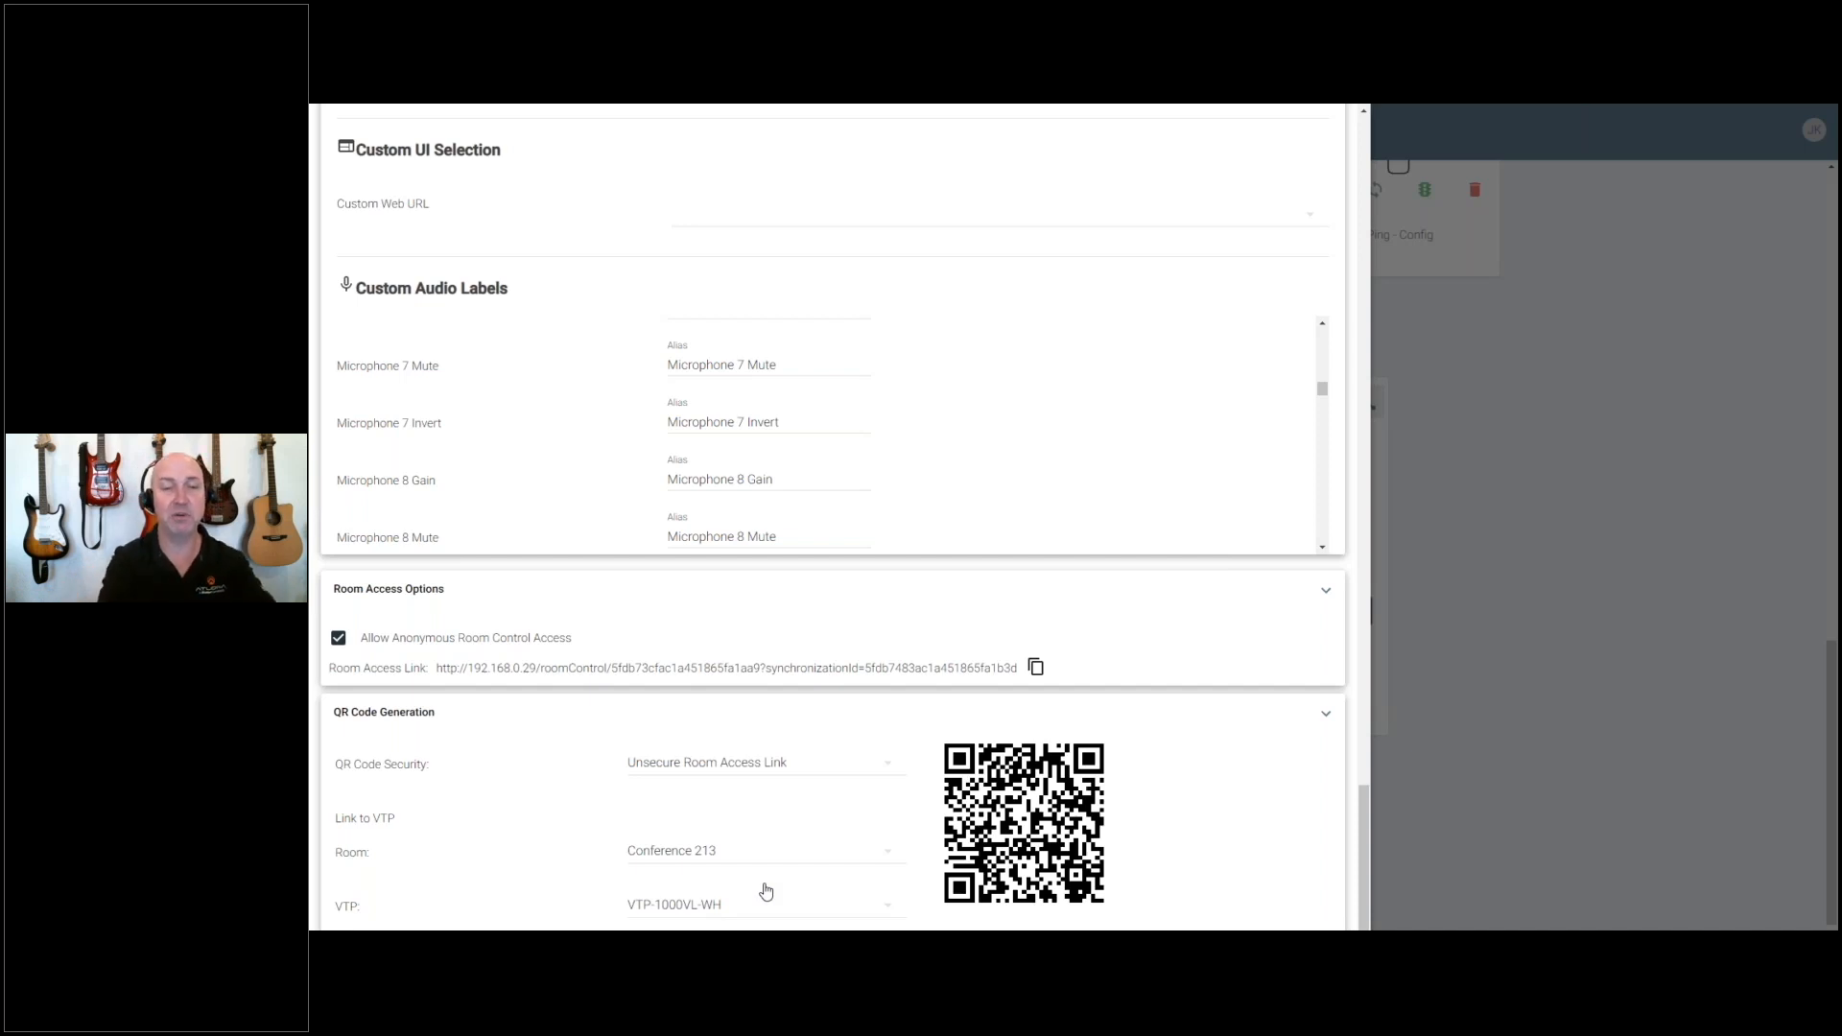
mouse_move(611, 914)
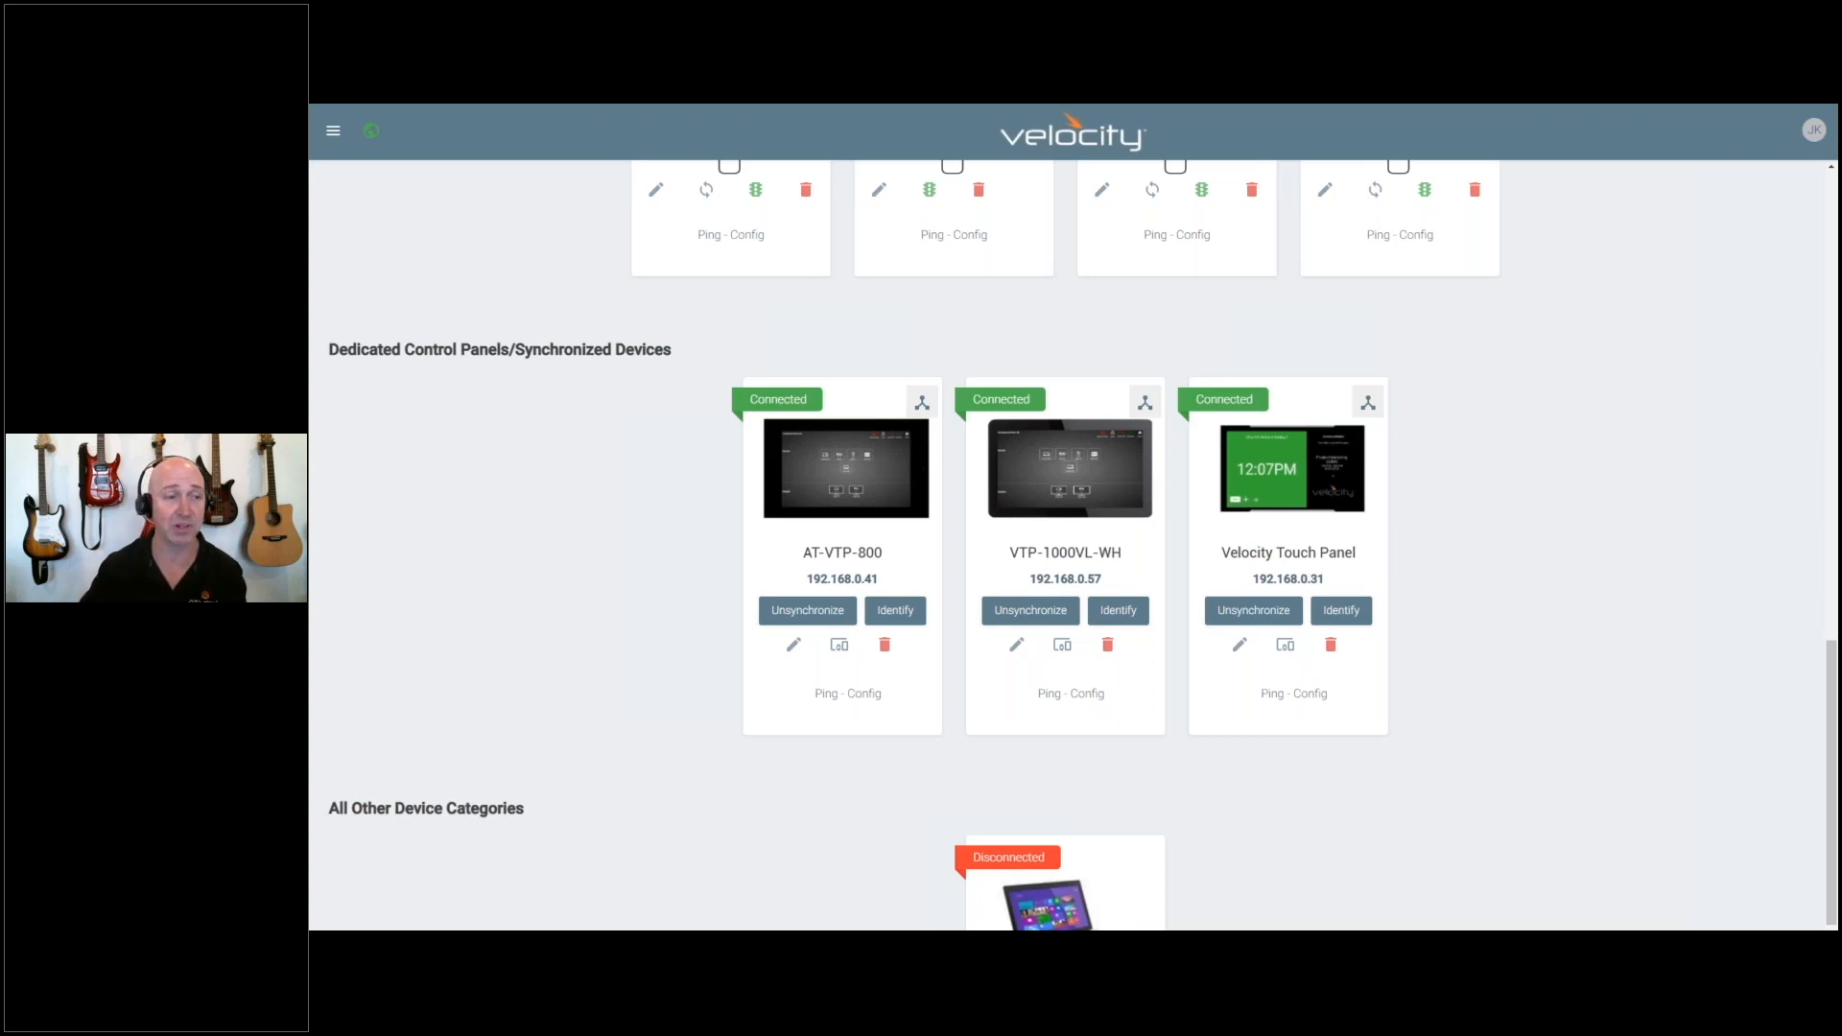
mouse_move(875, 796)
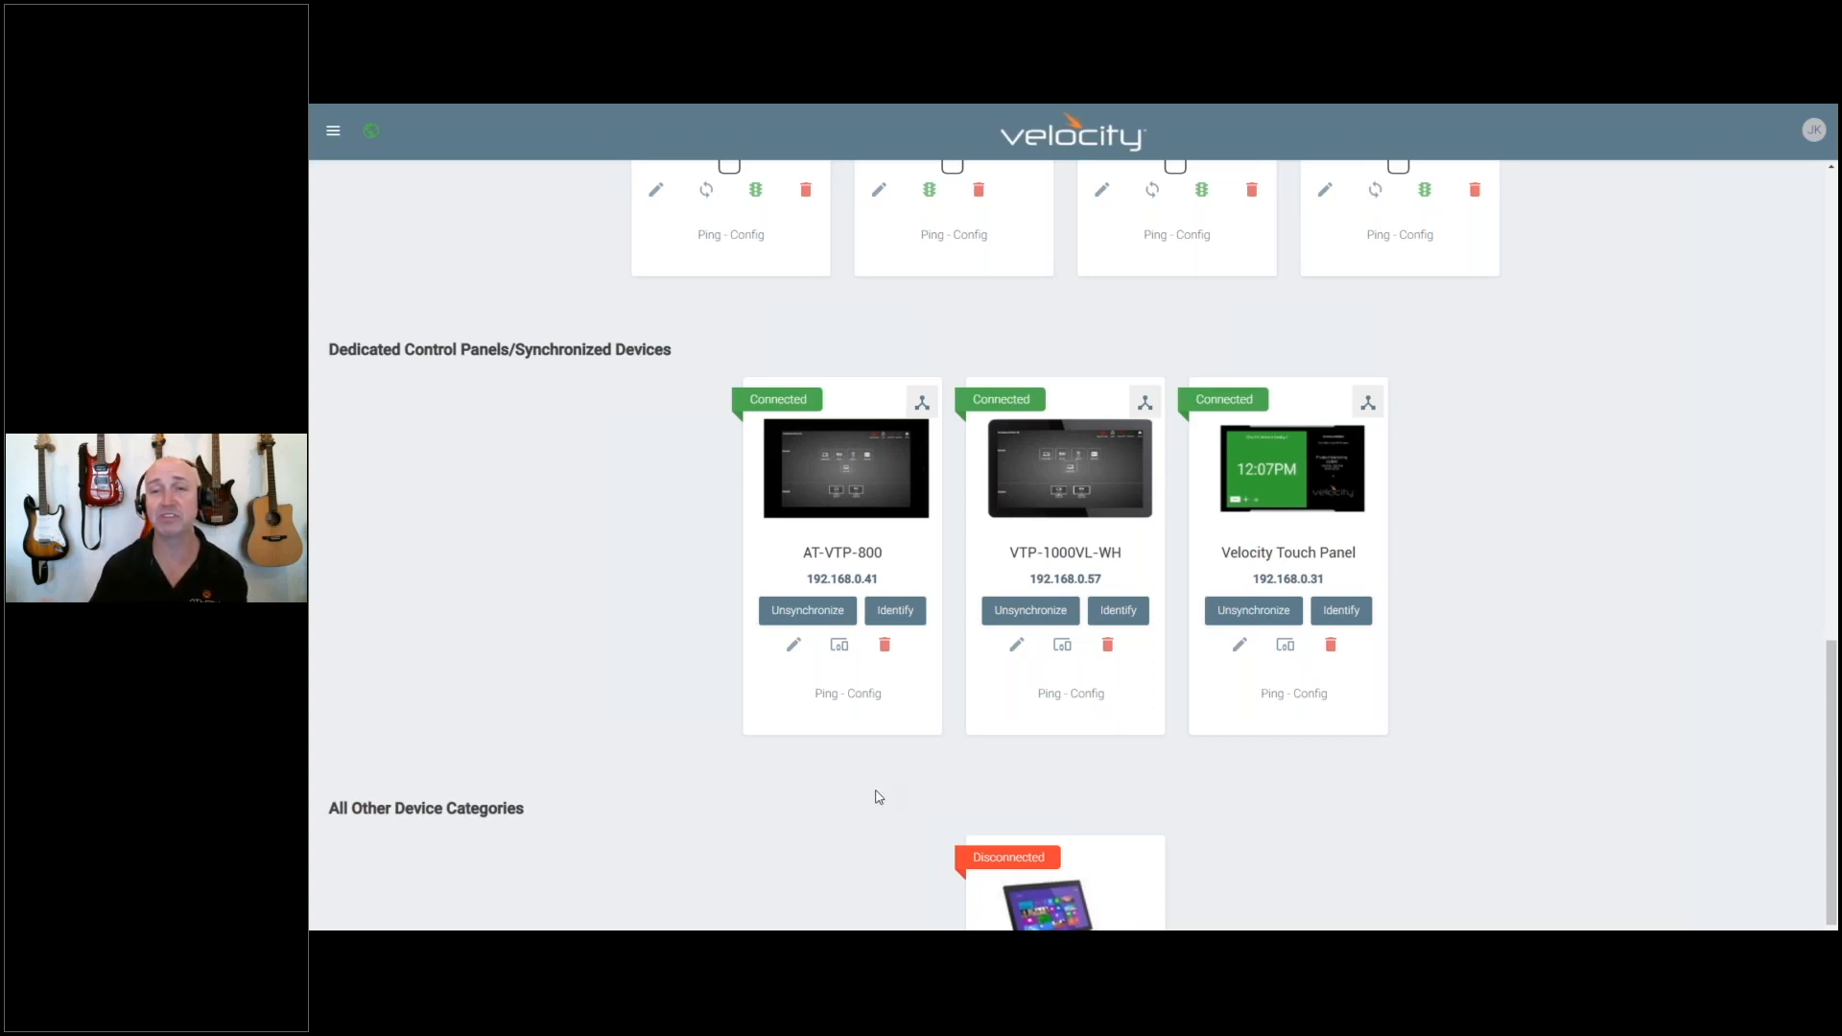
mouse_move(1008, 675)
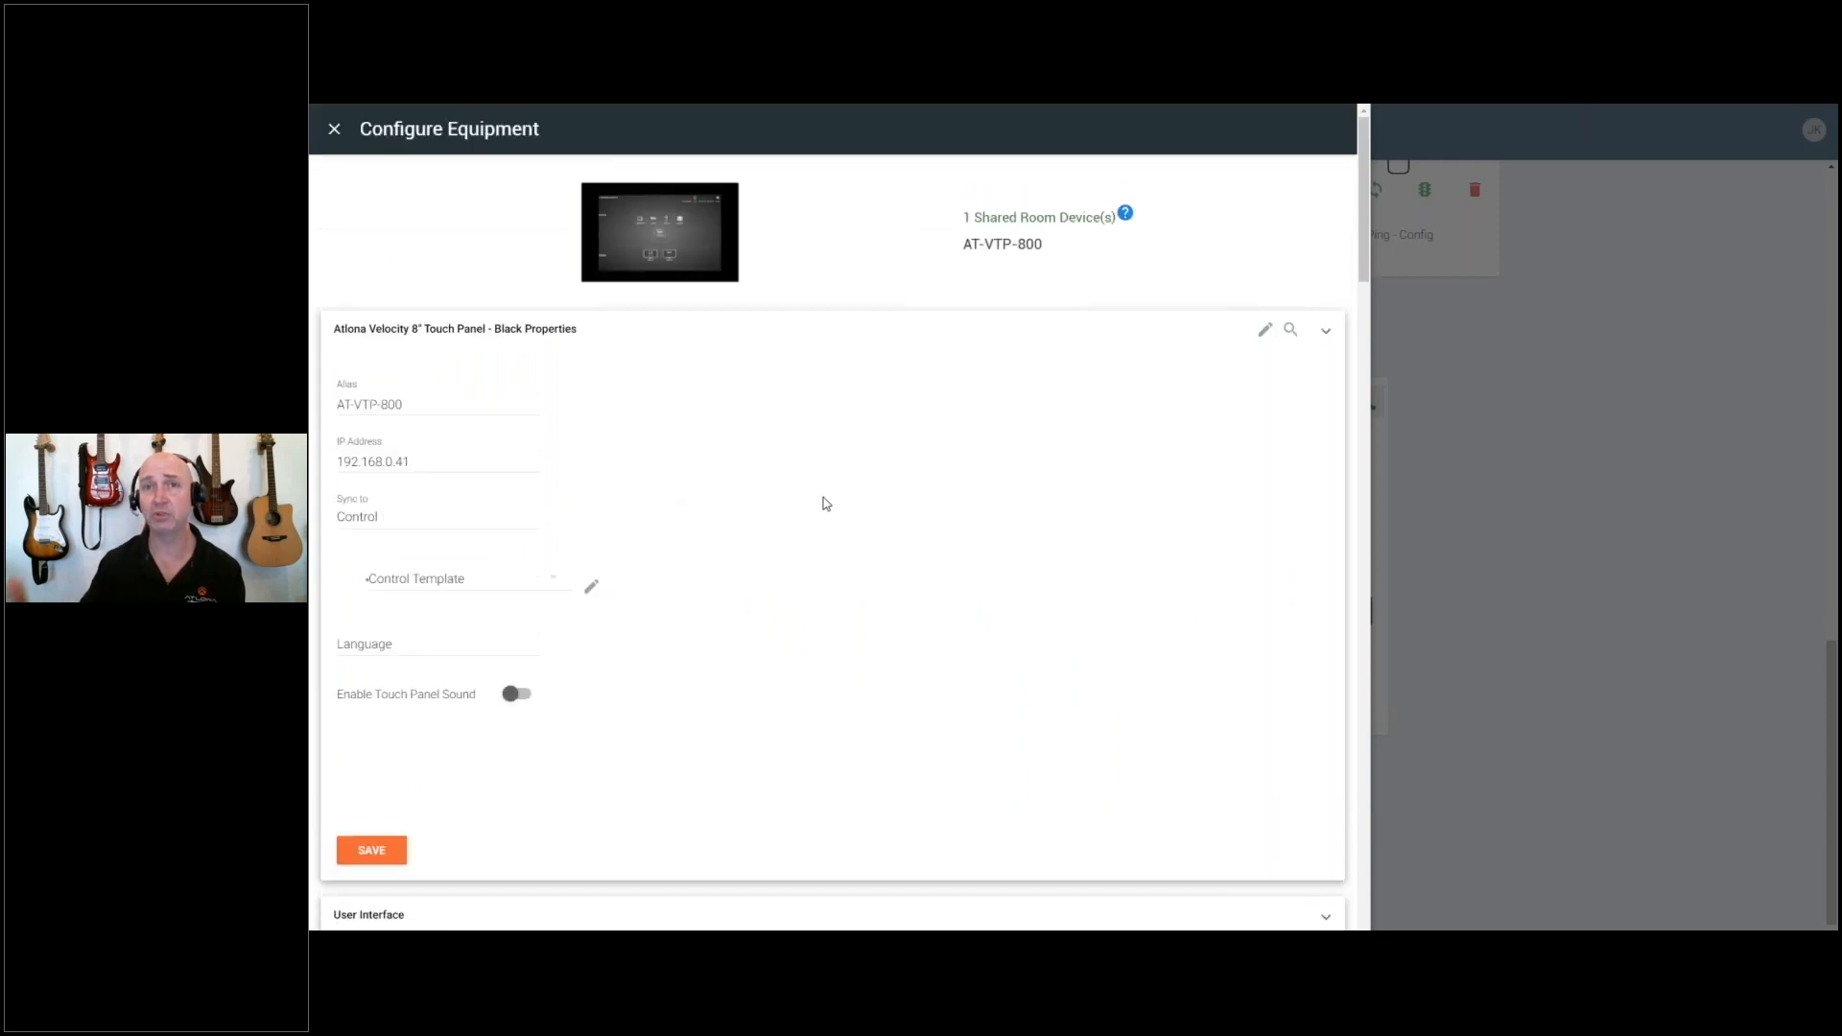
Step: Open AT-VTP-800's Config and toggle Enable Touch Panel Sound on, then back off
left_click(435, 577)
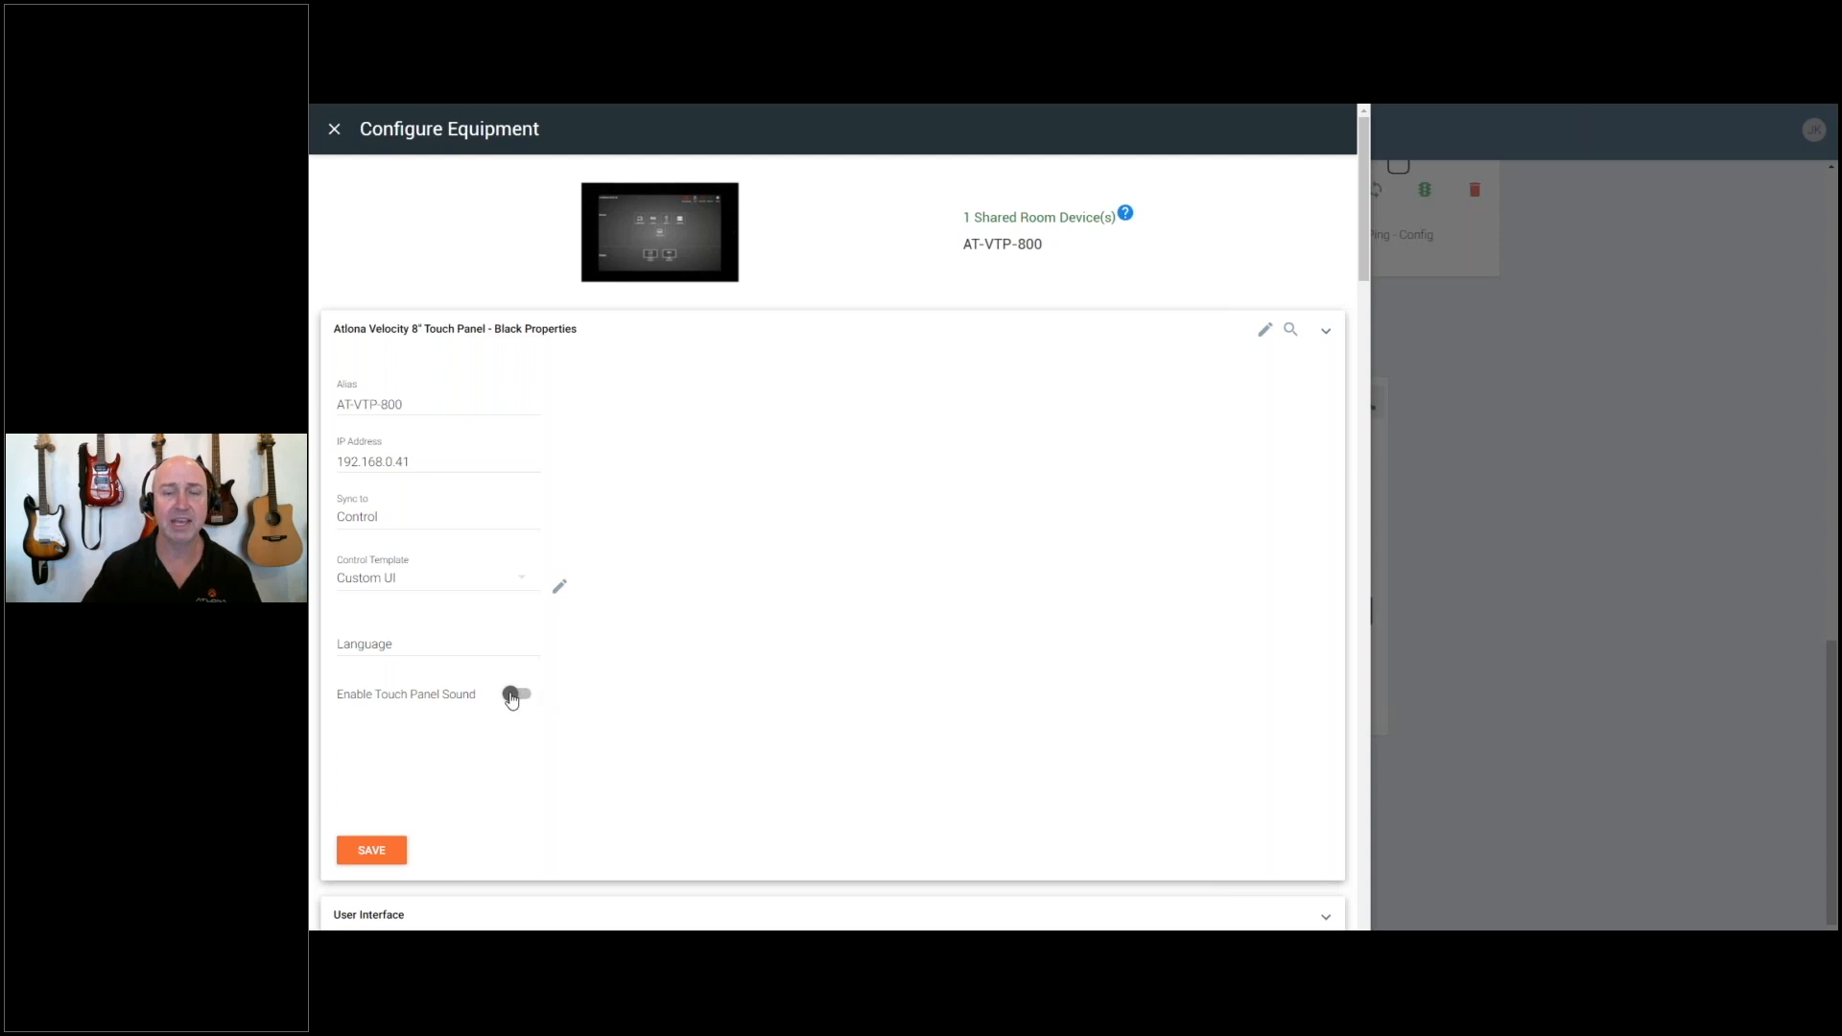
left_click(517, 695)
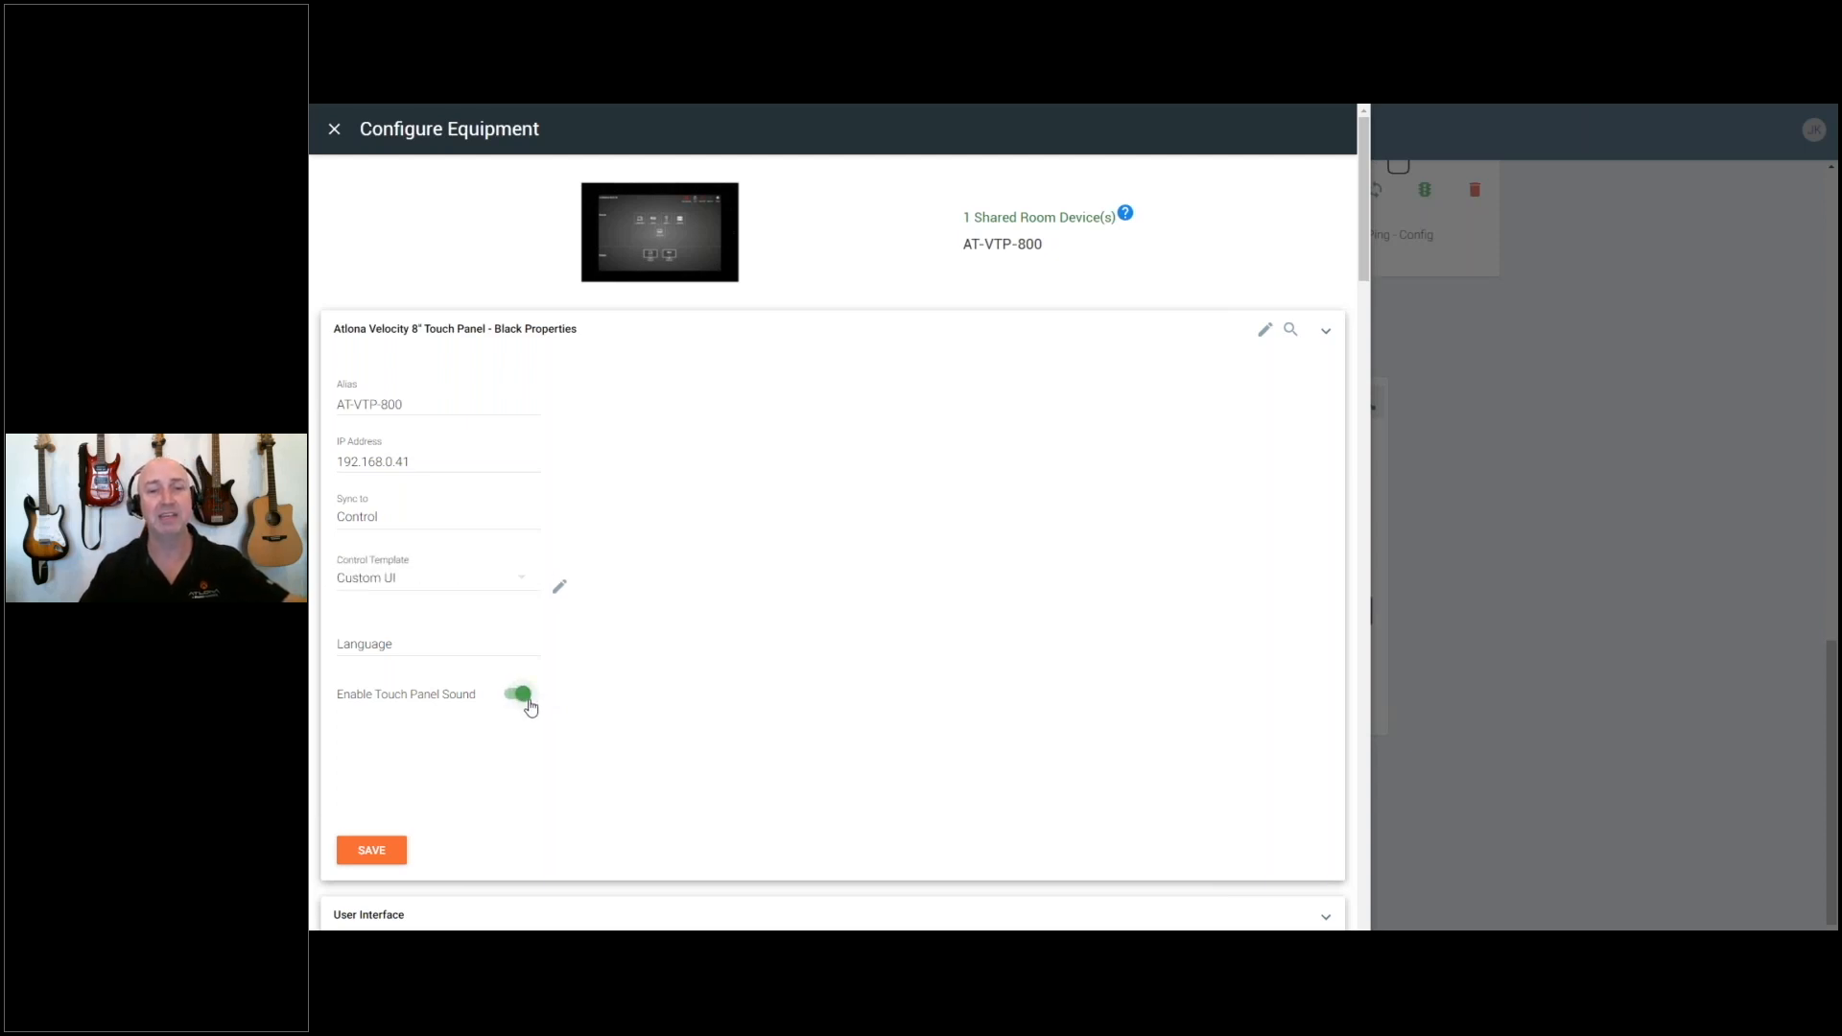
left_click(517, 693)
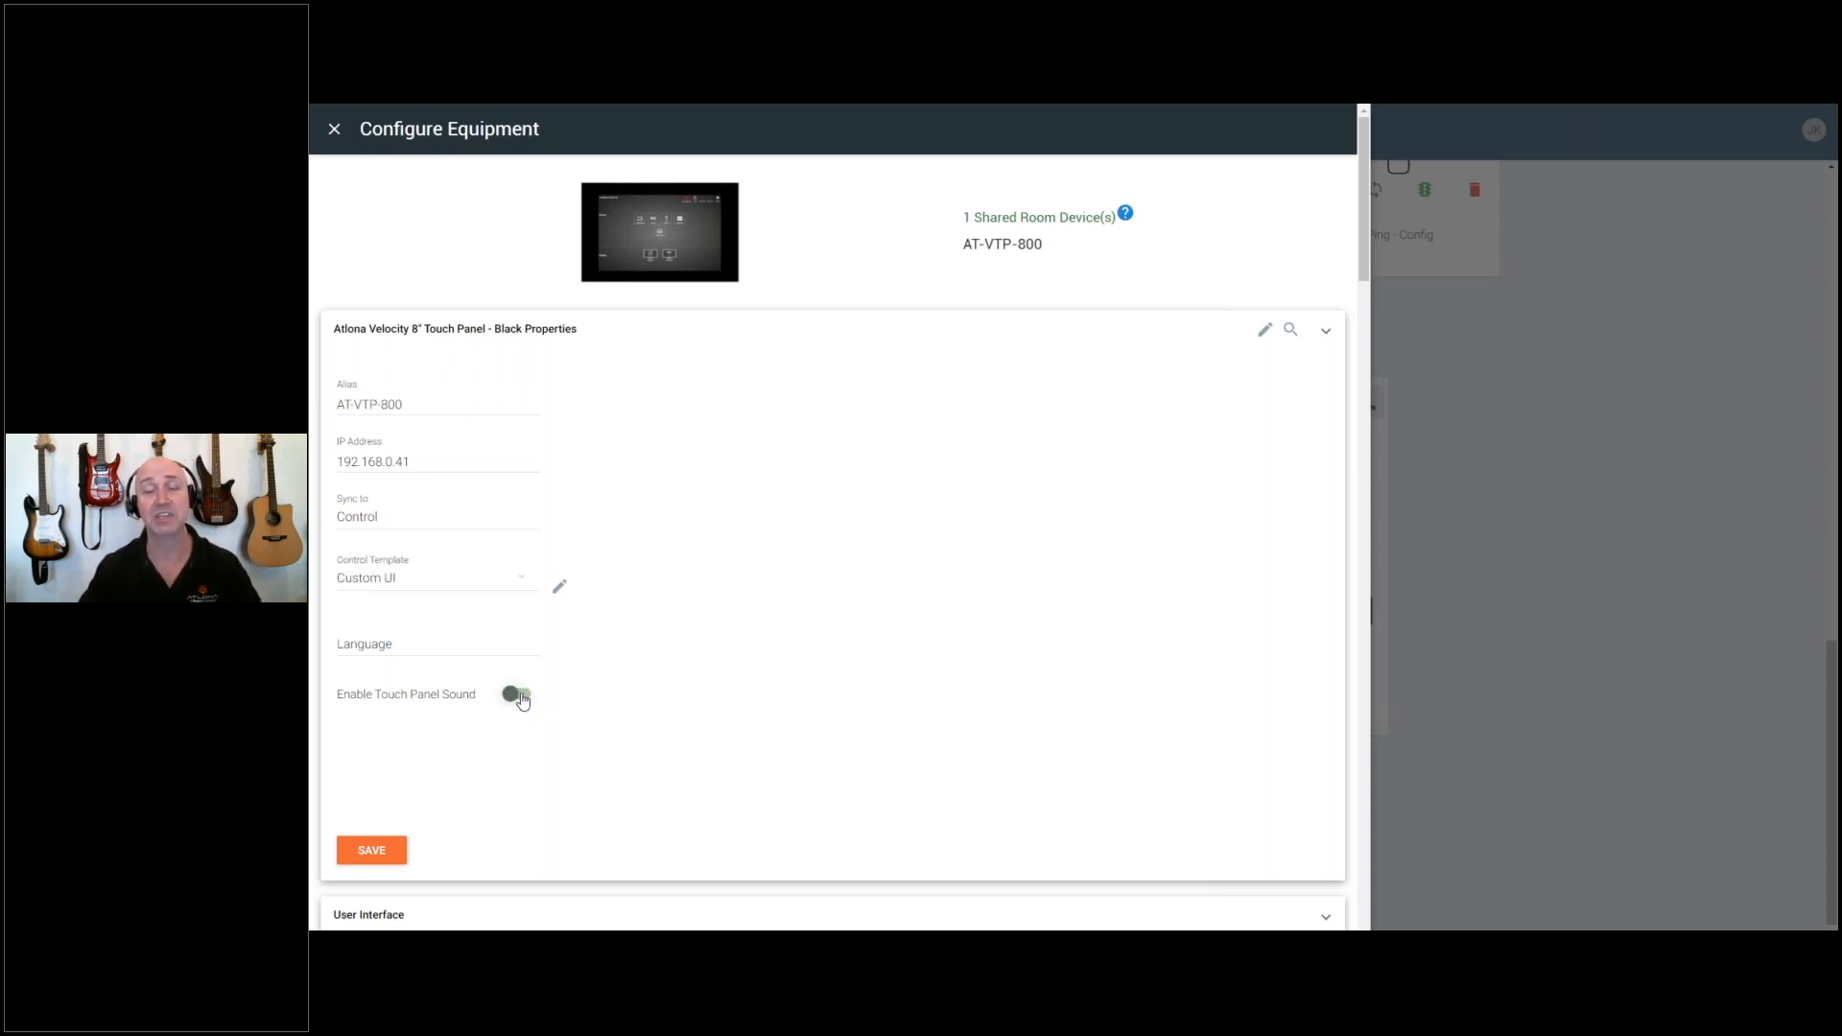
left_click(517, 693)
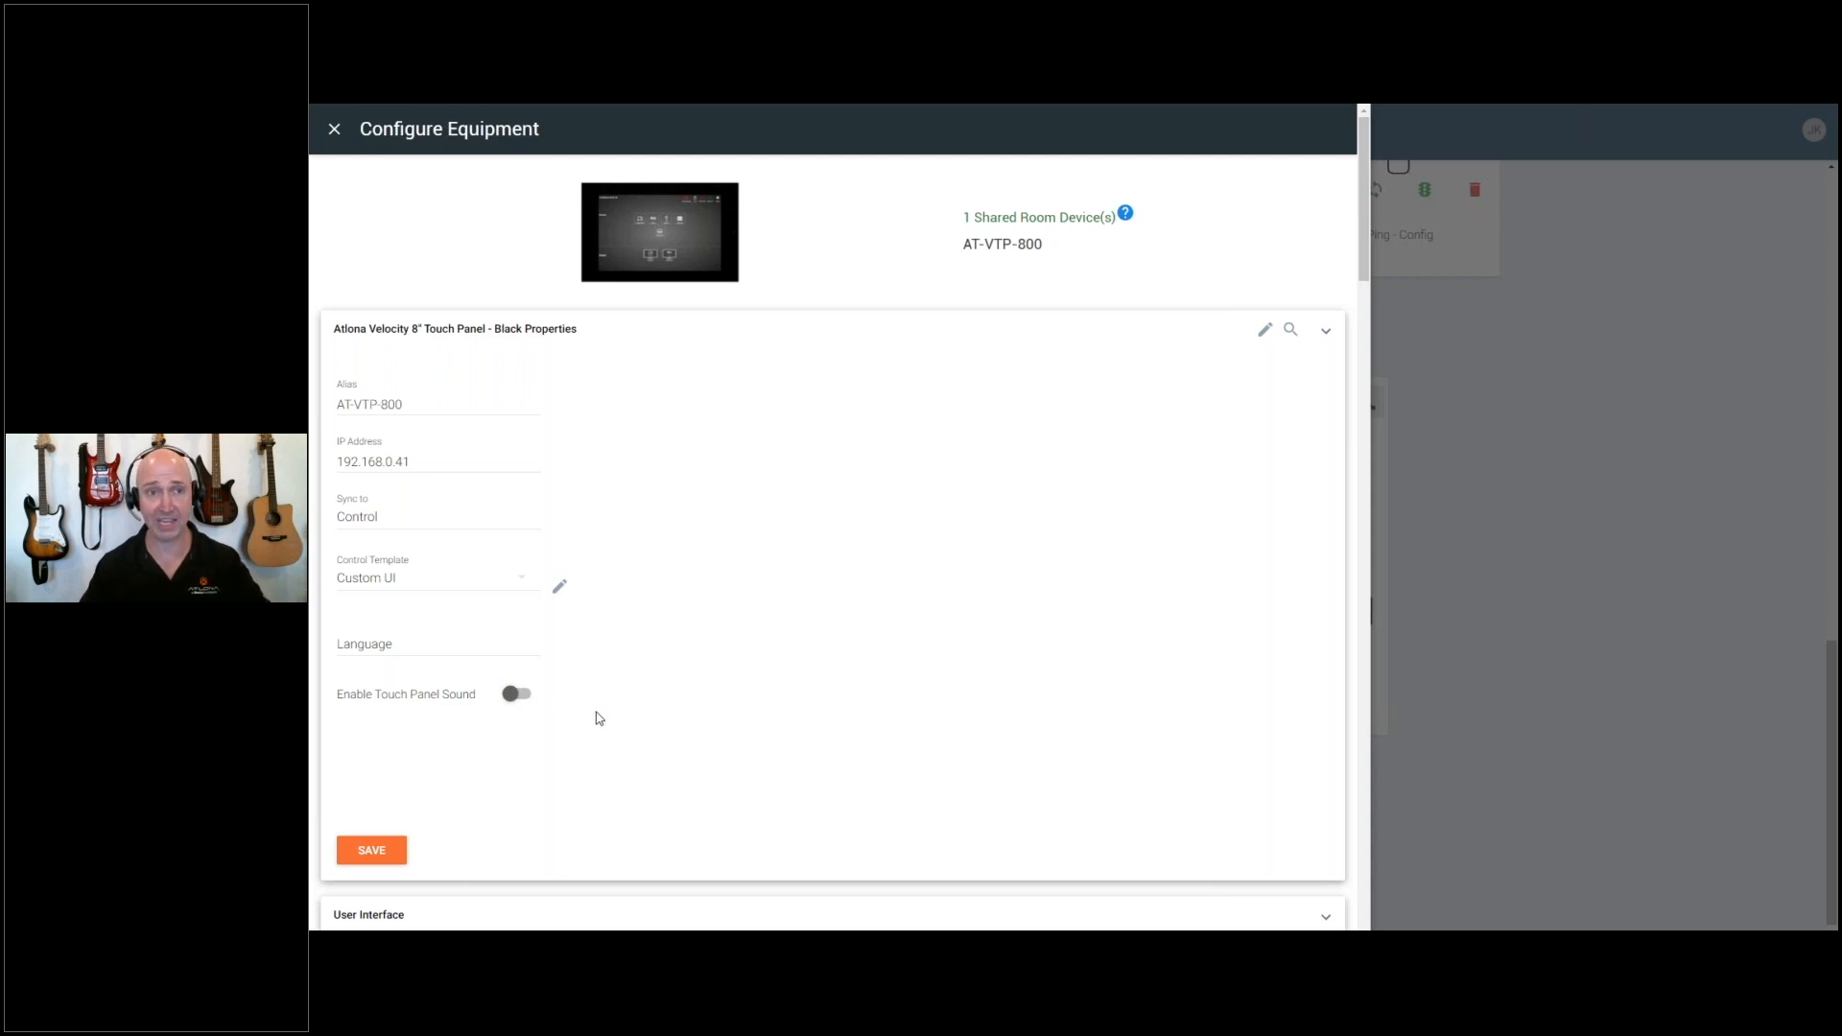
mouse_move(576, 549)
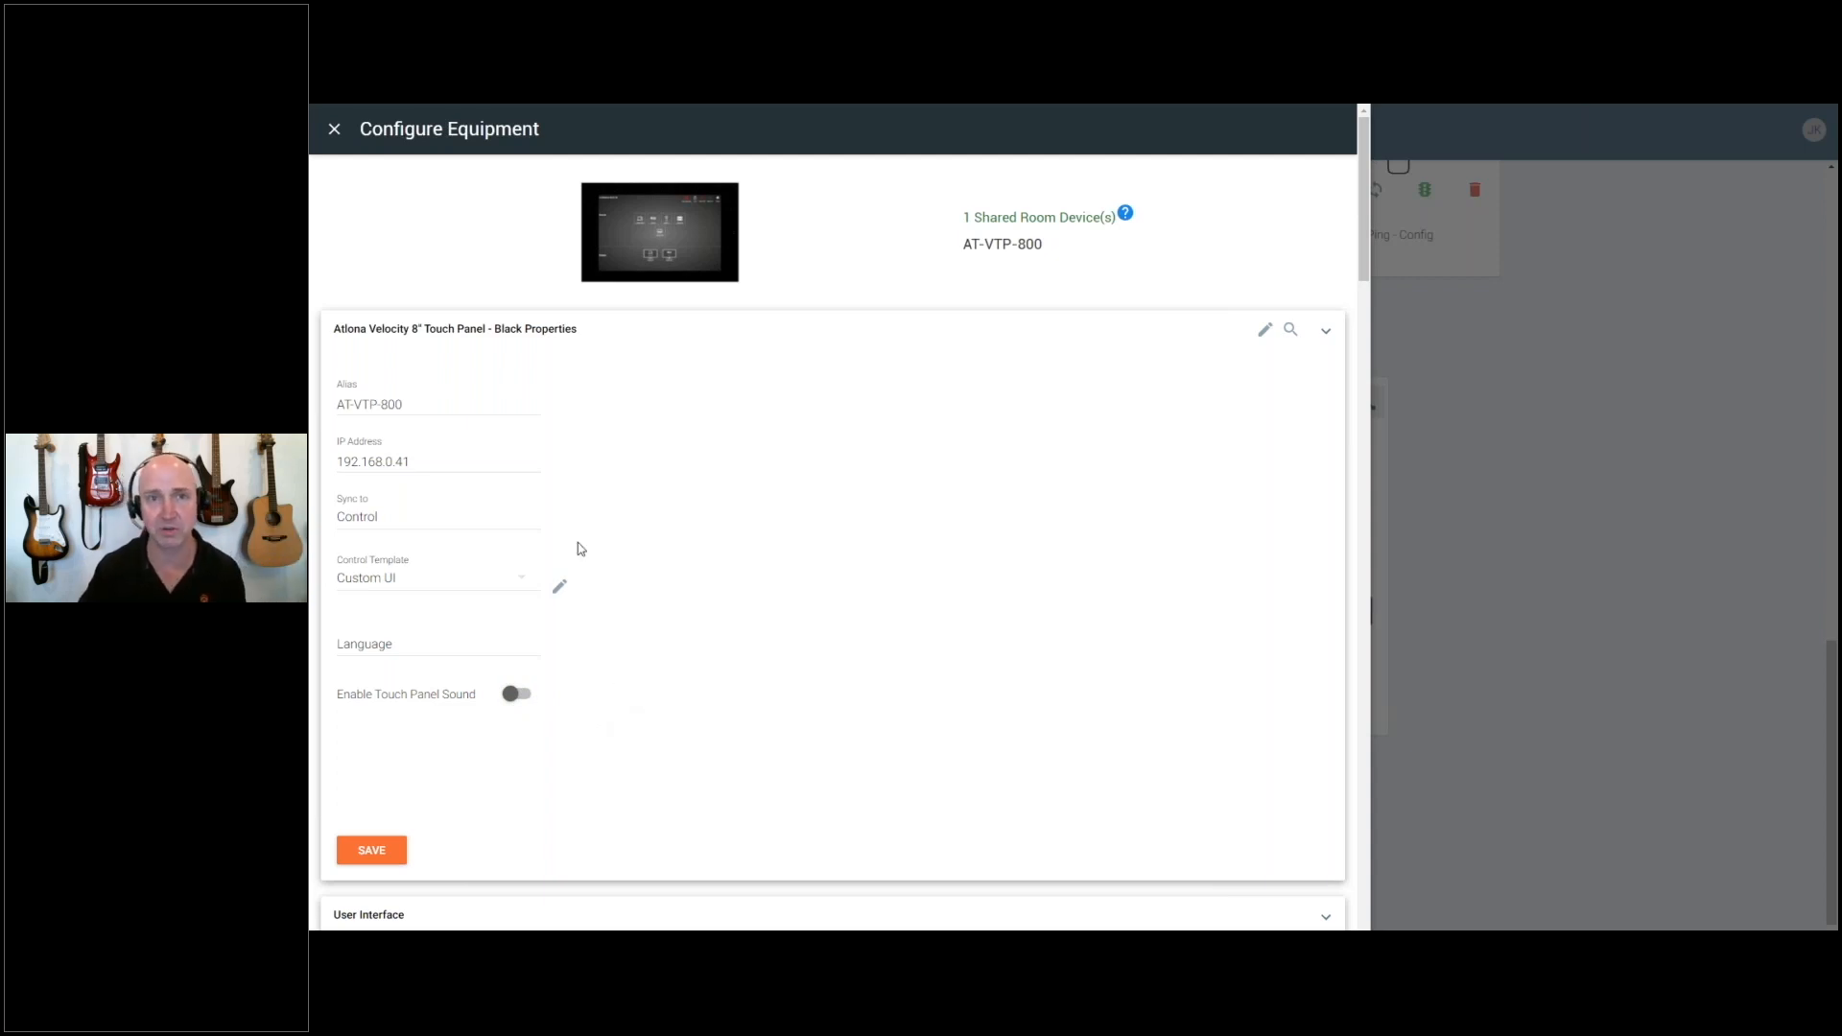
mouse_move(419, 256)
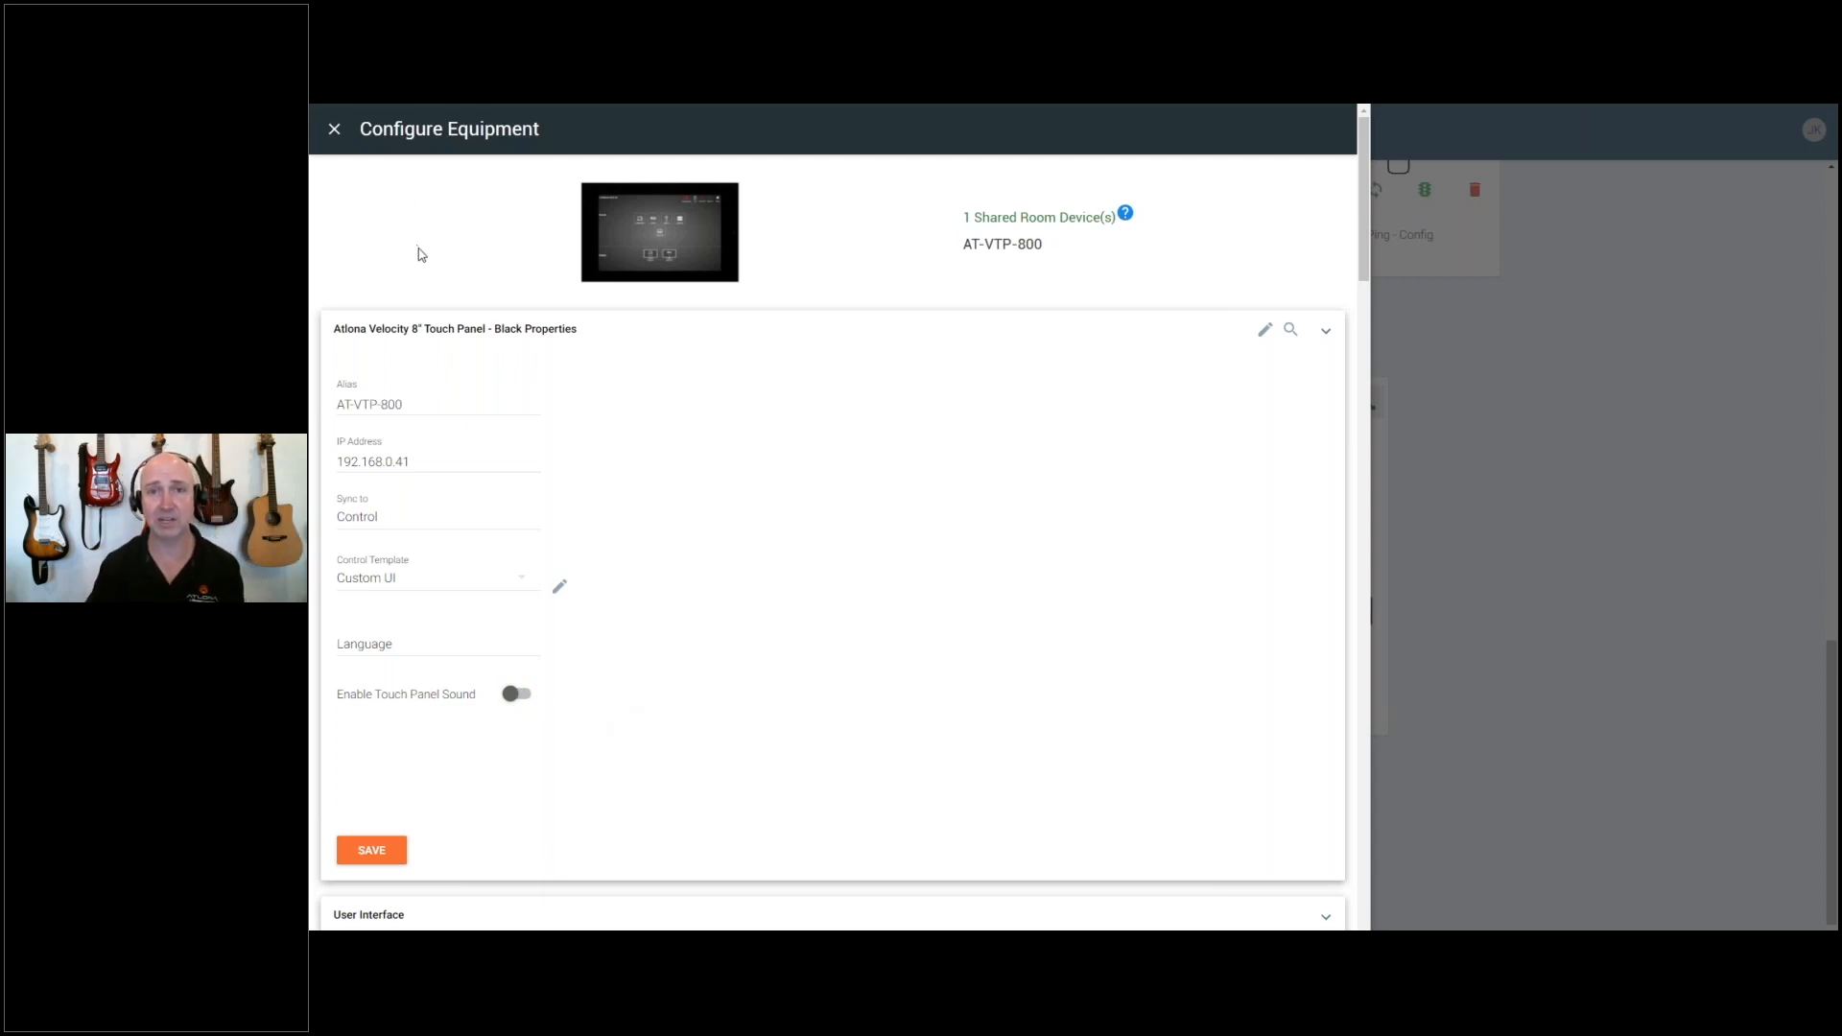
mouse_move(419, 276)
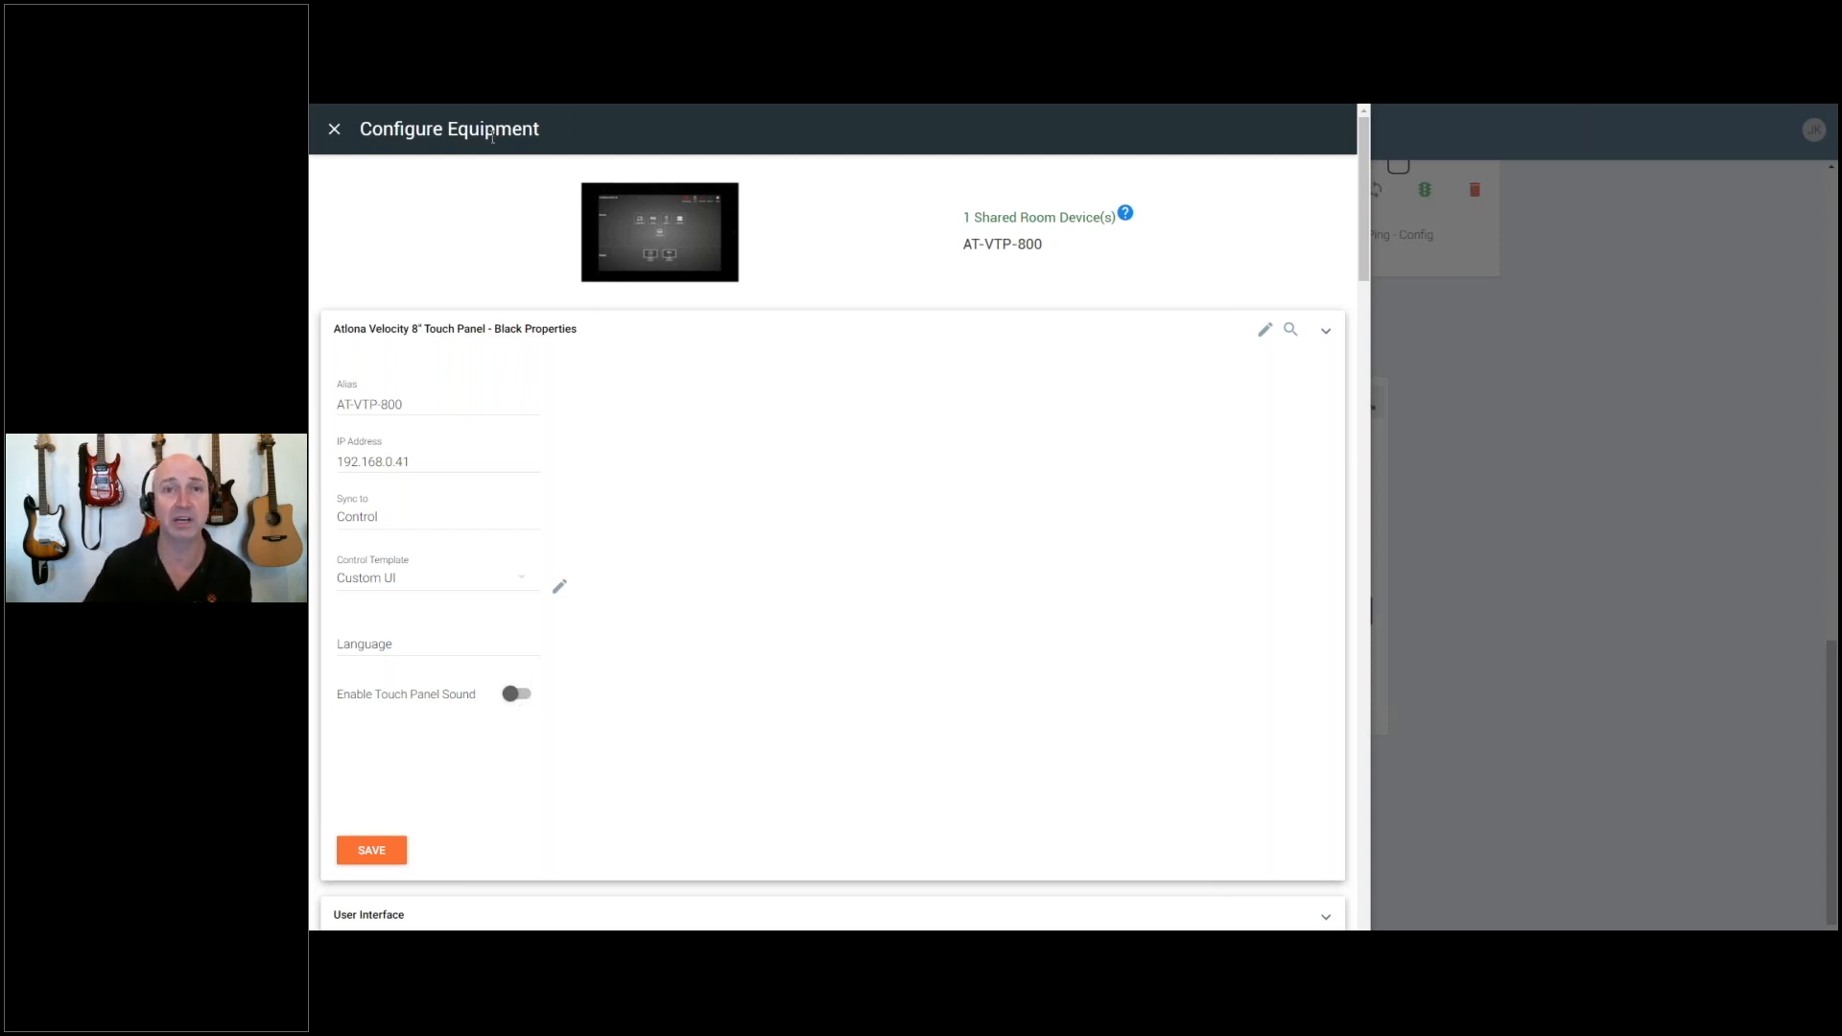
mouse_move(335, 143)
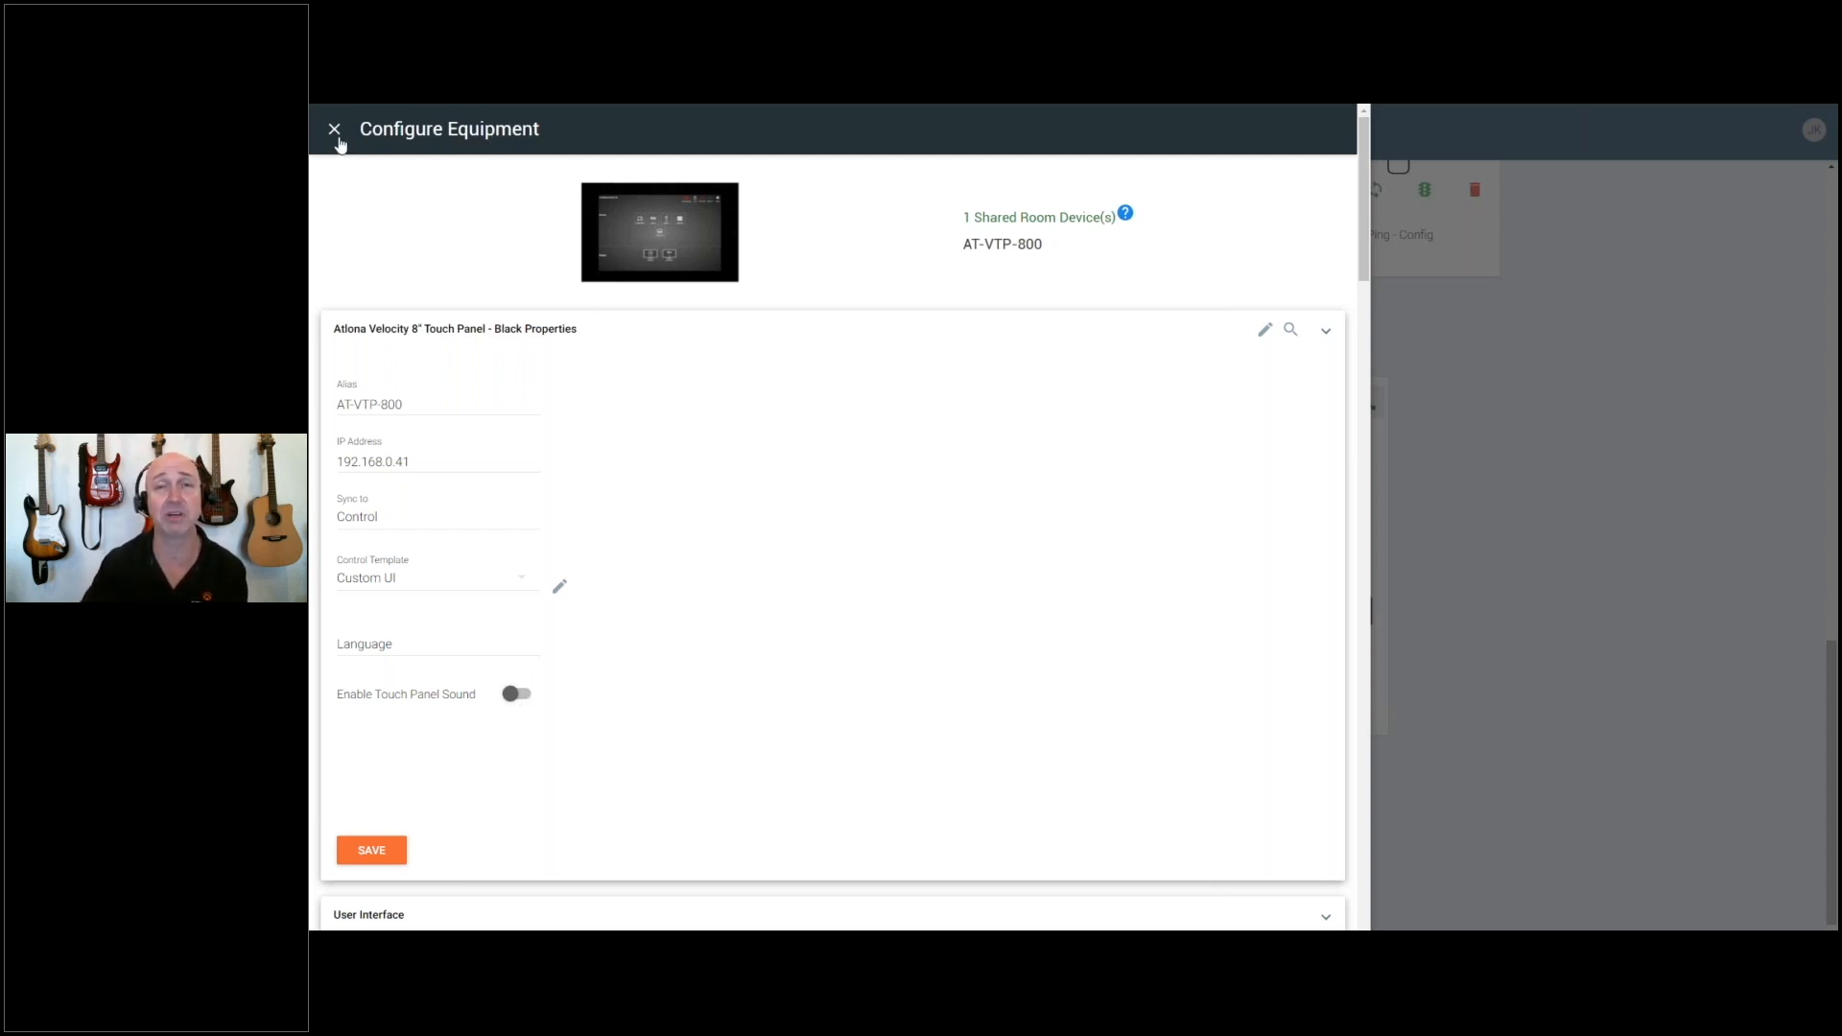